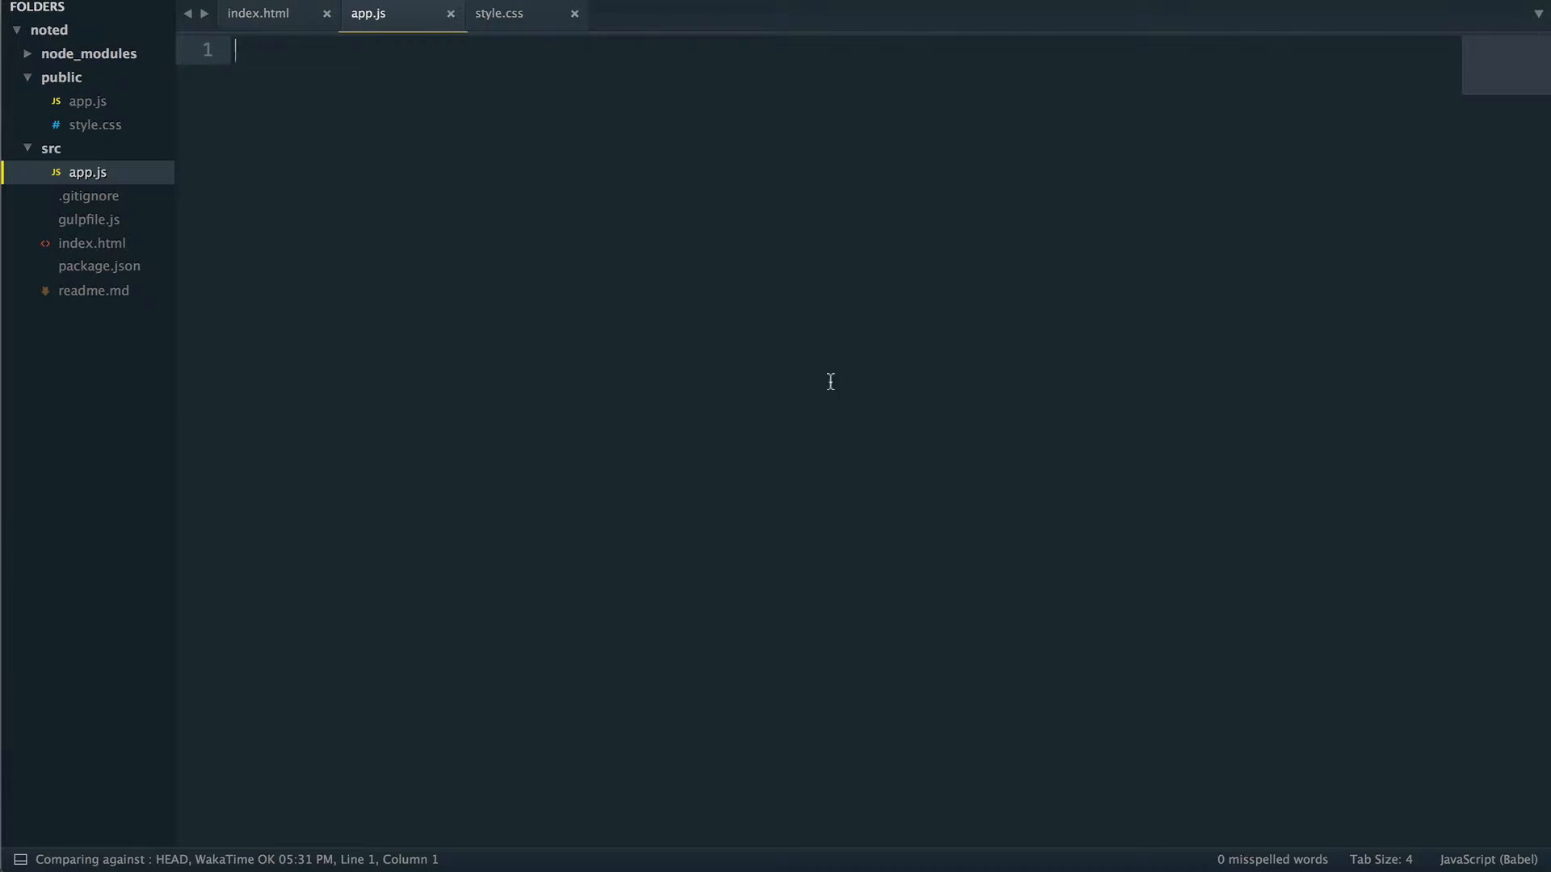
{"action": "mouse_move", "coordinate": [416, 302]}
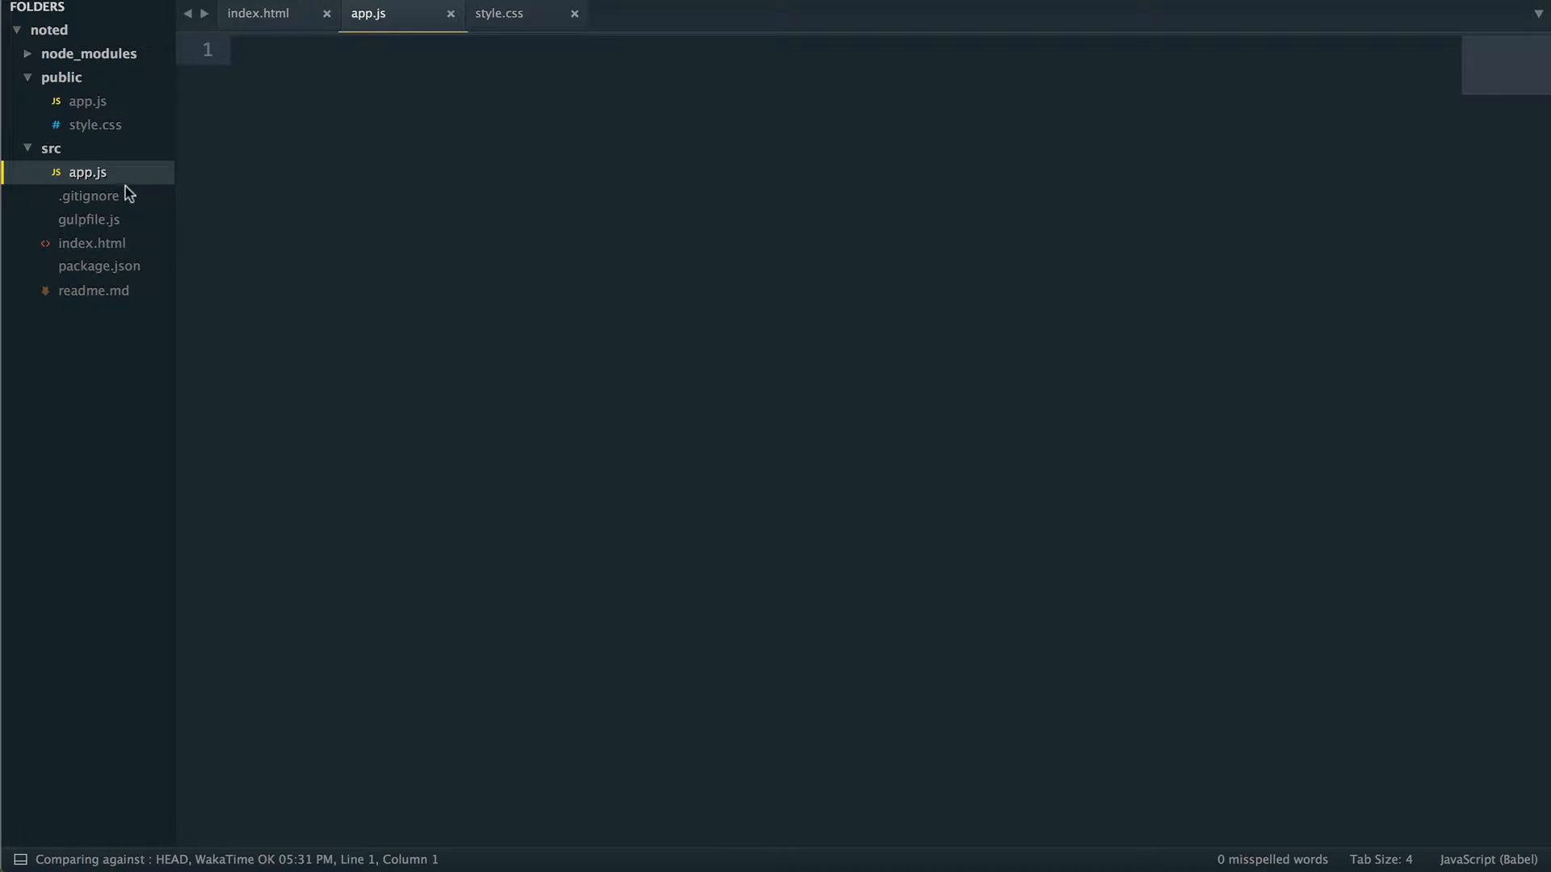
- Collapse the public folder in the project sidebar, leaving the empty src/app.js open
{"action": "left_click", "coordinate": [29, 77]}
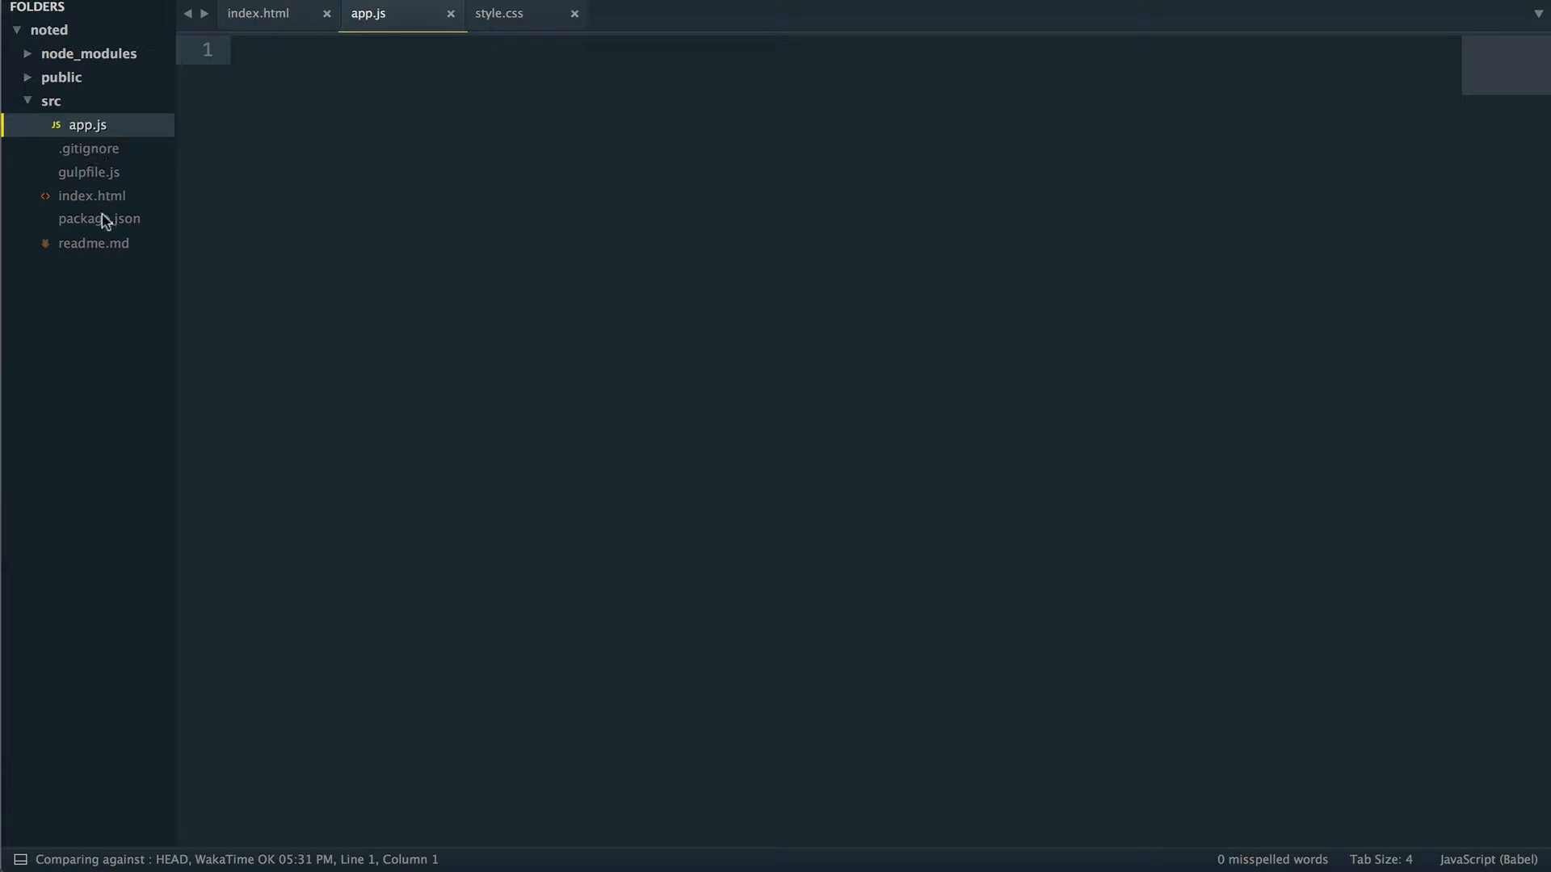
{"action": "mouse_move", "coordinate": [94, 173]}
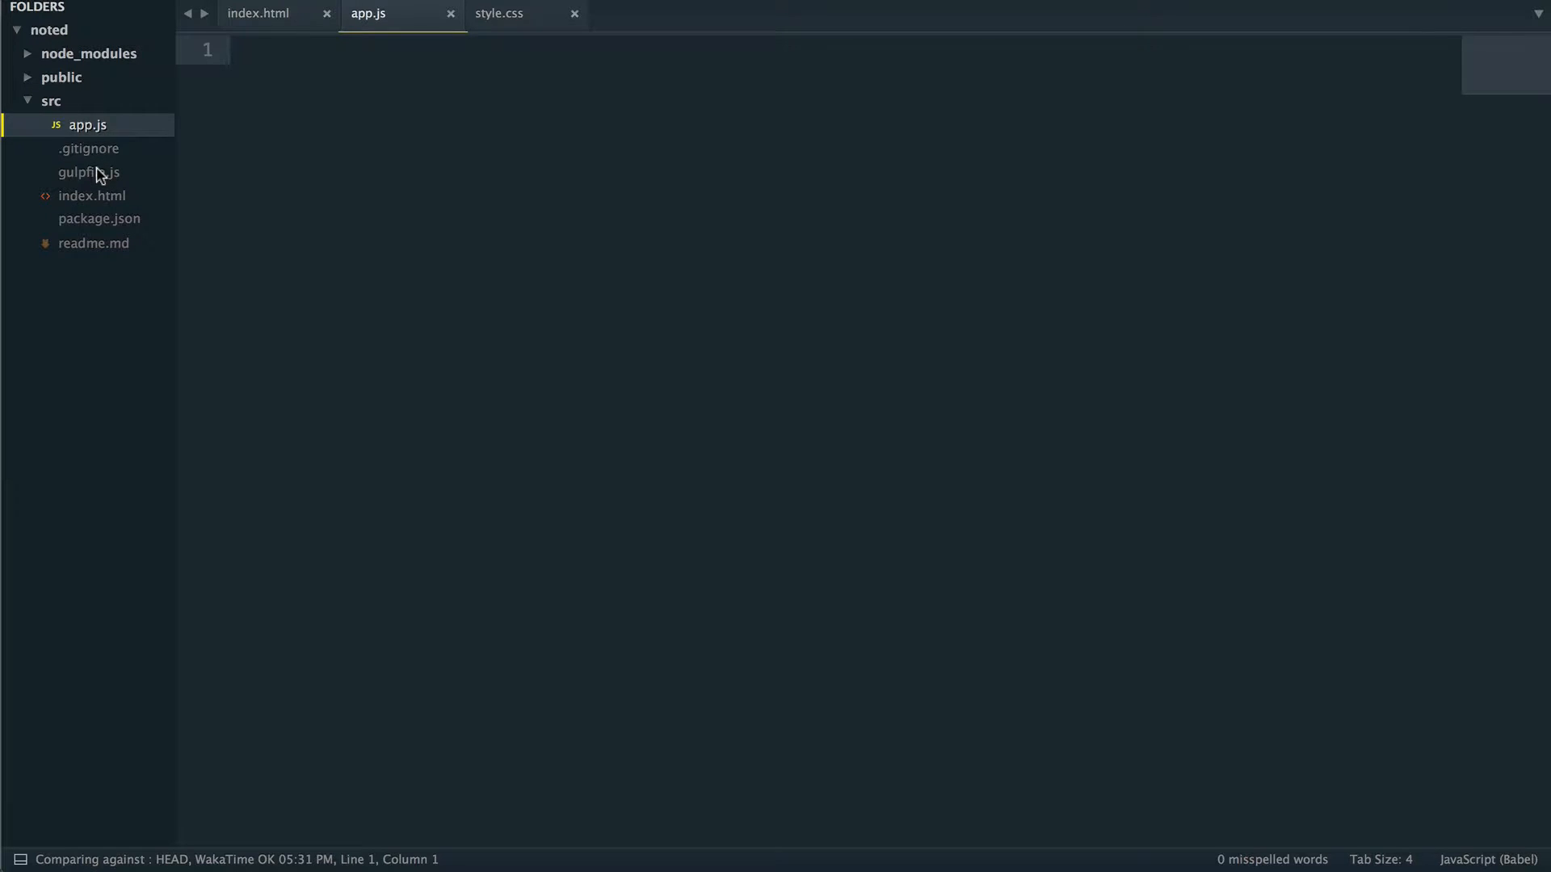
- Review gulpfile.js's js, browser-sync and default tasks, then expand the public folder again
{"action": "left_click", "coordinate": [88, 172]}
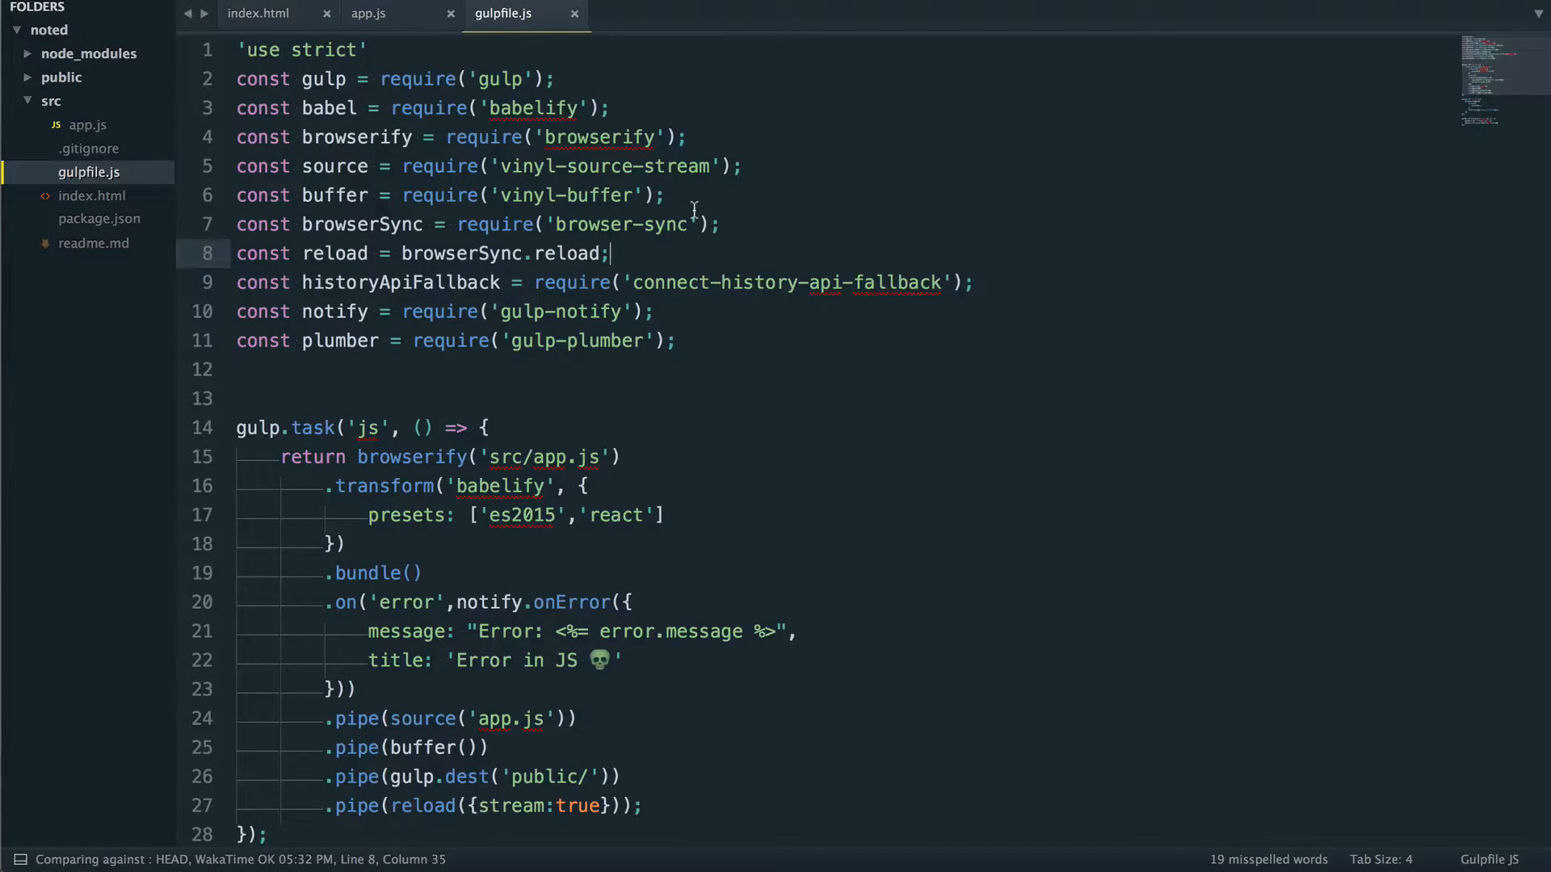
{"action": "scroll", "scroll_direction": "down", "scroll_amount": 3}
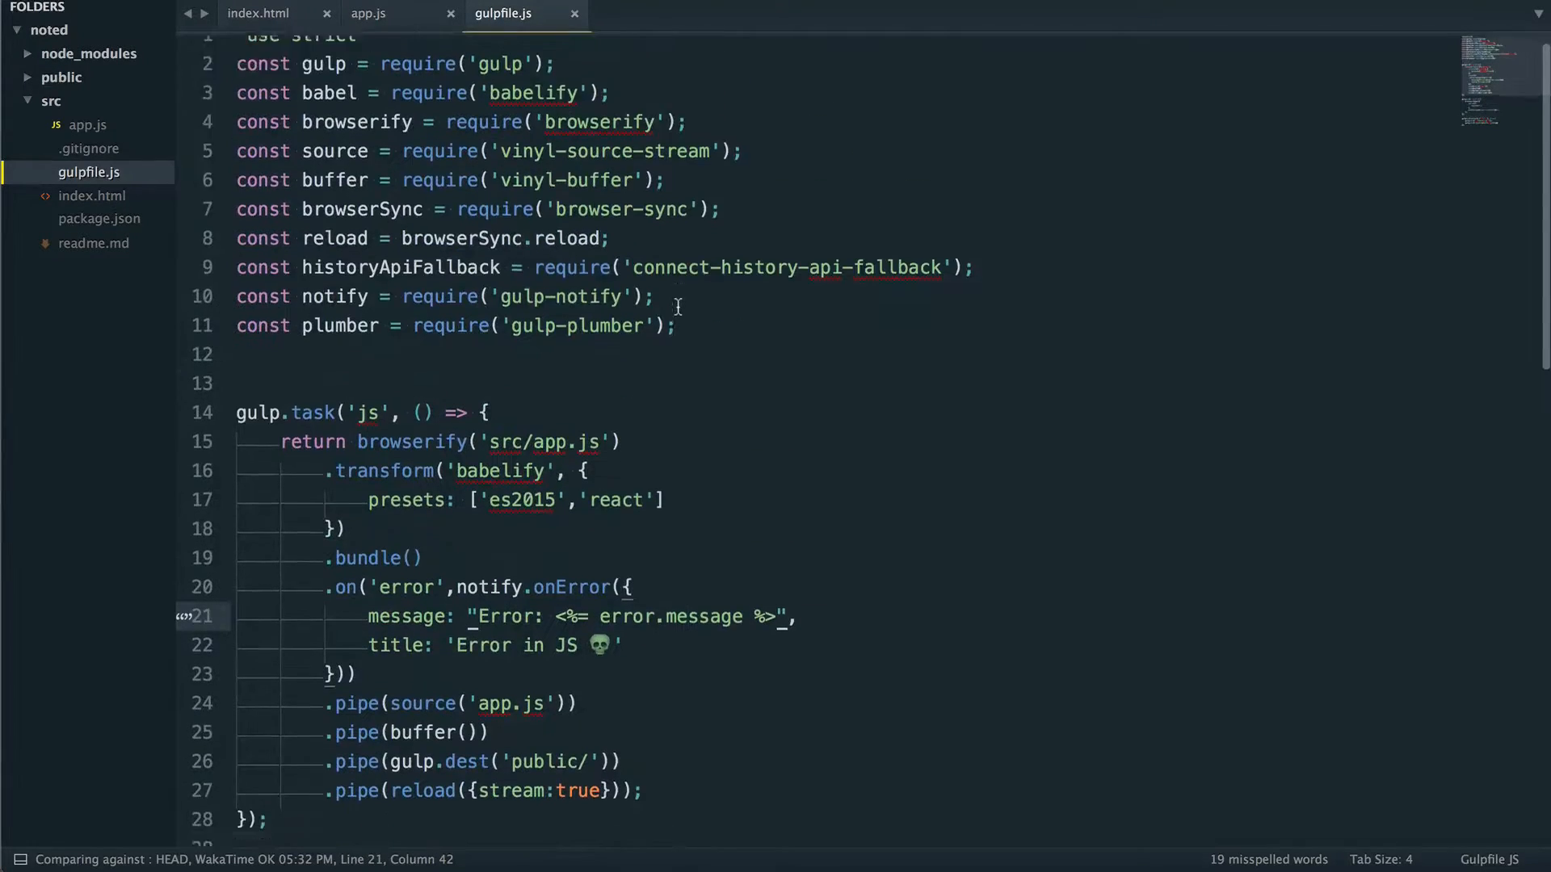
{"action": "scroll", "scroll_direction": "down", "scroll_amount": 3}
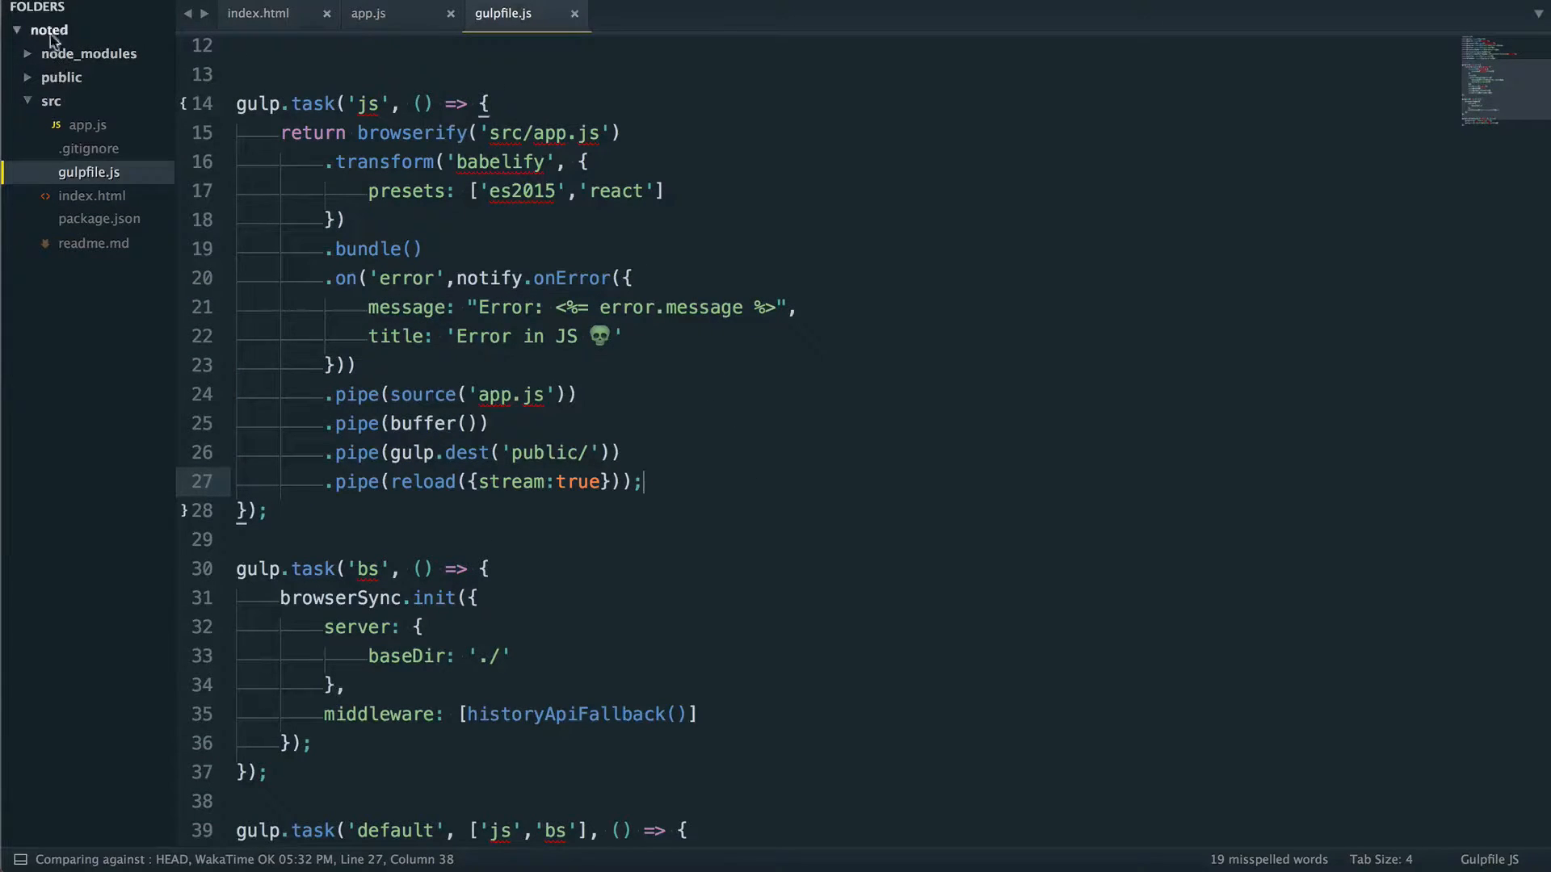
{"action": "left_click", "coordinate": [63, 78]}
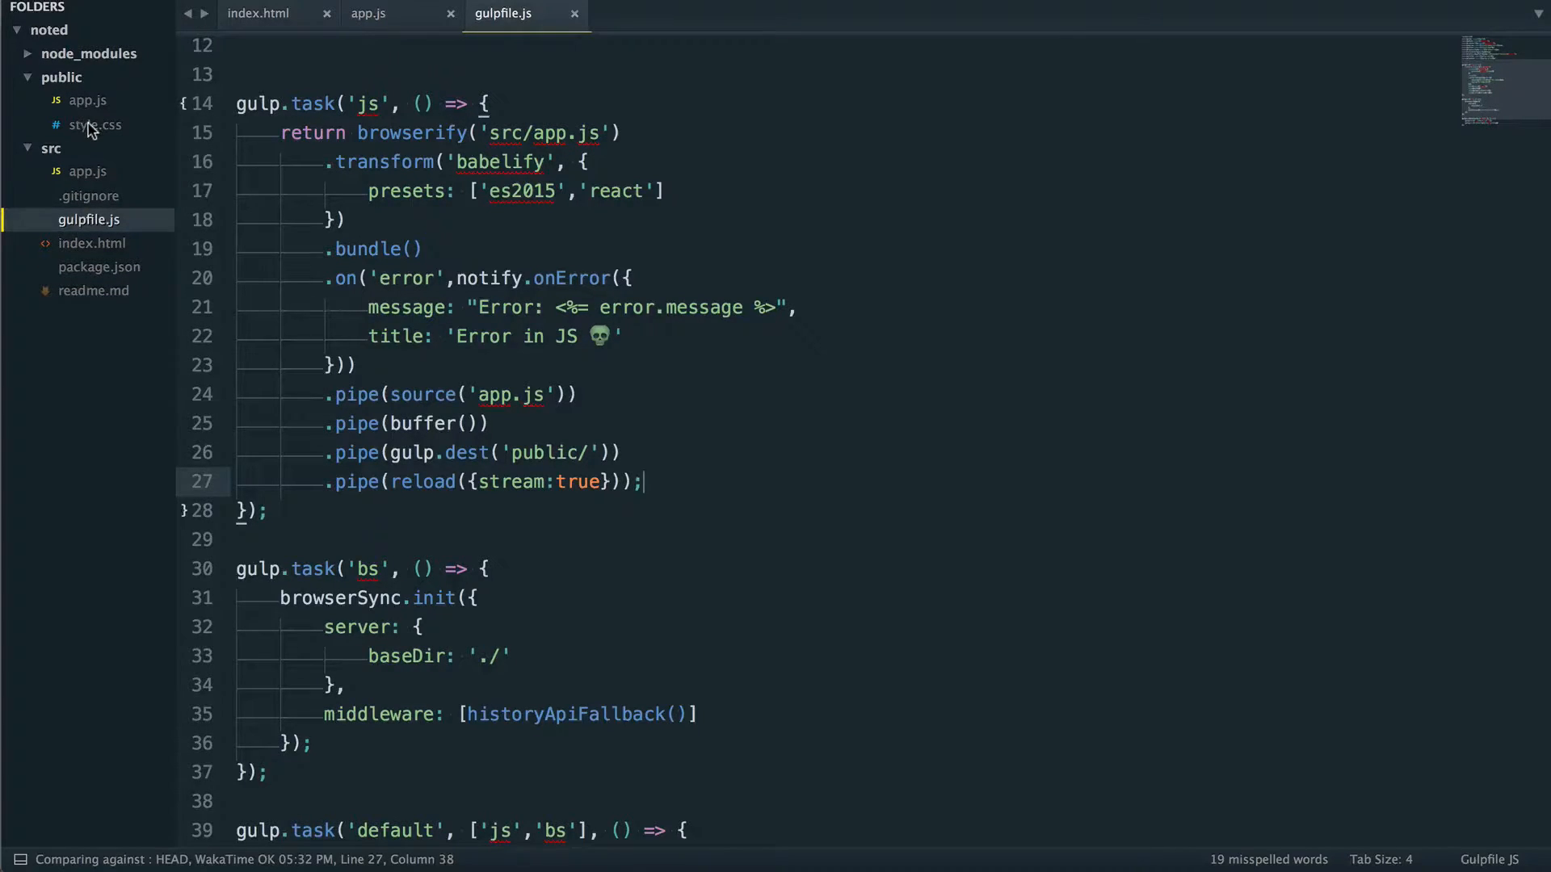
- Preview public/style.css and the bundled public/app.js, then return to the empty src/app.js
{"action": "left_click", "coordinate": [96, 125]}
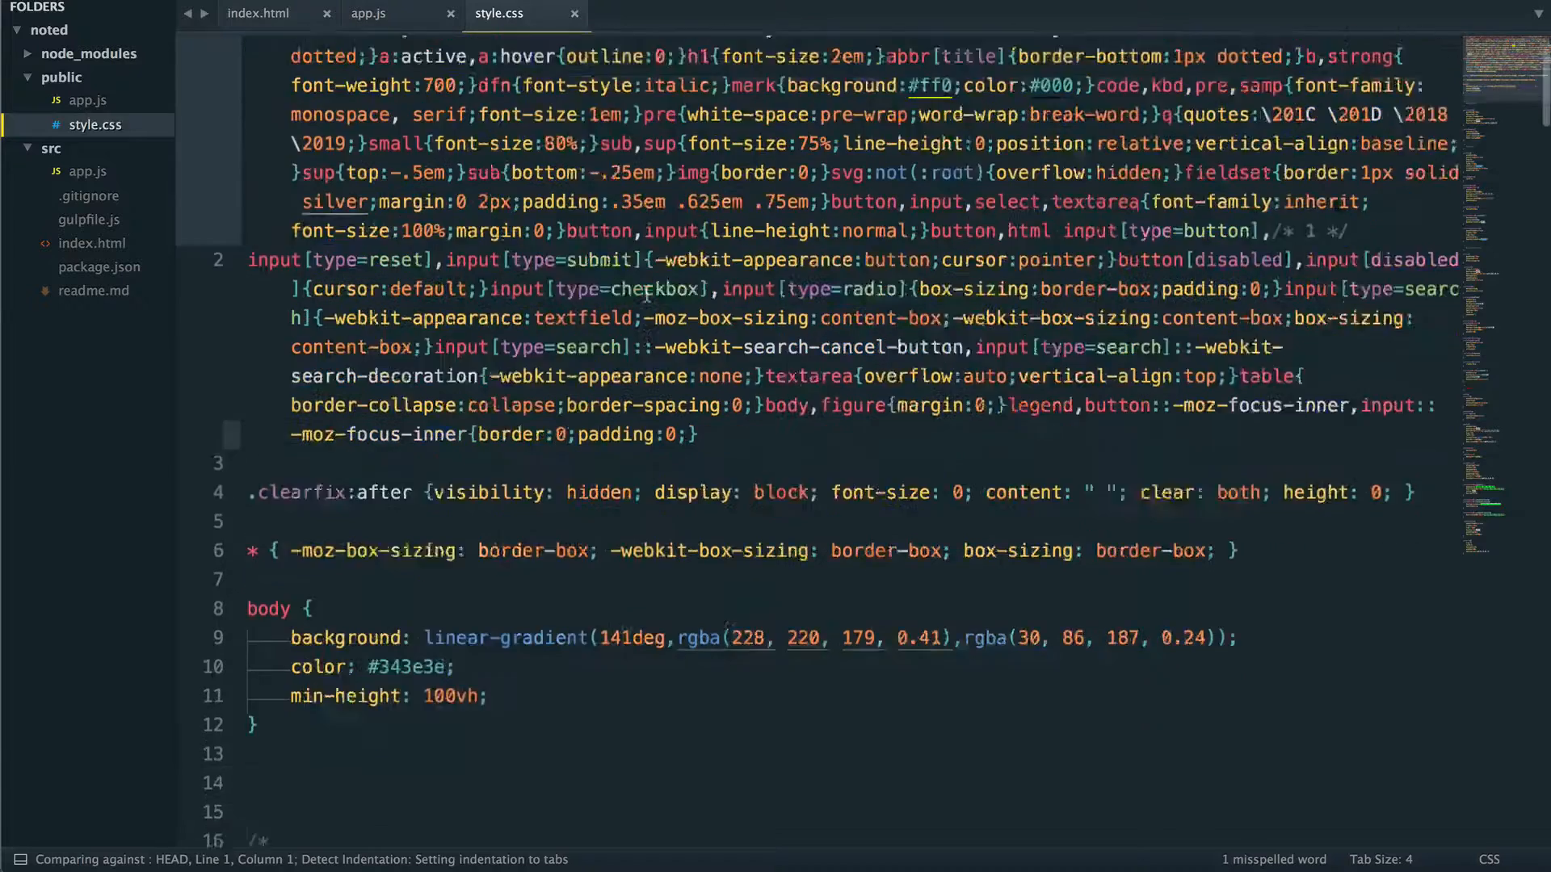
{"action": "scroll", "scroll_direction": "down", "scroll_amount": 3}
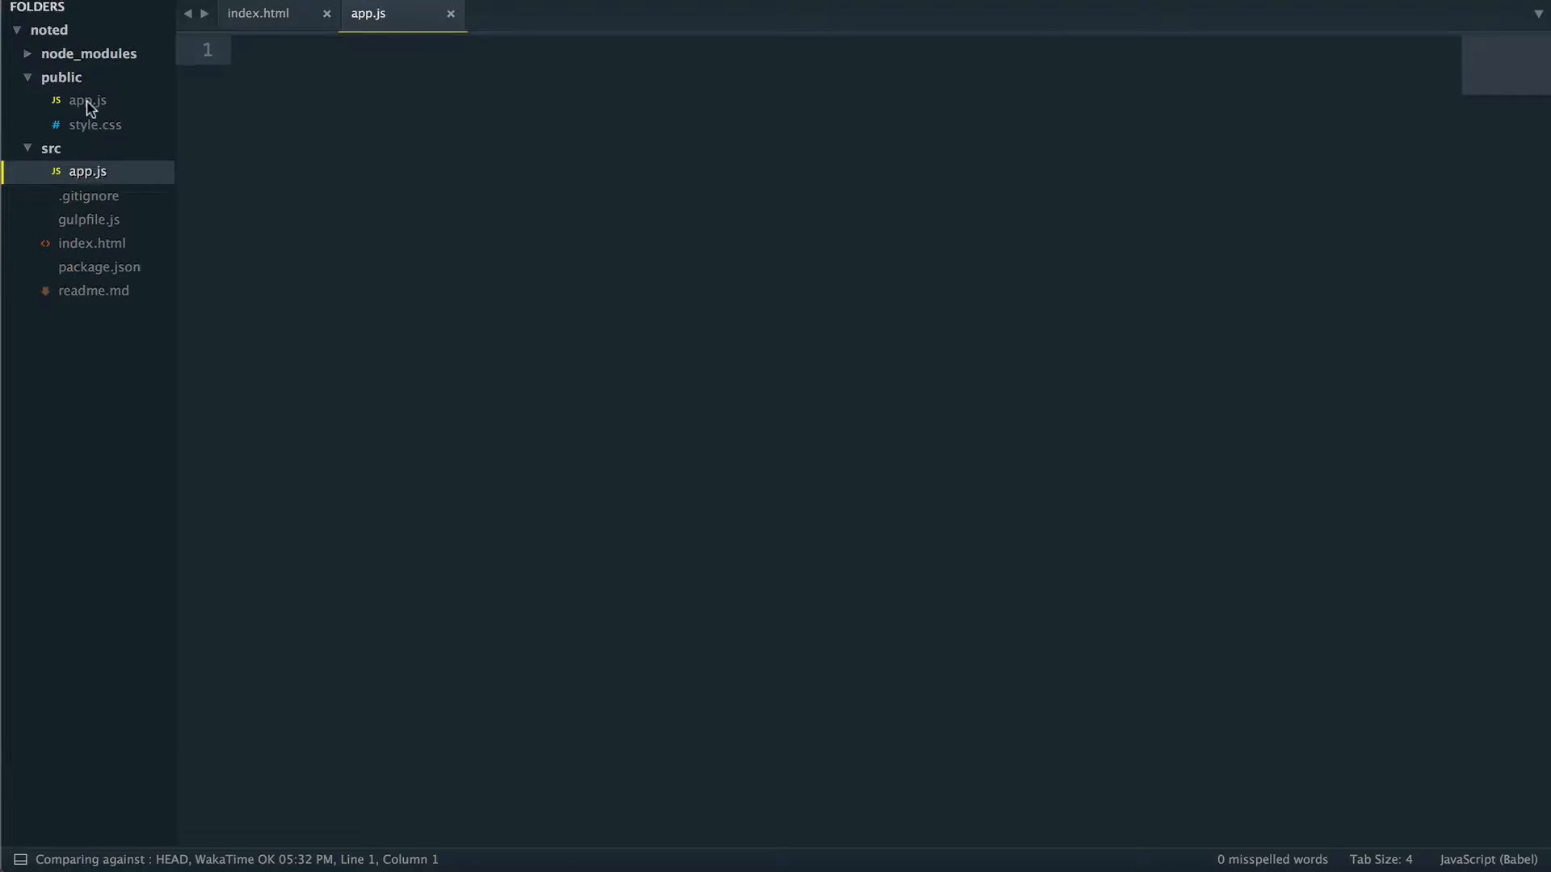
{"action": "left_click", "coordinate": [87, 100]}
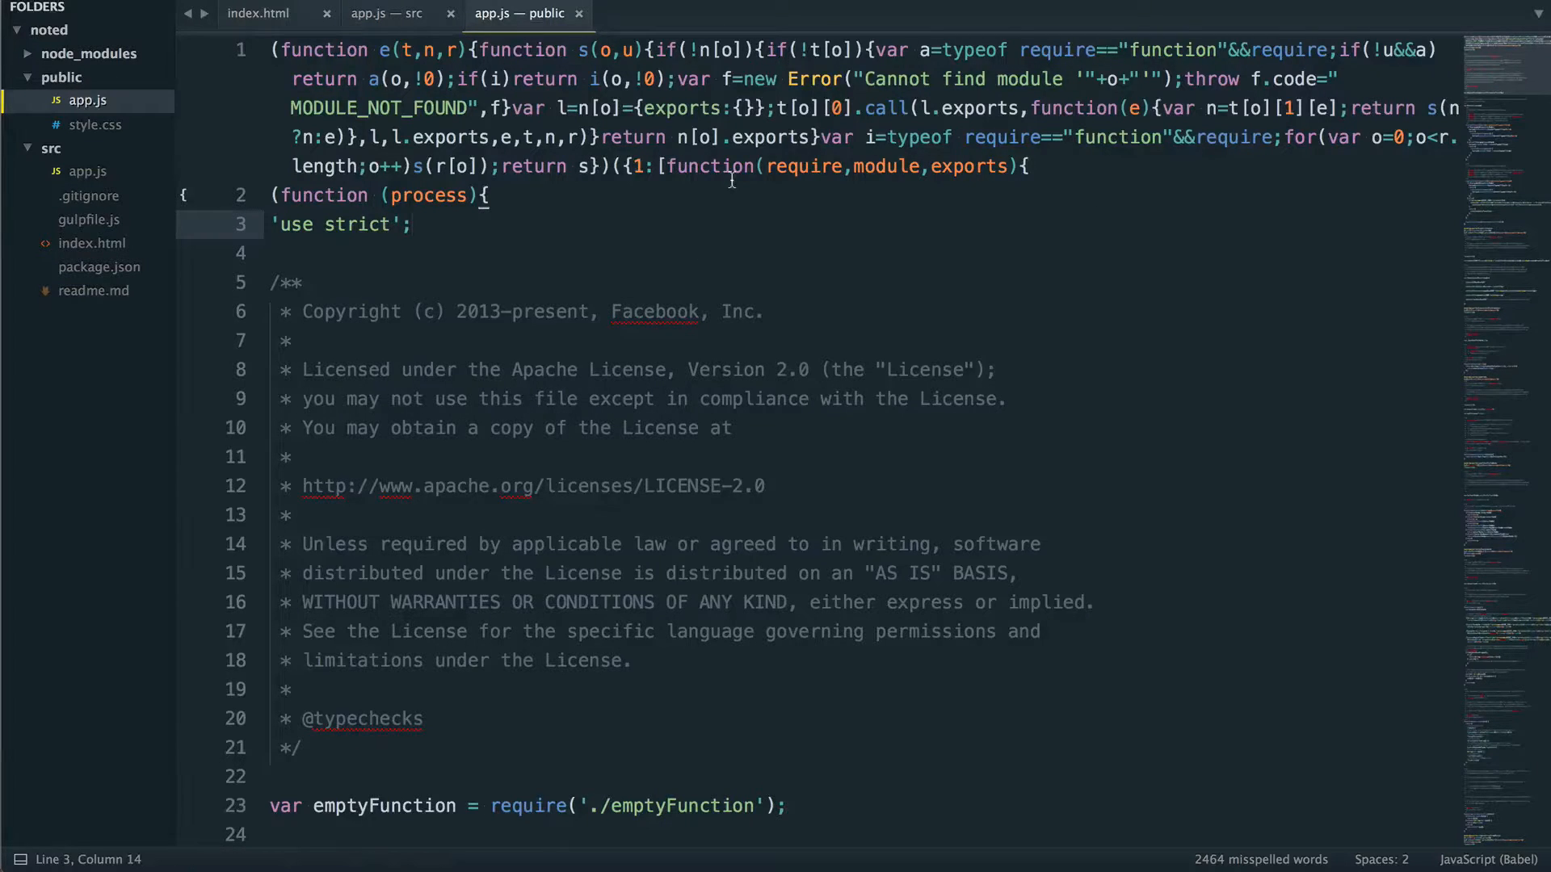
{"action": "left_click", "coordinate": [87, 172]}
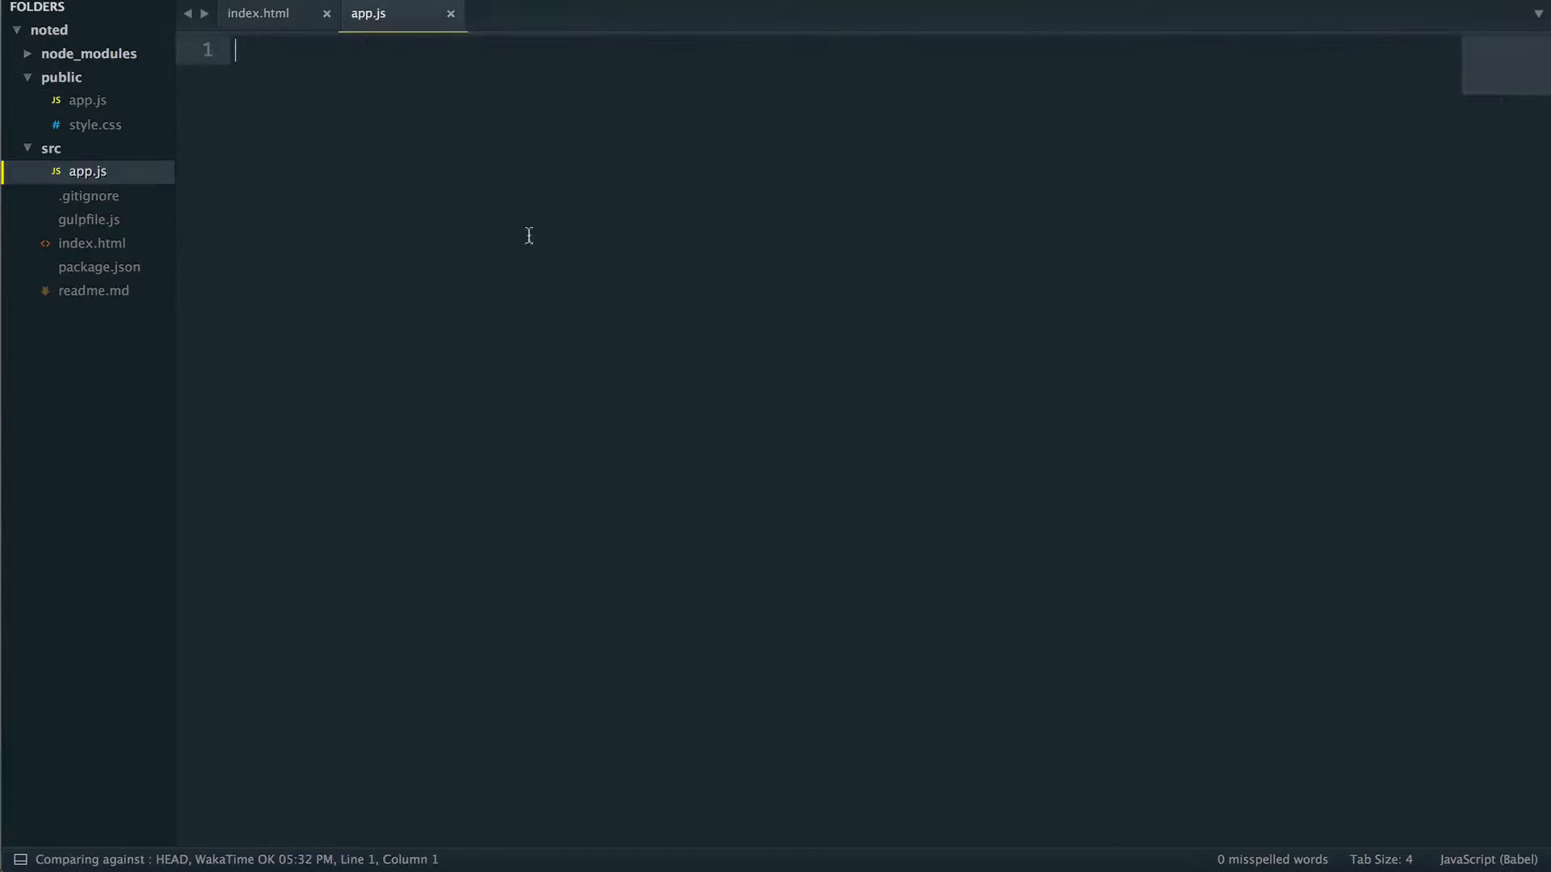
- Reopen gulpfile.js and highlight the react preset in the babelify es2015/react transform
{"action": "left_click", "coordinate": [88, 218]}
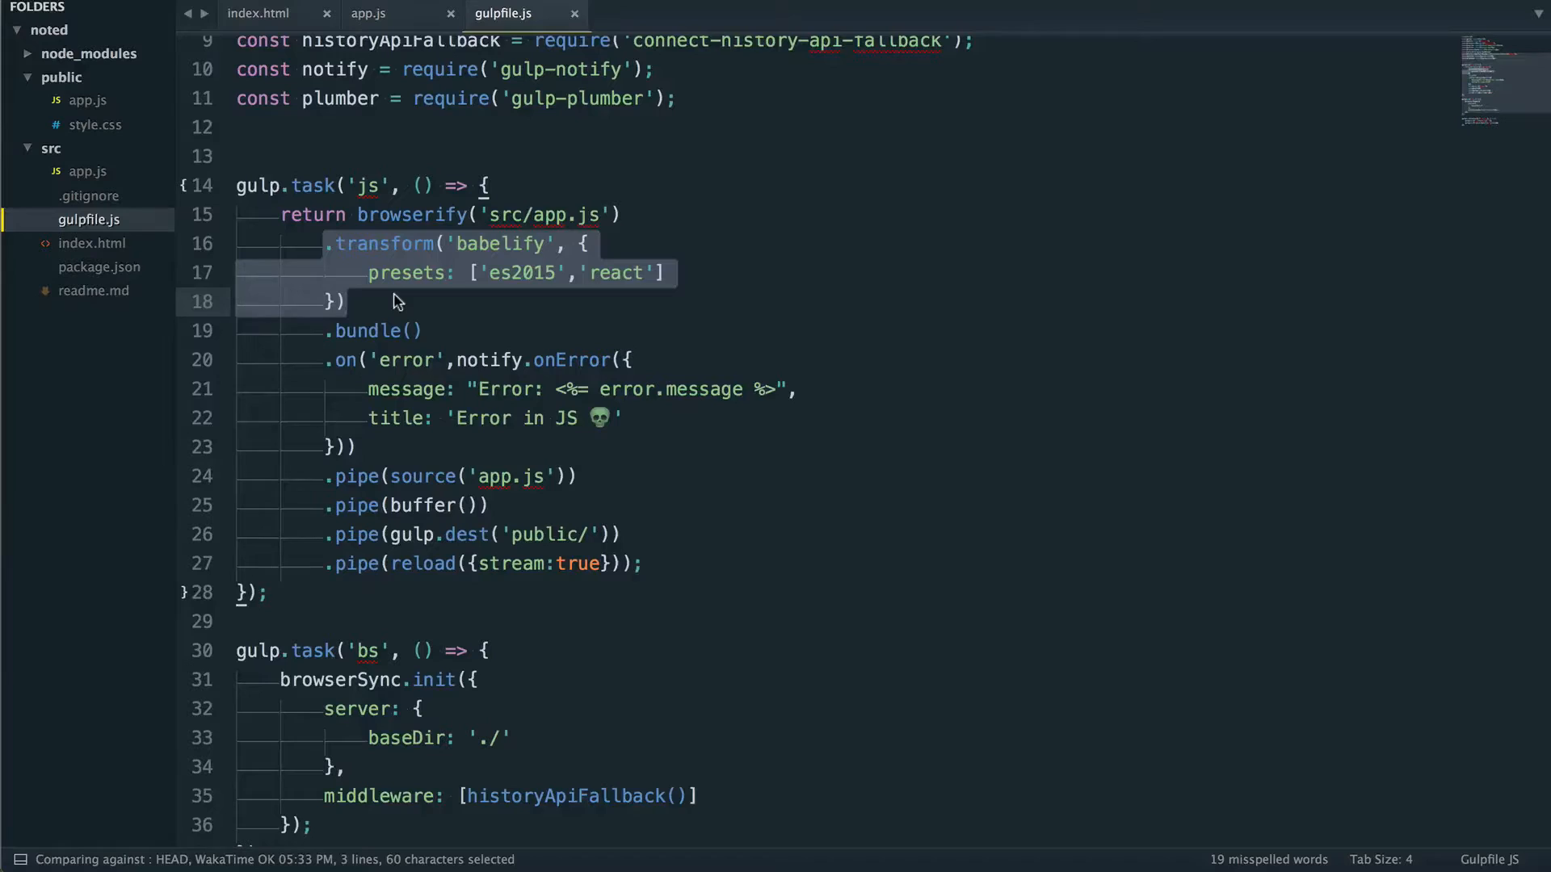
{"action": "left_click", "coordinate": [601, 273]}
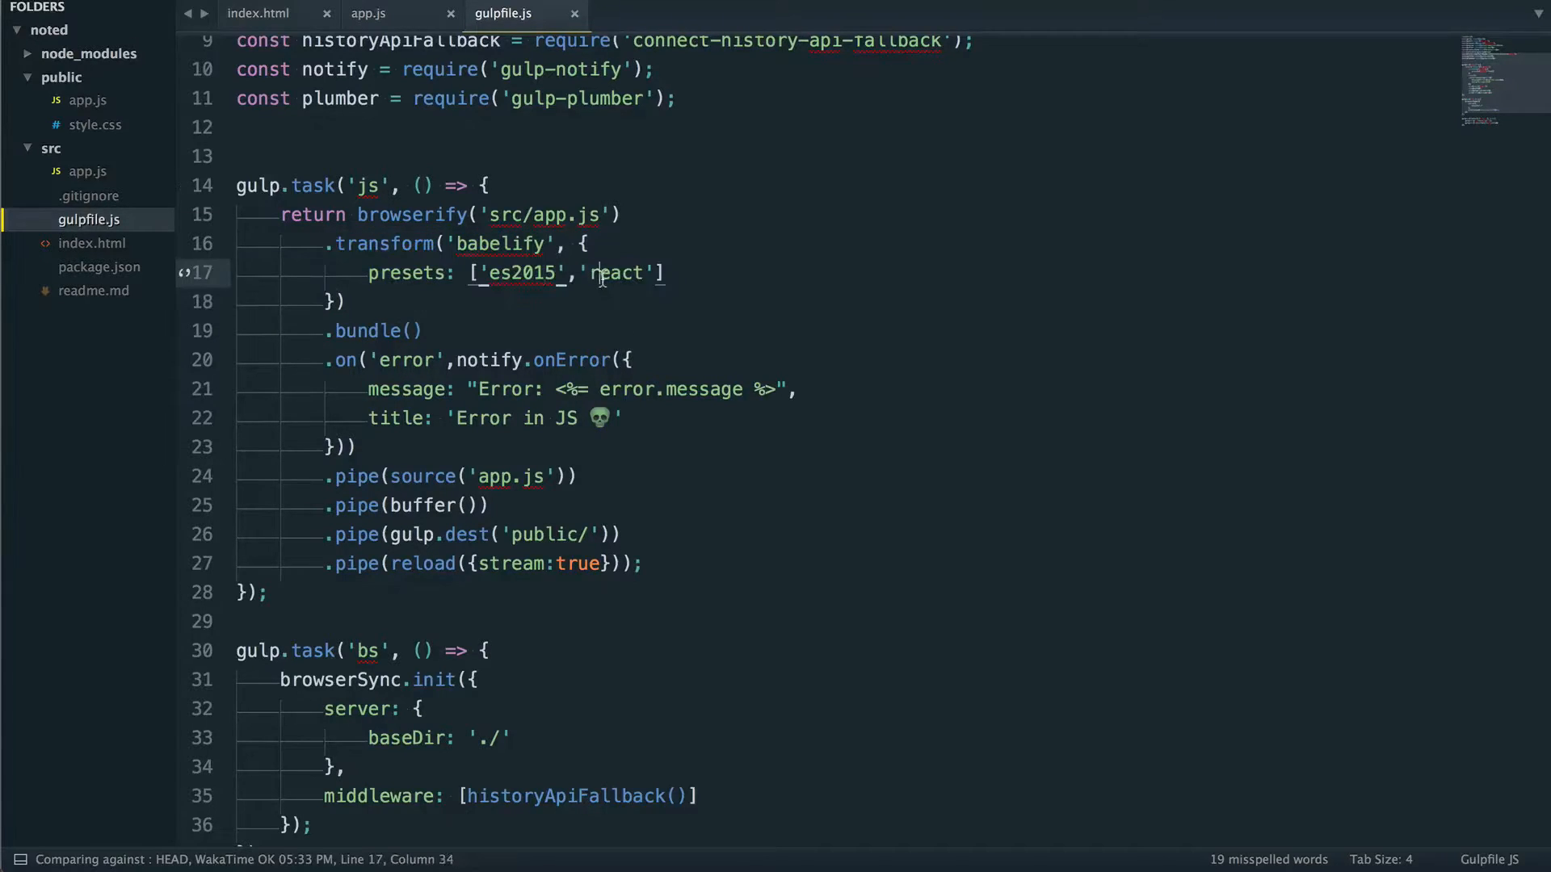
{"action": "double_click", "coordinate": [619, 273]}
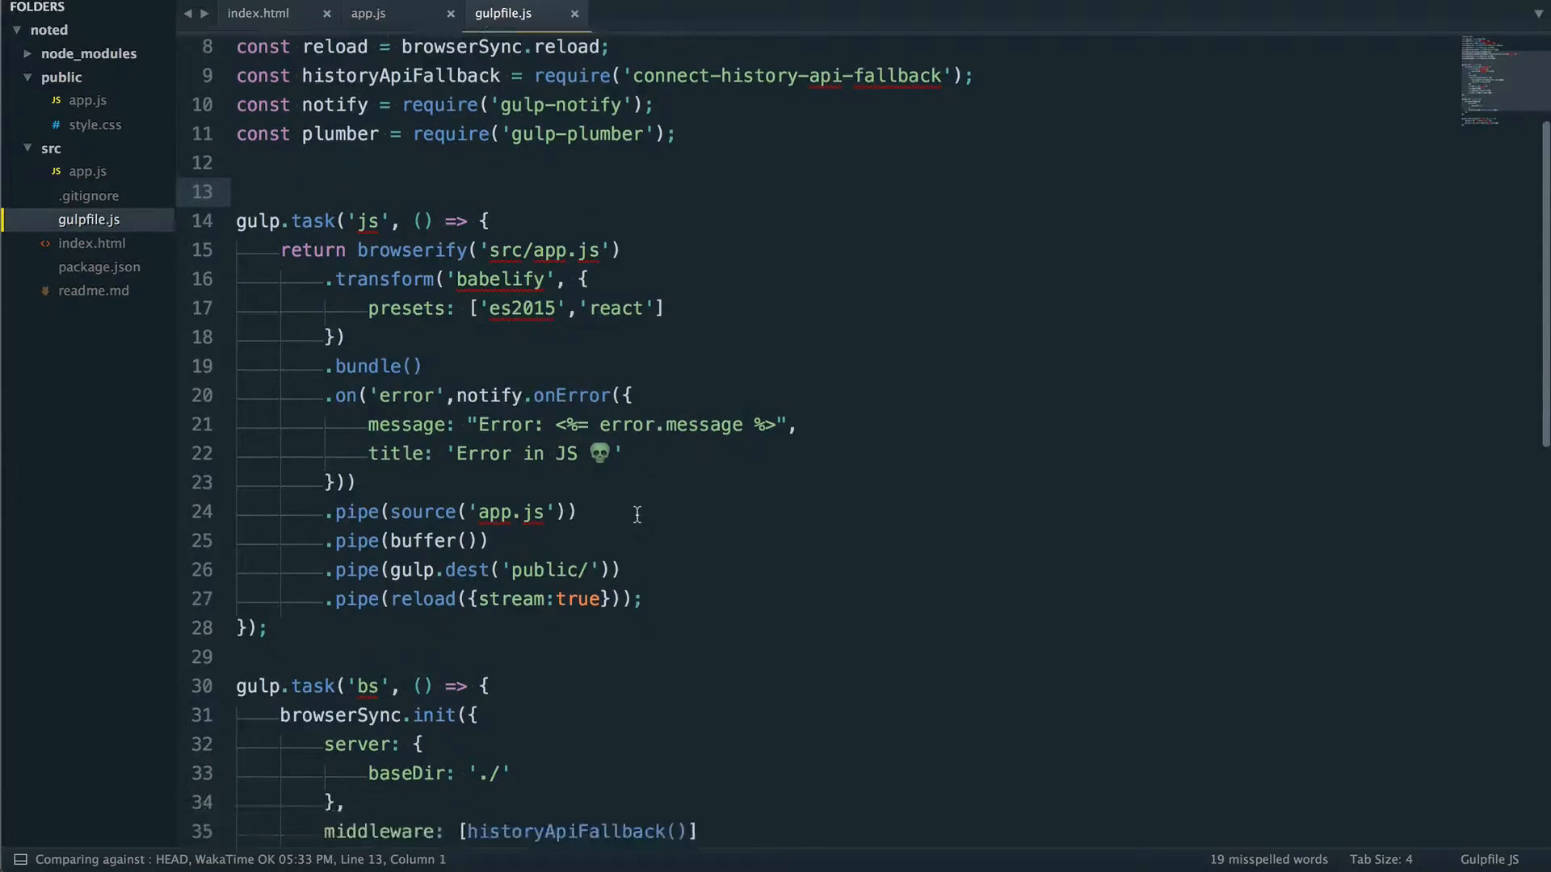
{"action": "scroll", "scroll_direction": "down", "scroll_amount": 3}
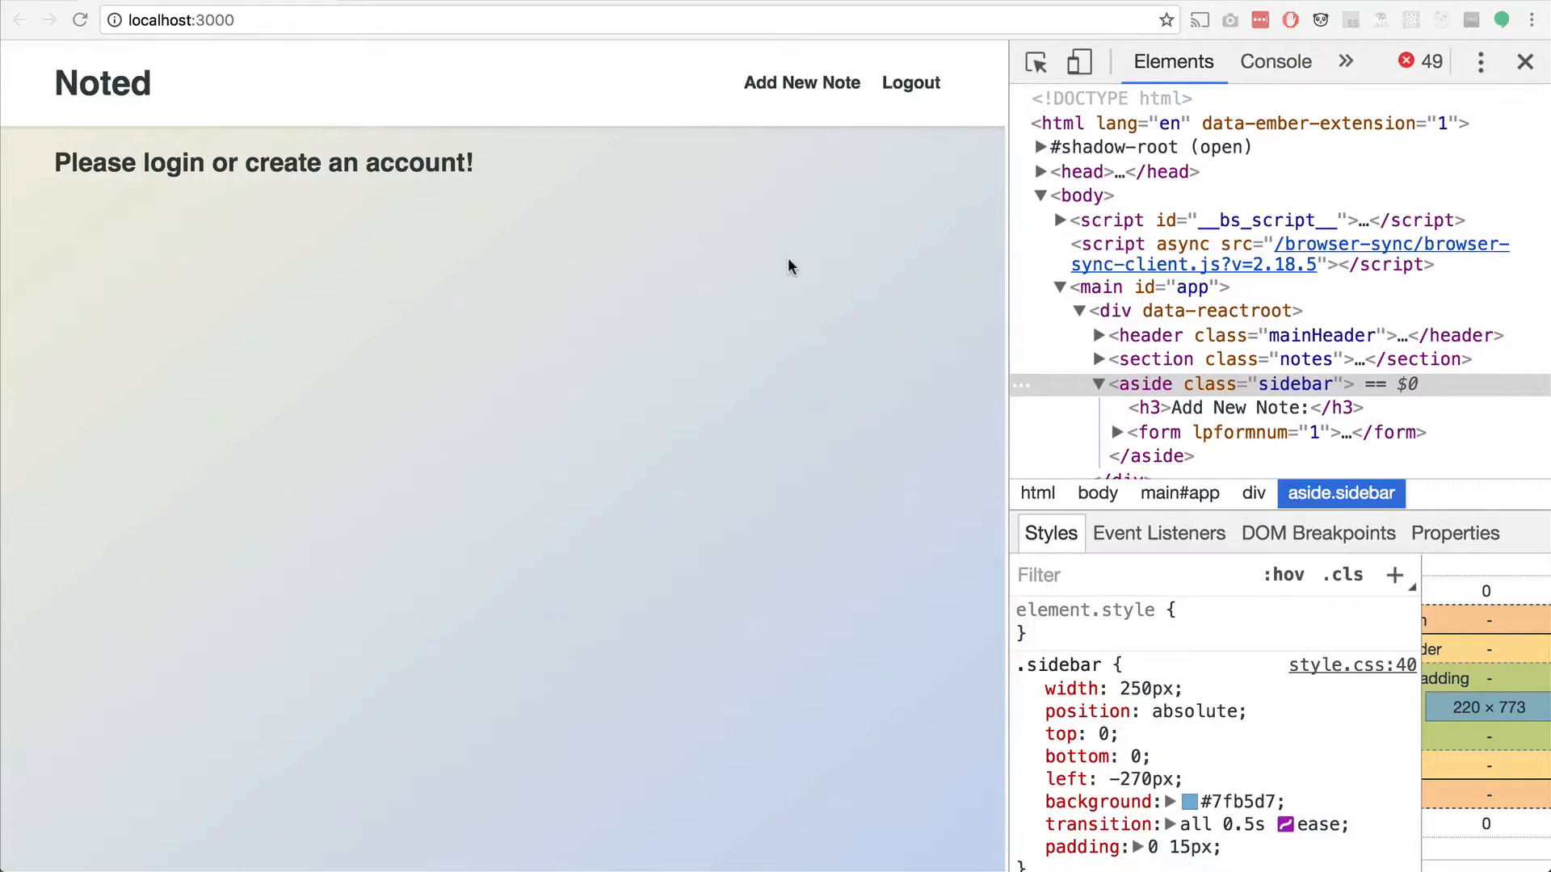
{"action": "mouse_move", "coordinate": [795, 265]}
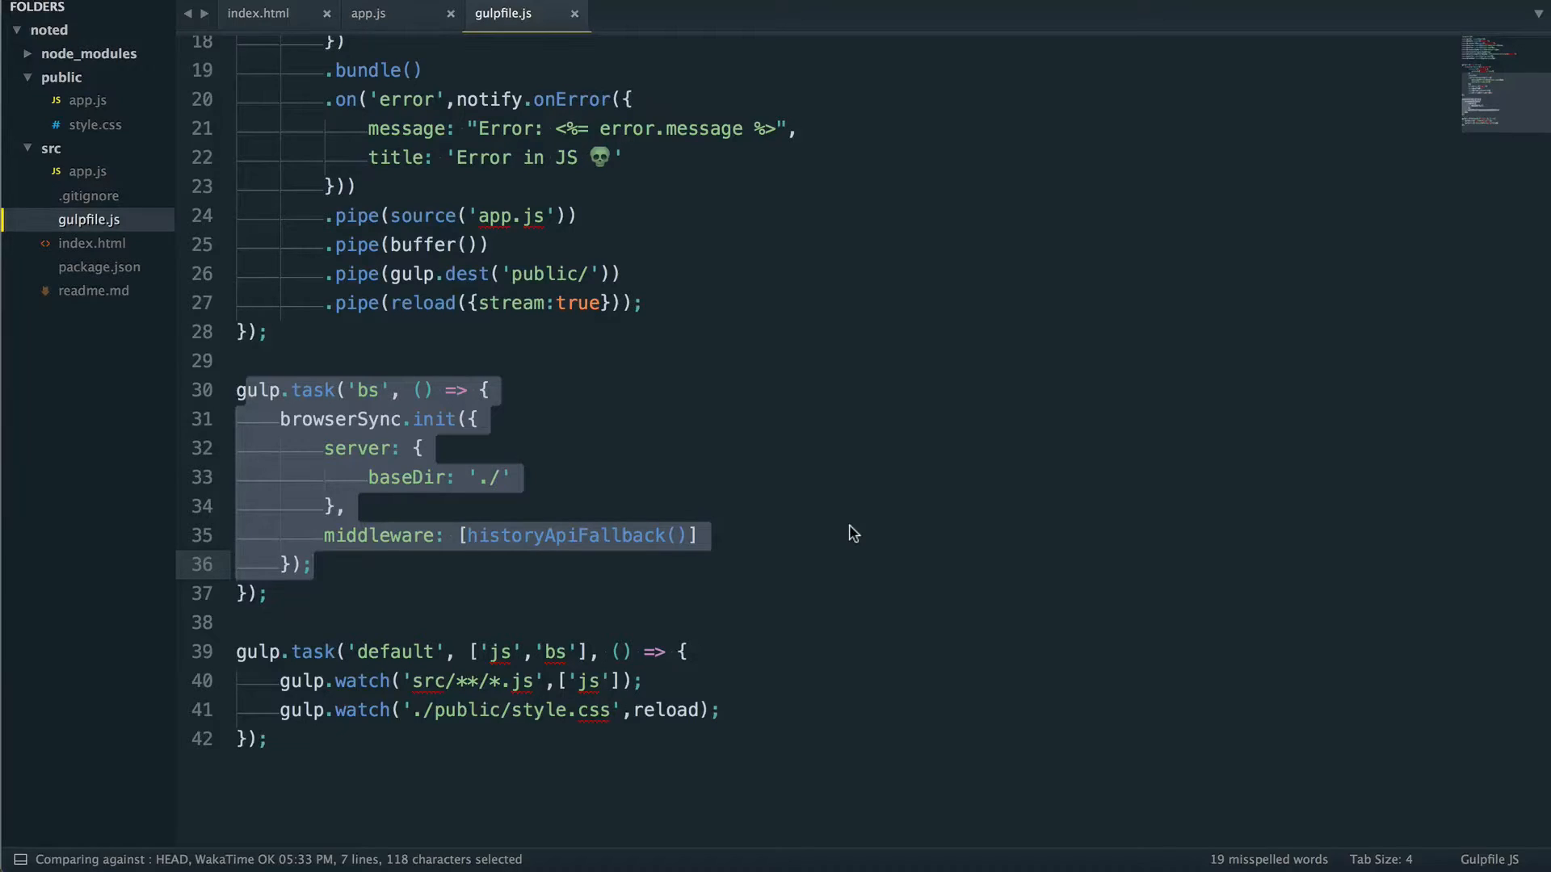
- Review the bs task's historyApiFallback middleware and the default task's watchers in gulpfile.js
{"action": "scroll", "scroll_direction": "down", "scroll_amount": 3}
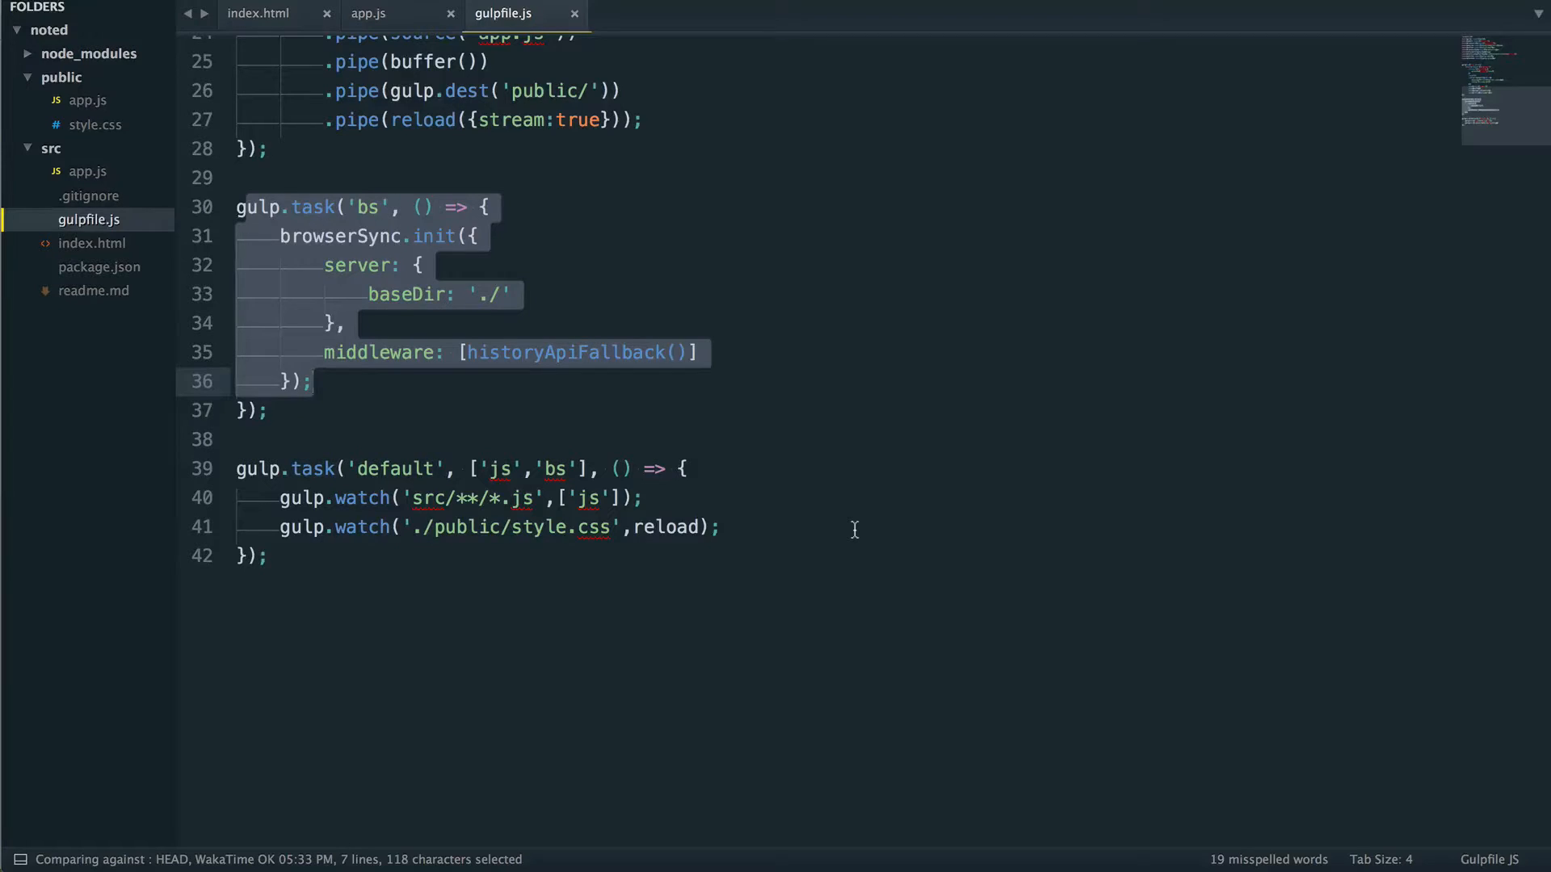
{"action": "mouse_move", "coordinate": [355, 294]}
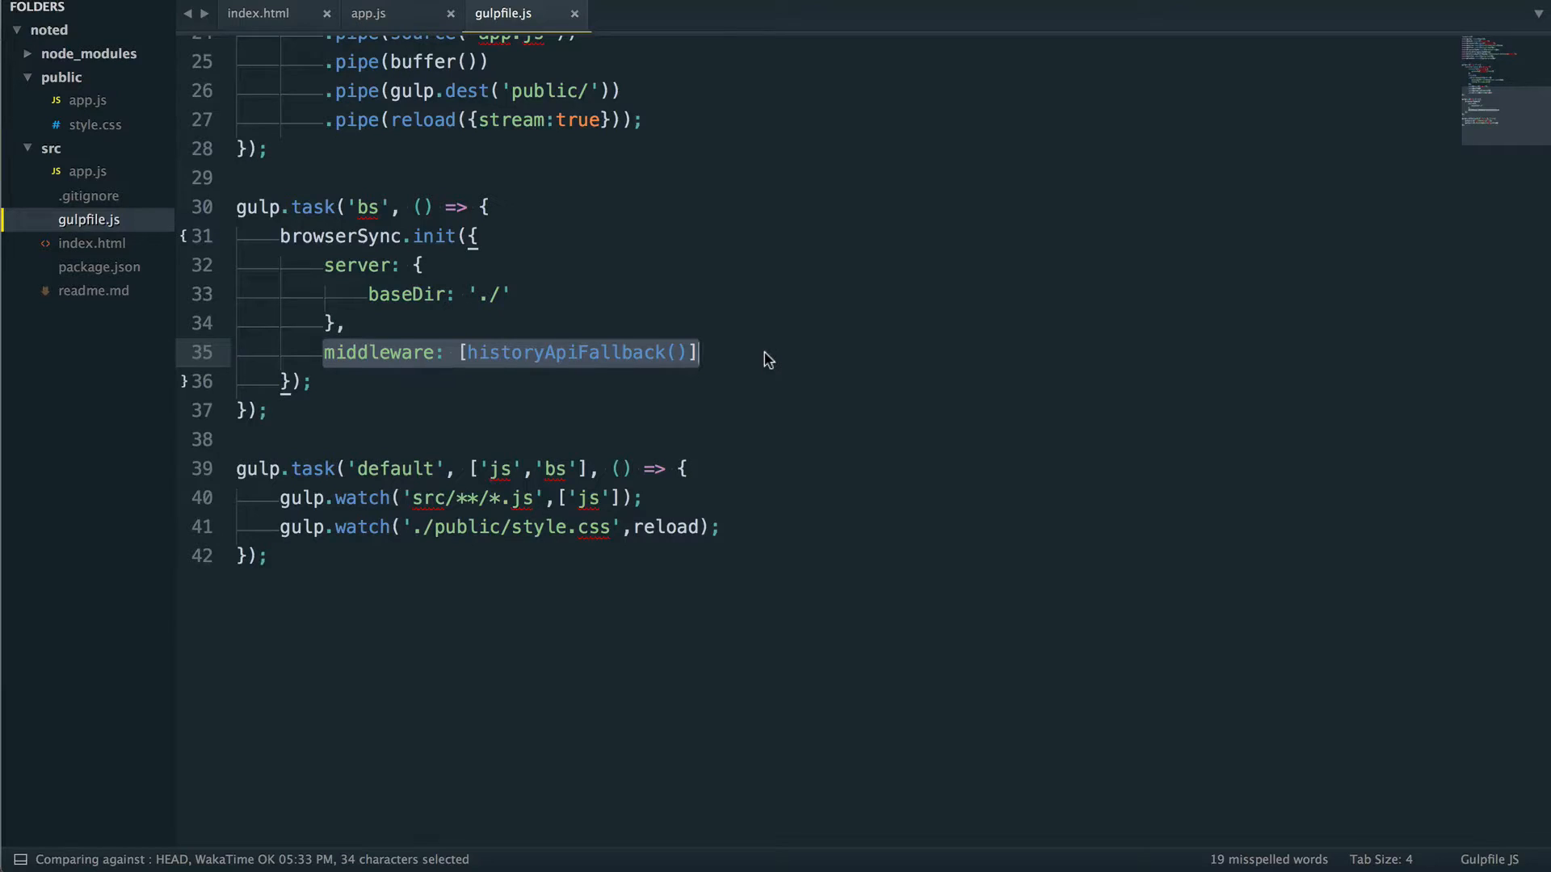
{"action": "left_click", "coordinate": [603, 353]}
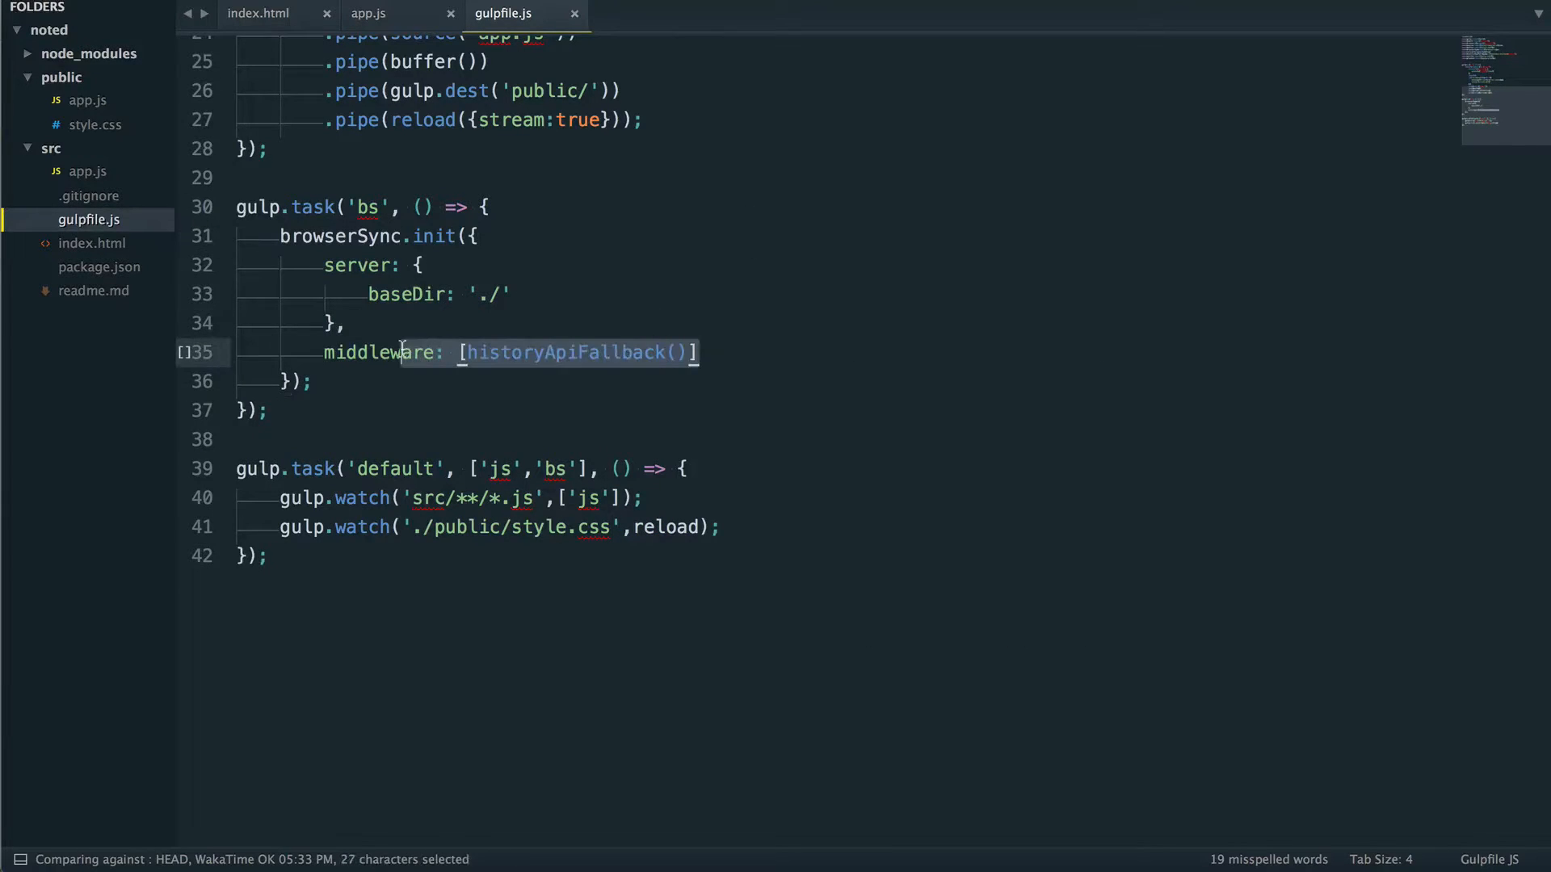
{"action": "mouse_move", "coordinate": [542, 346]}
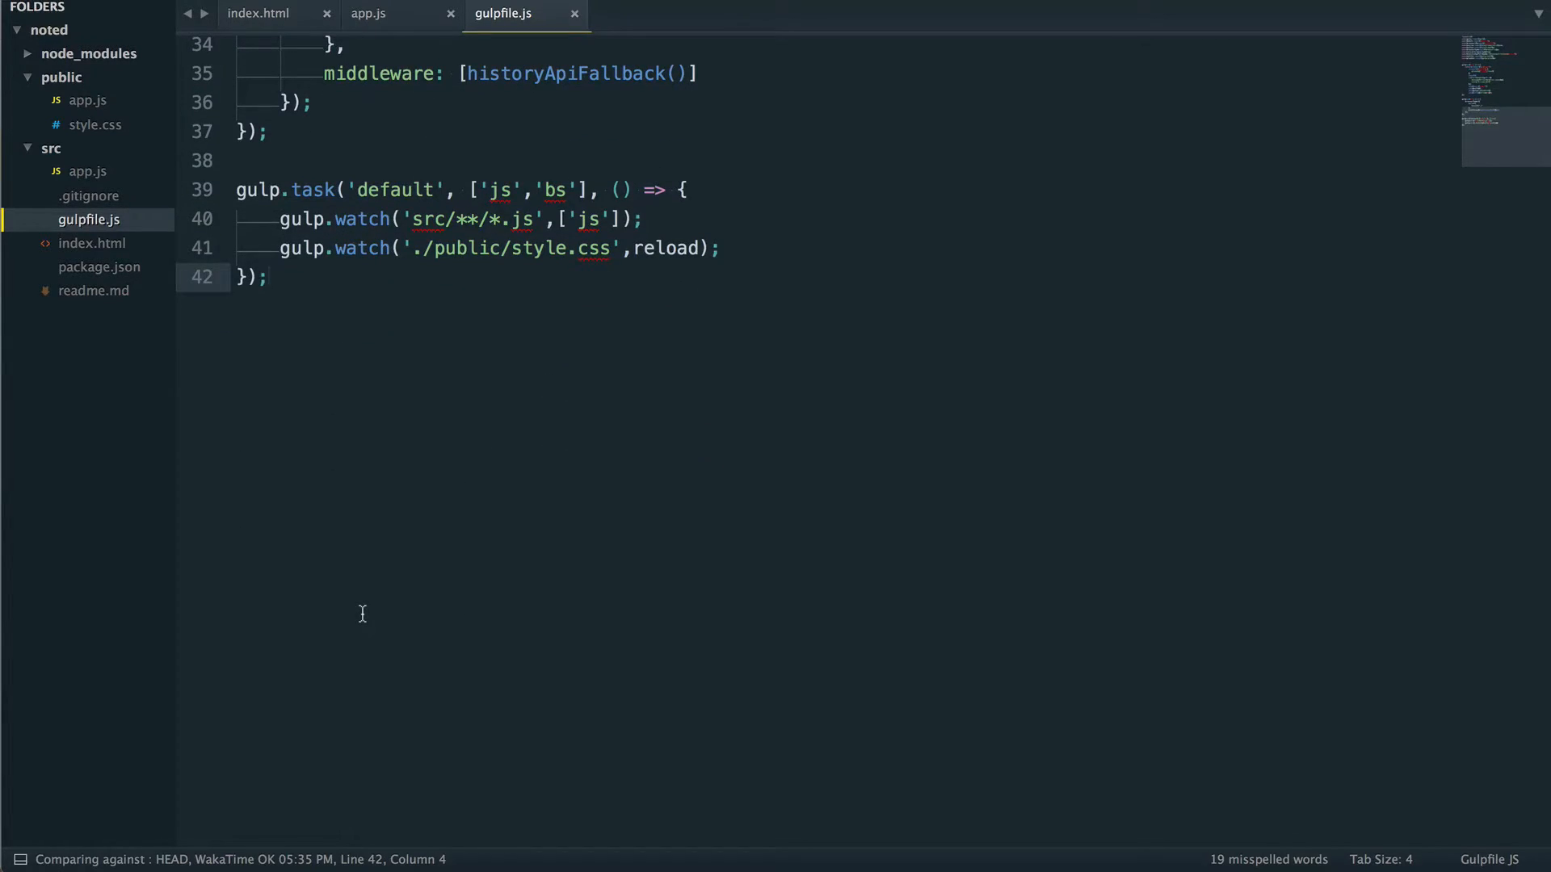
{"action": "type", "text": "gulp"}
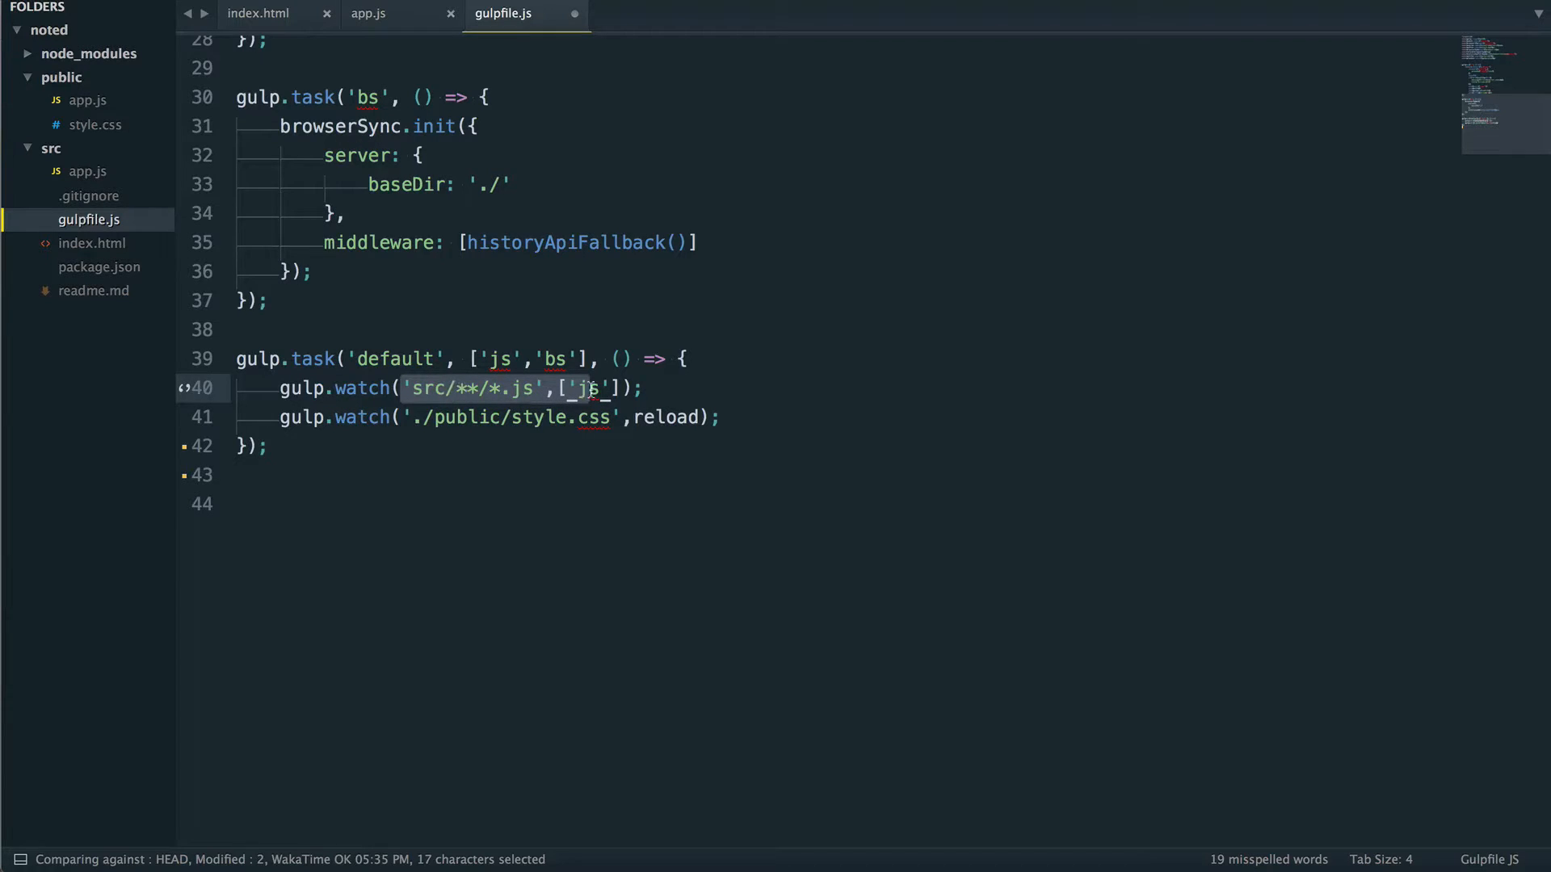
{"action": "left_click", "coordinate": [601, 387]}
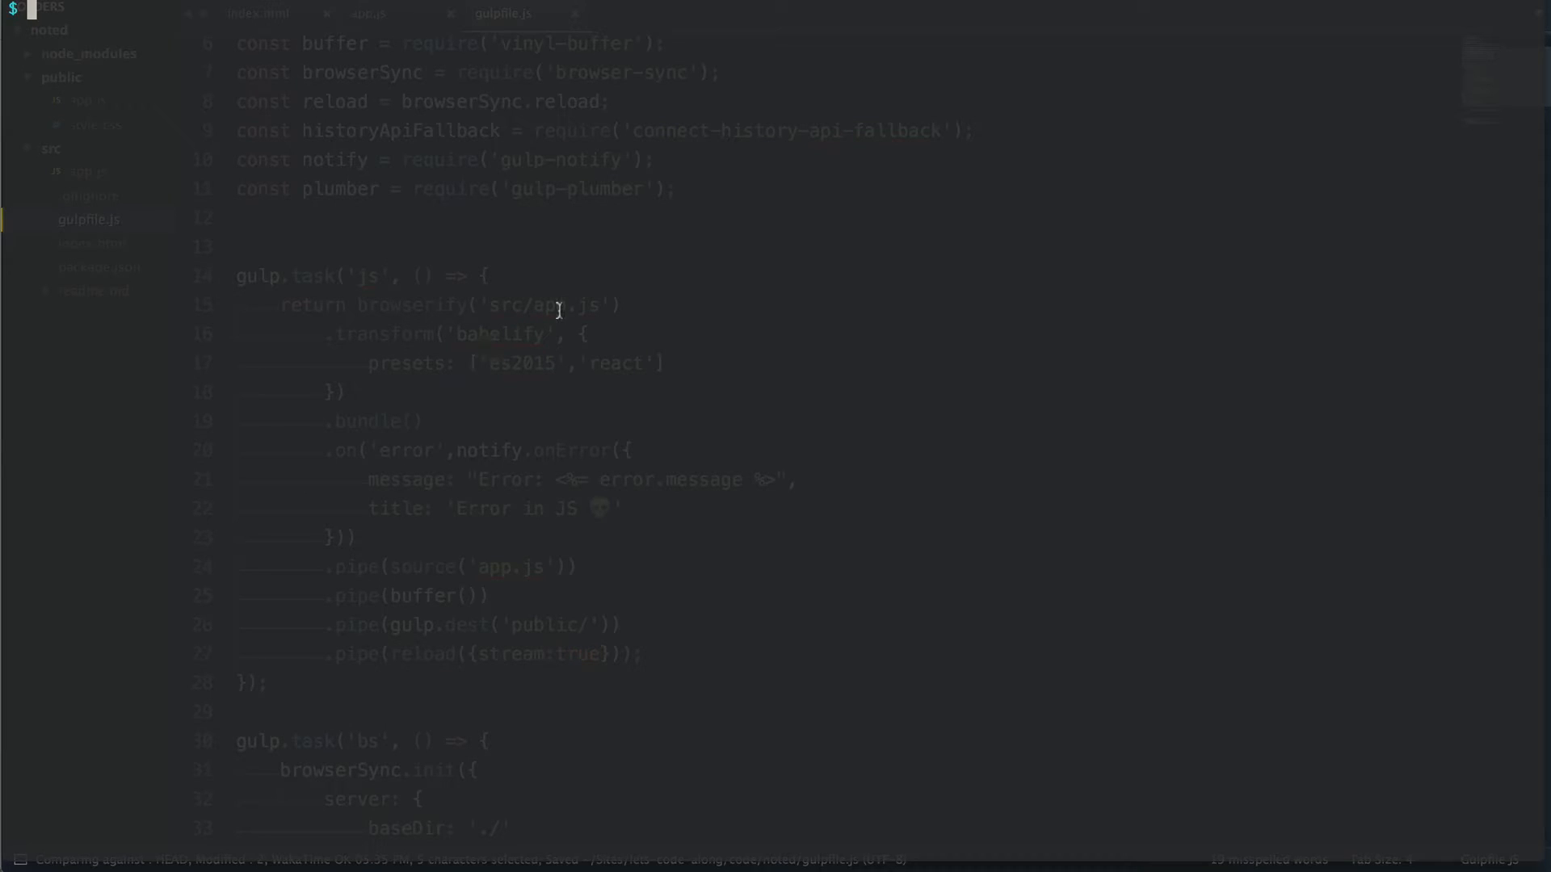
- Run gulp in Terminal to start the project's build tasks
{"action": "type", "text": "gulp"}
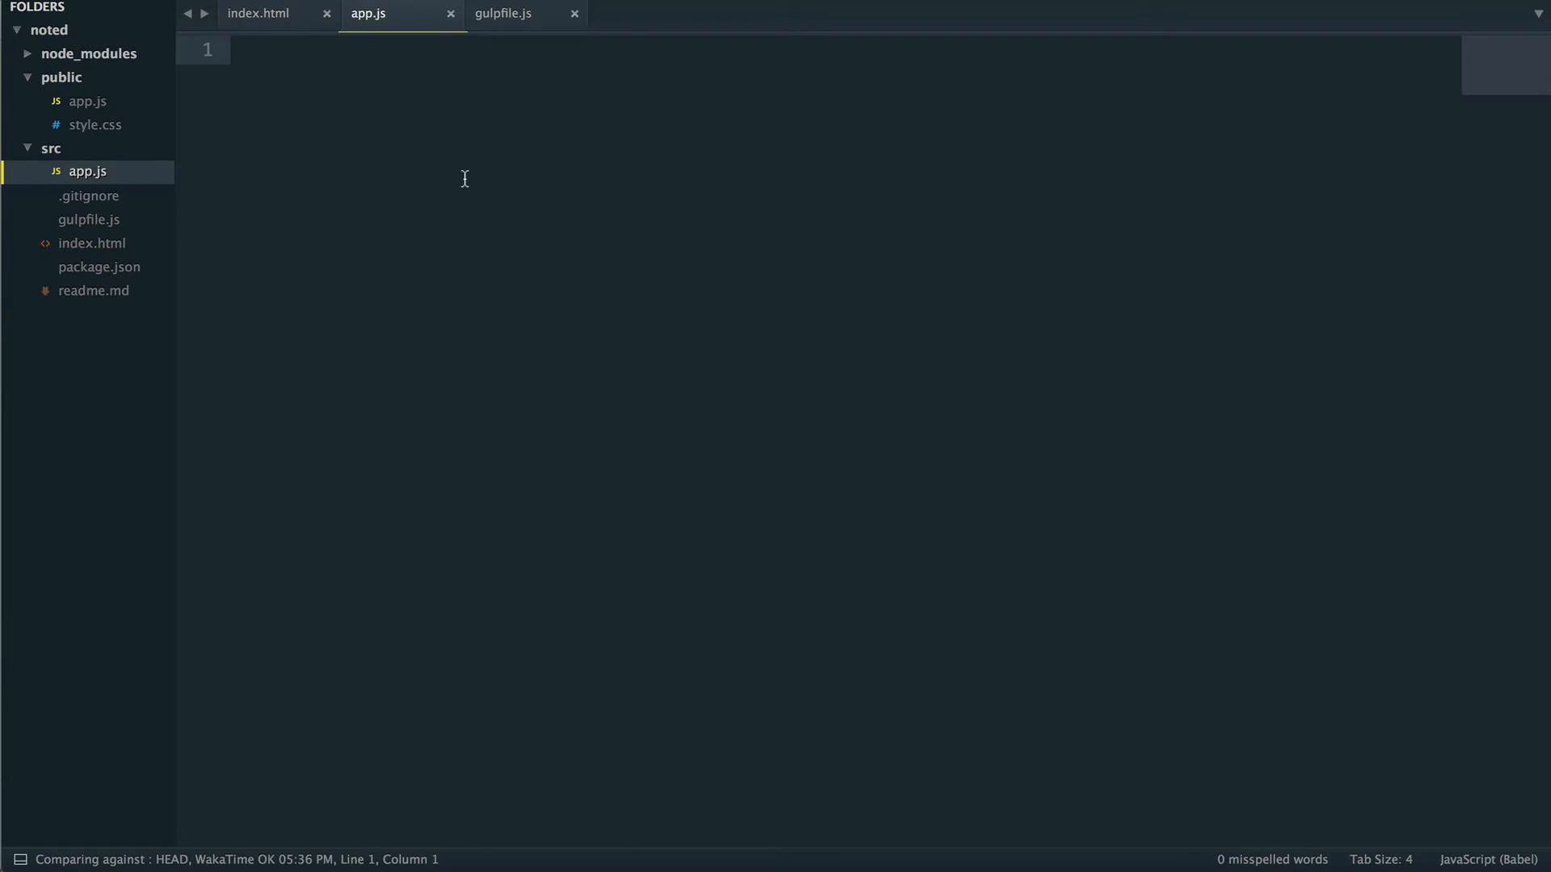
- Write import React from 'react'; as the first line of src/app.js
{"action": "type", "text": "i"}
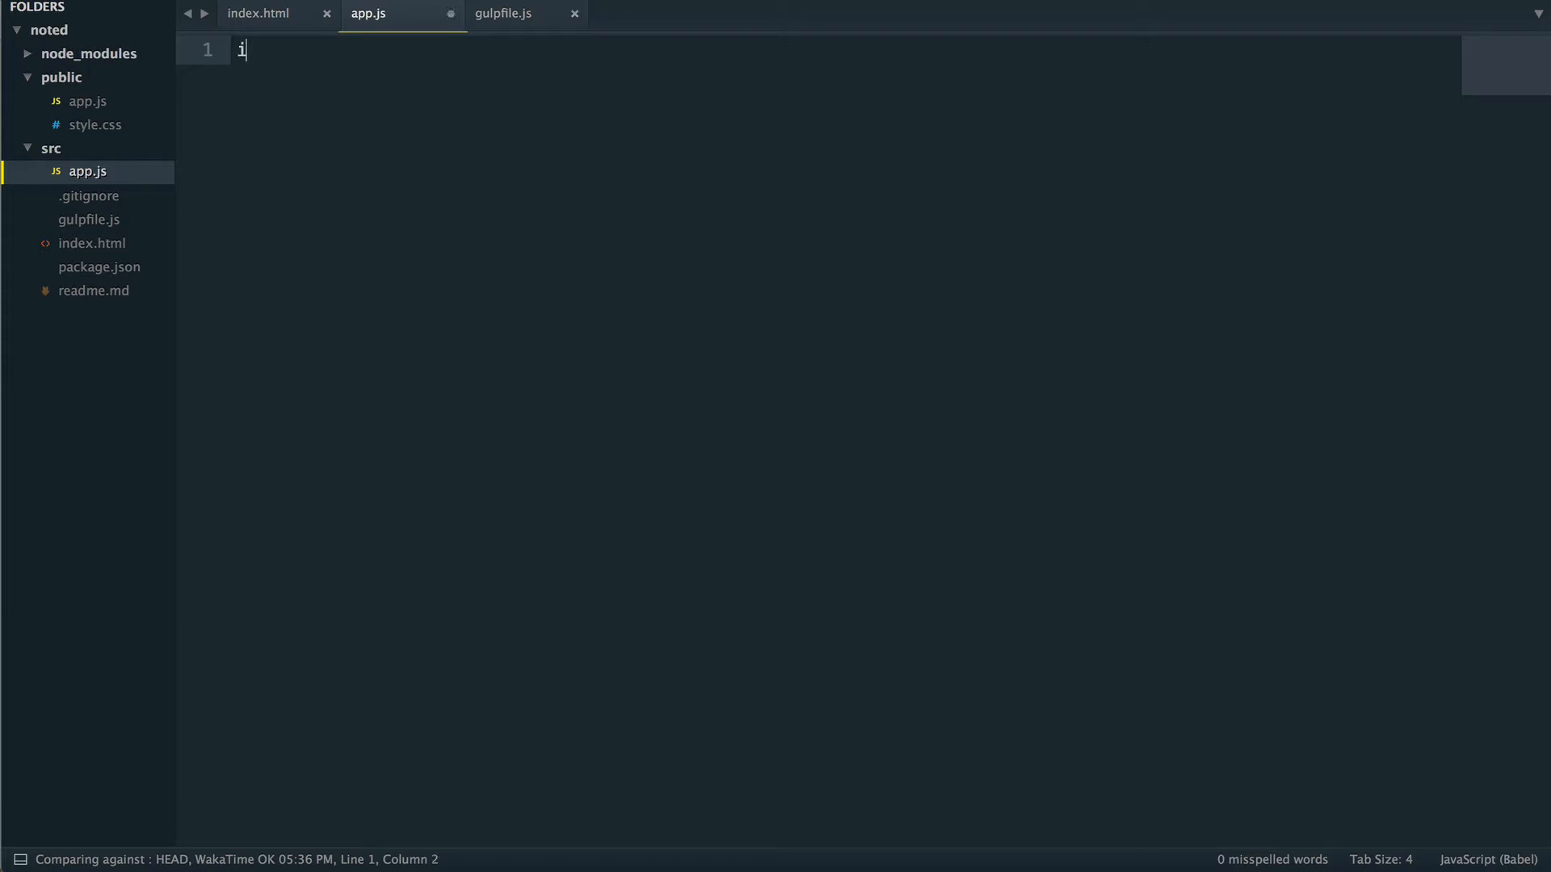
{"action": "type", "text": "mport Reac"}
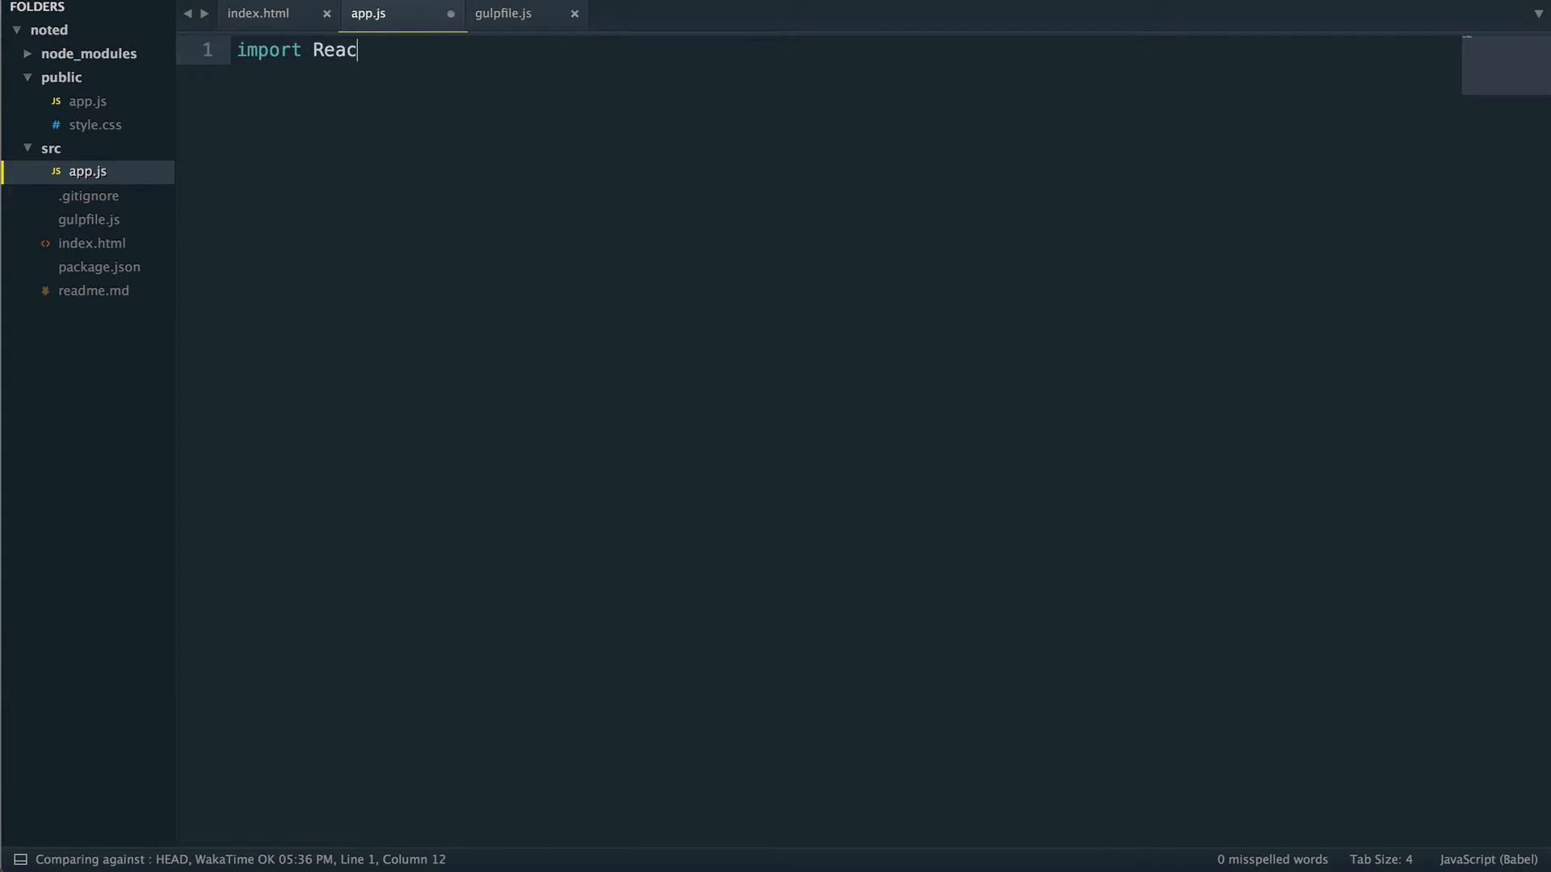
{"action": "type", "text": "t from"}
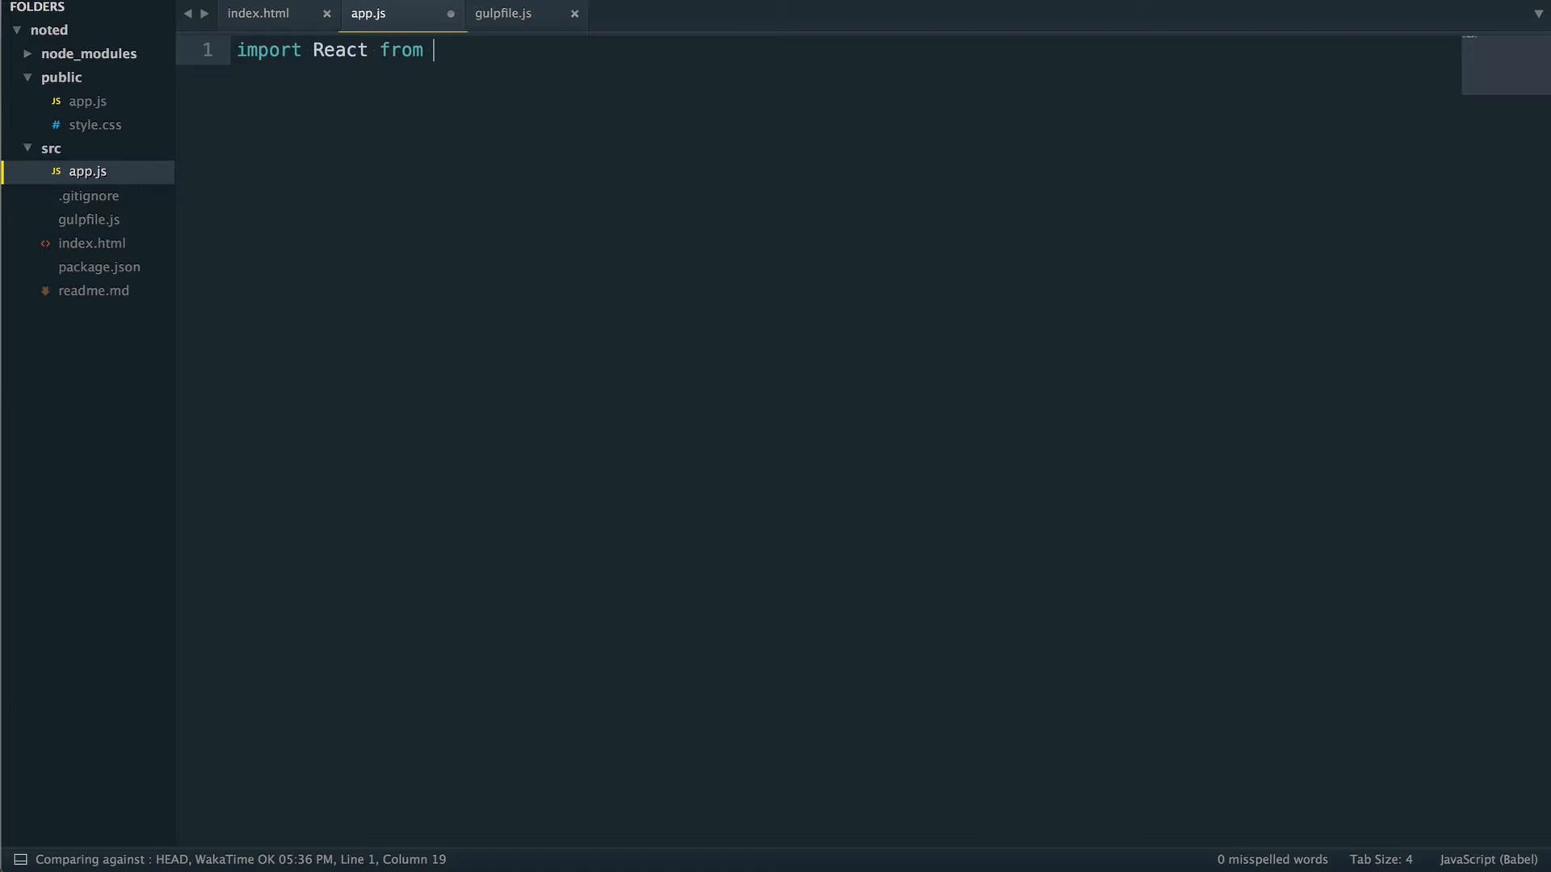
{"action": "type", "text": "'rea'"}
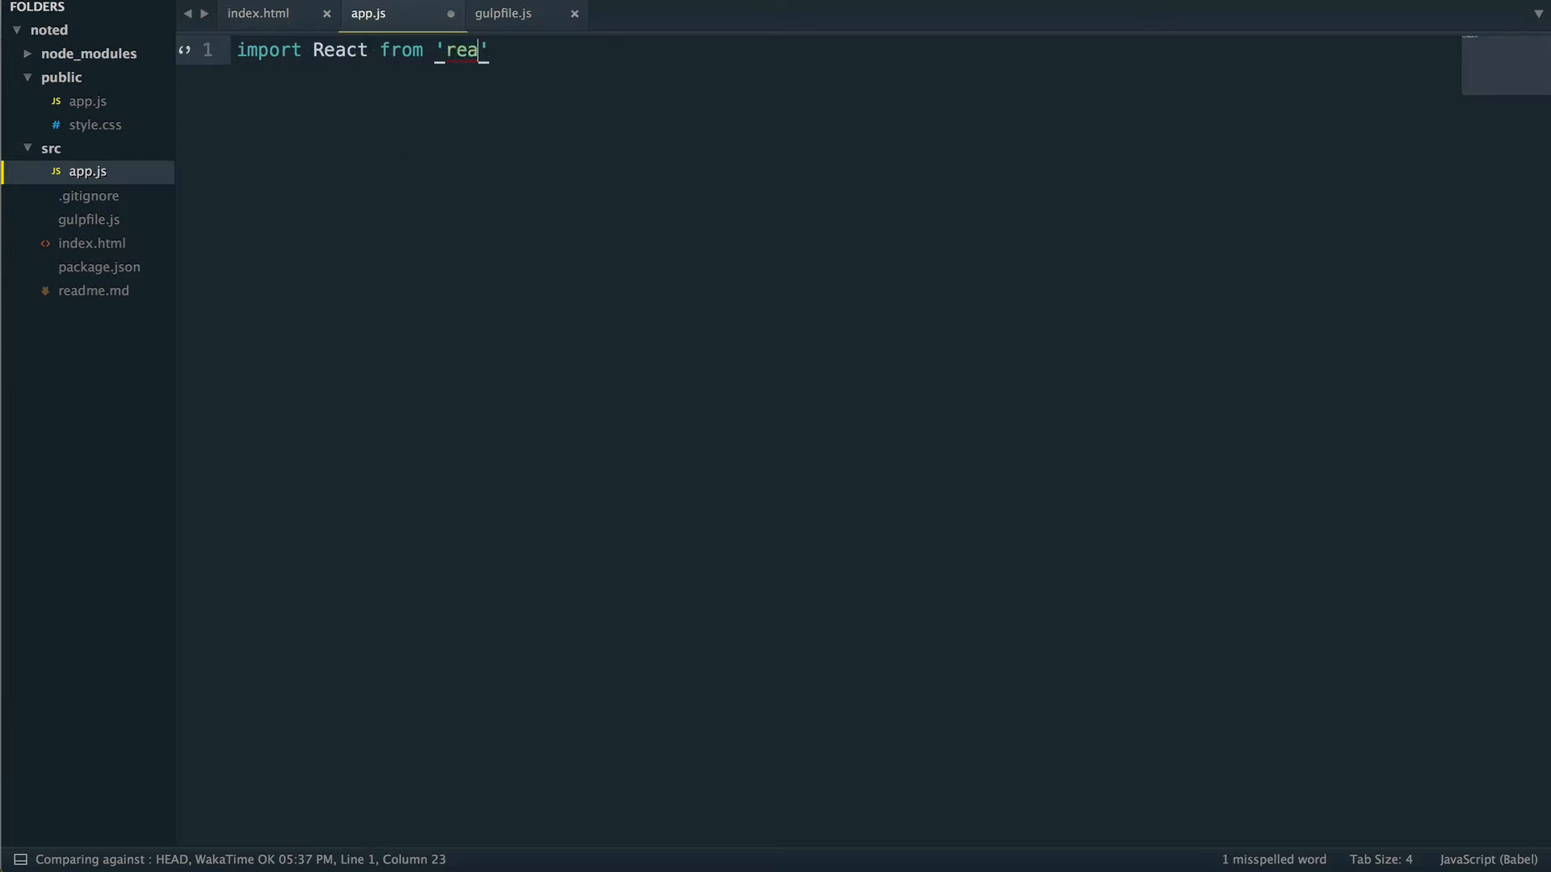
{"action": "type", "text": "ct';"}
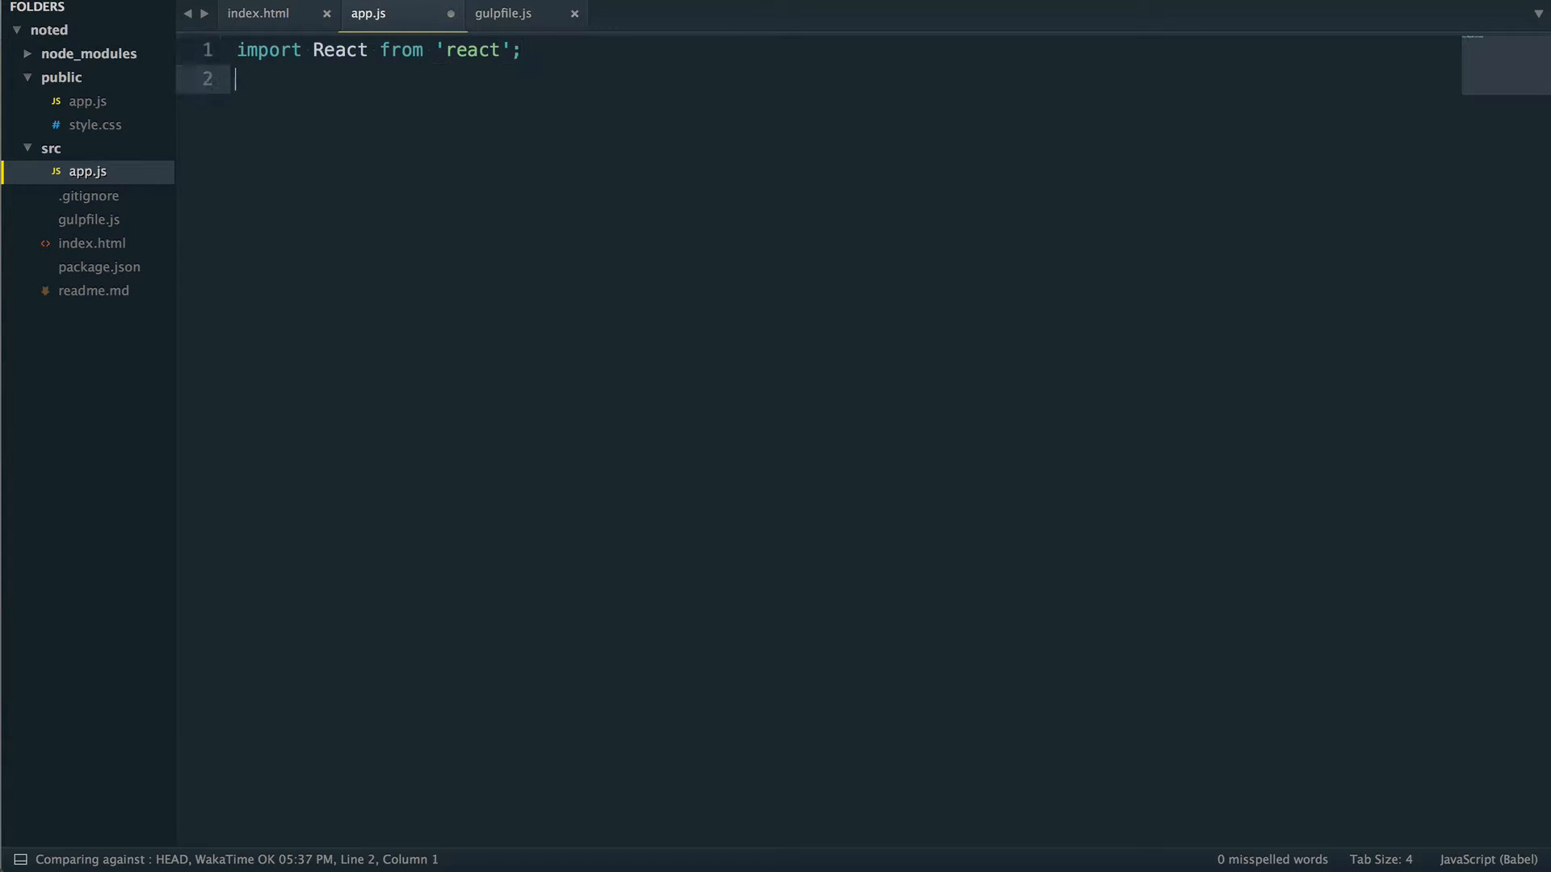
- Add import ReactDom from 'react-dom'; on the second line and check both imports
{"action": "type", "text": "import"}
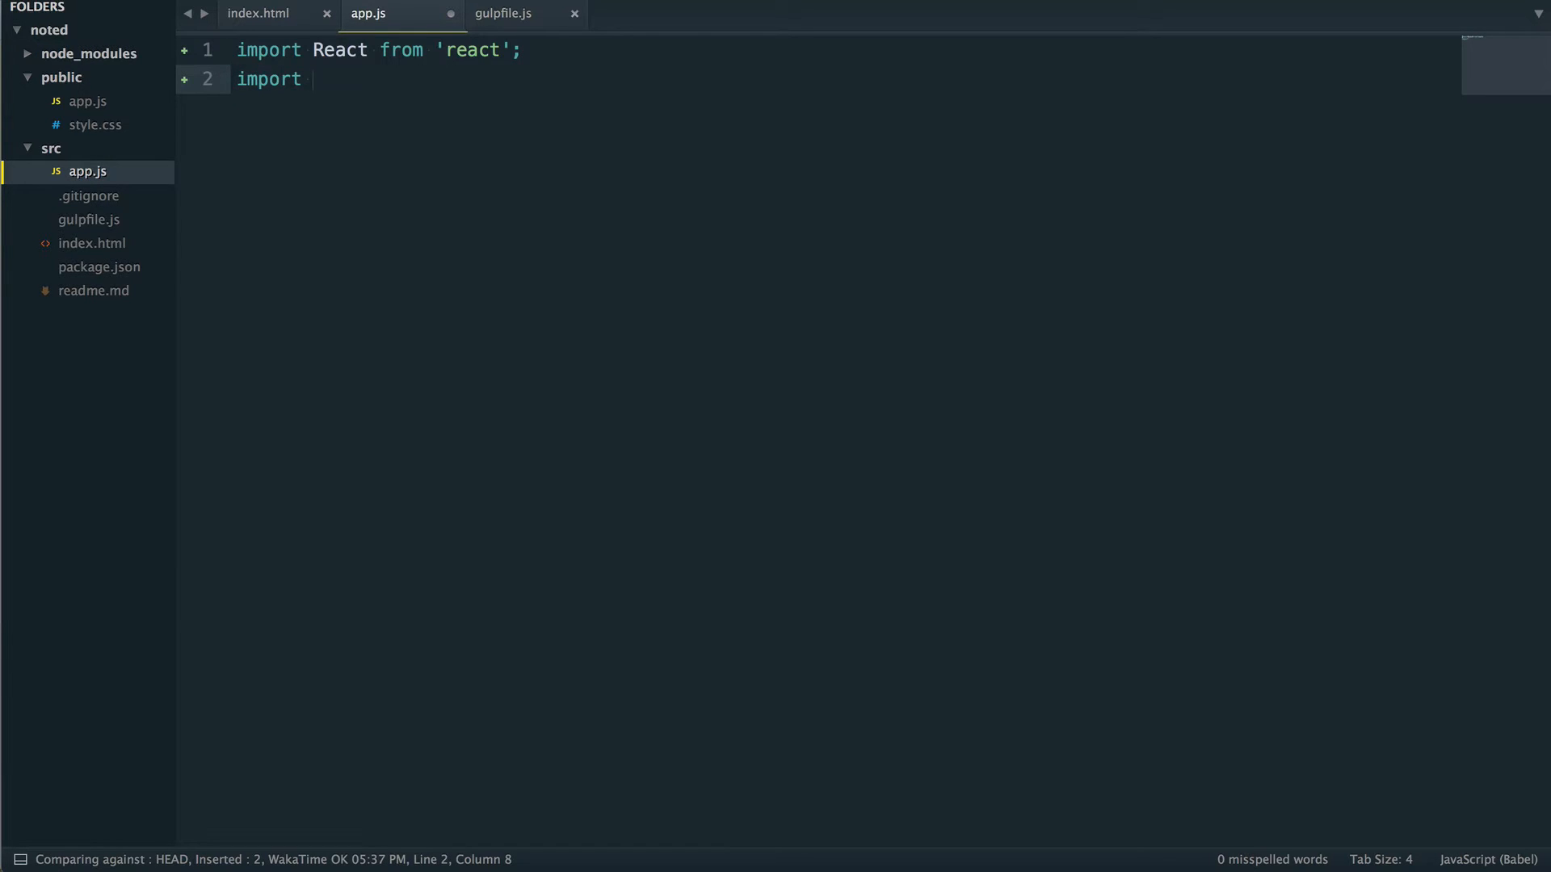
{"action": "type", "text": "ReactDom"}
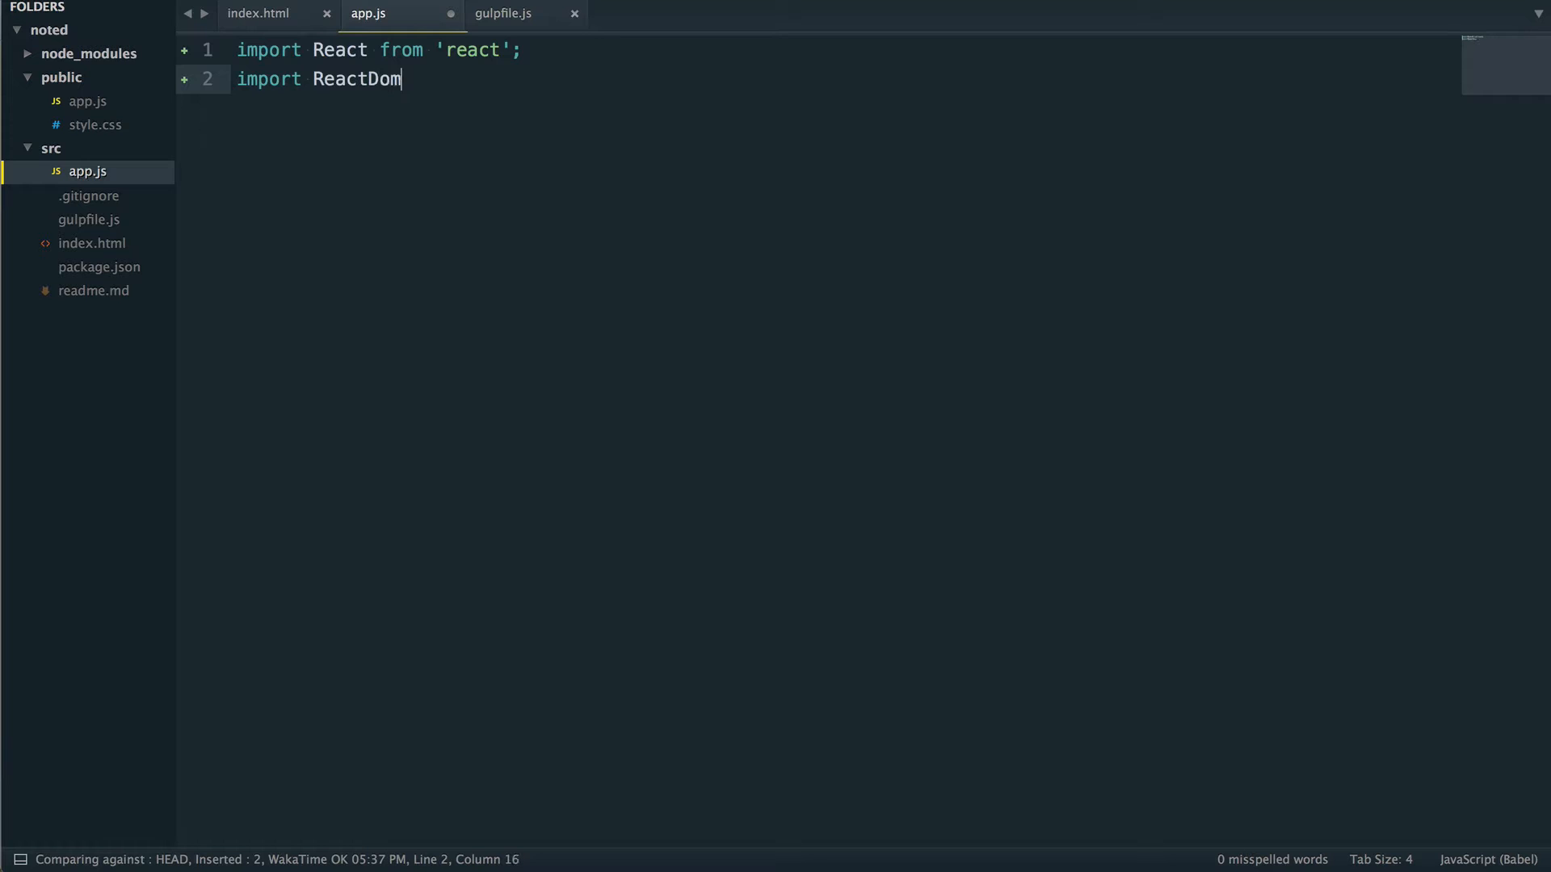
{"action": "type", "text": "from ''"}
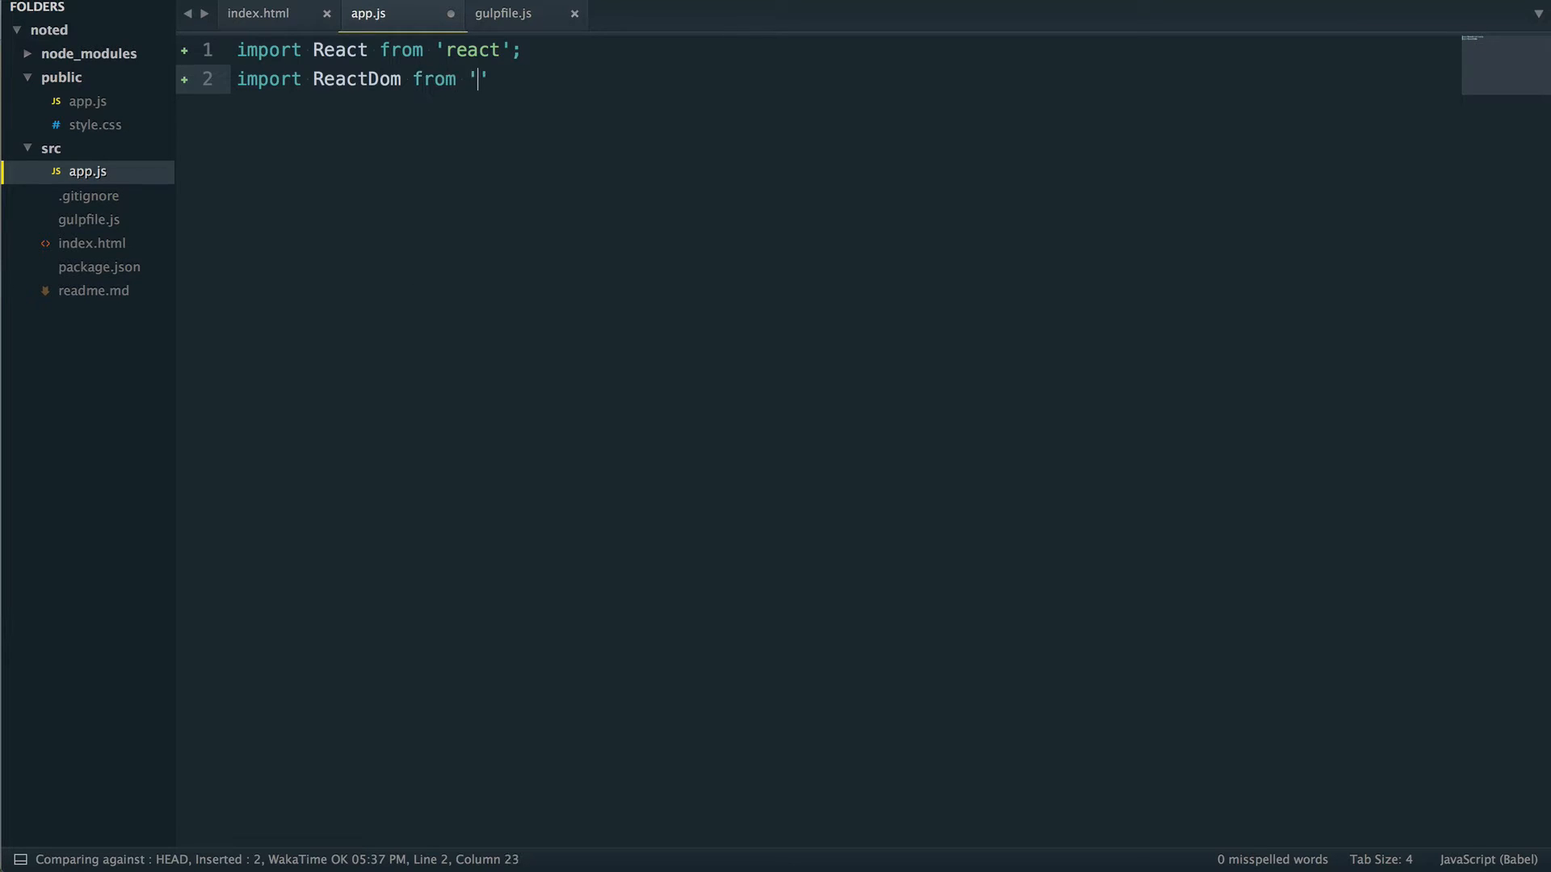
{"action": "type", "text": "react"}
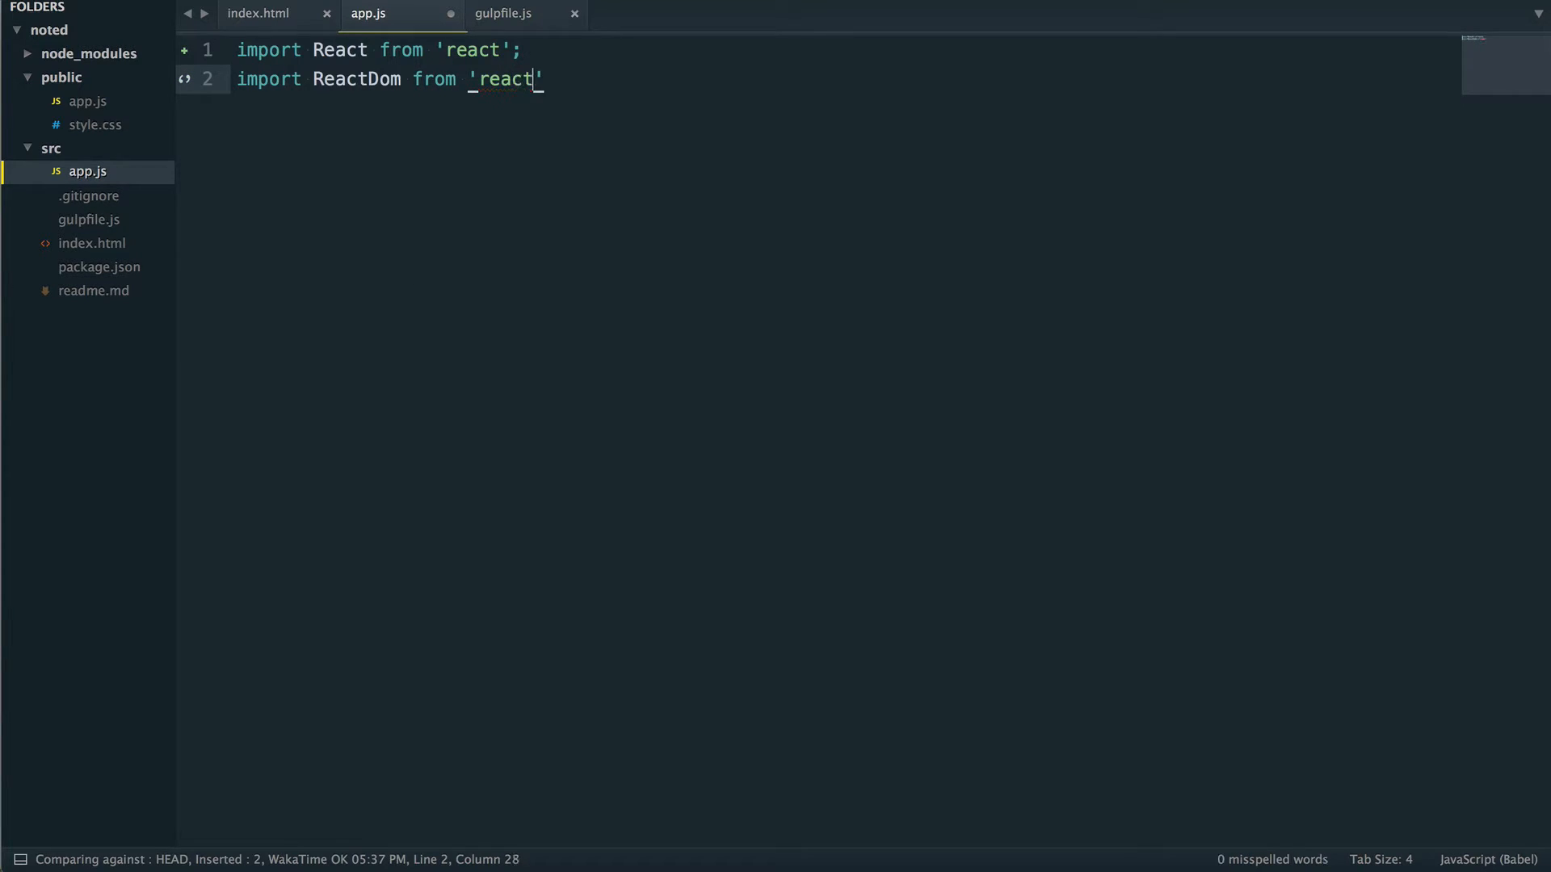
{"action": "type", "text": "-dom"}
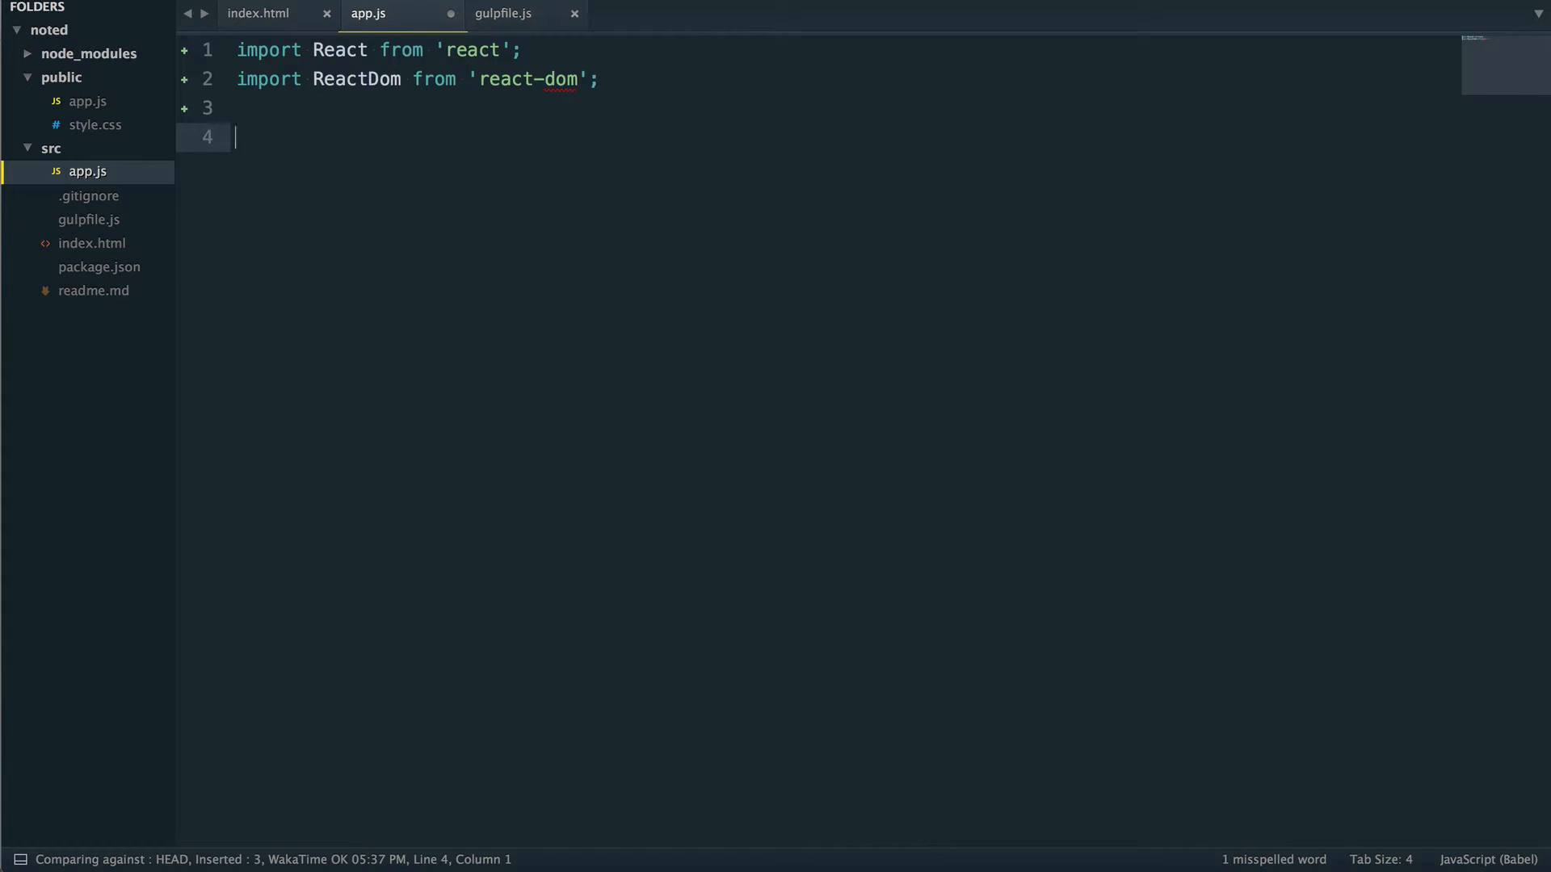
{"action": "double_click", "coordinate": [470, 50]}
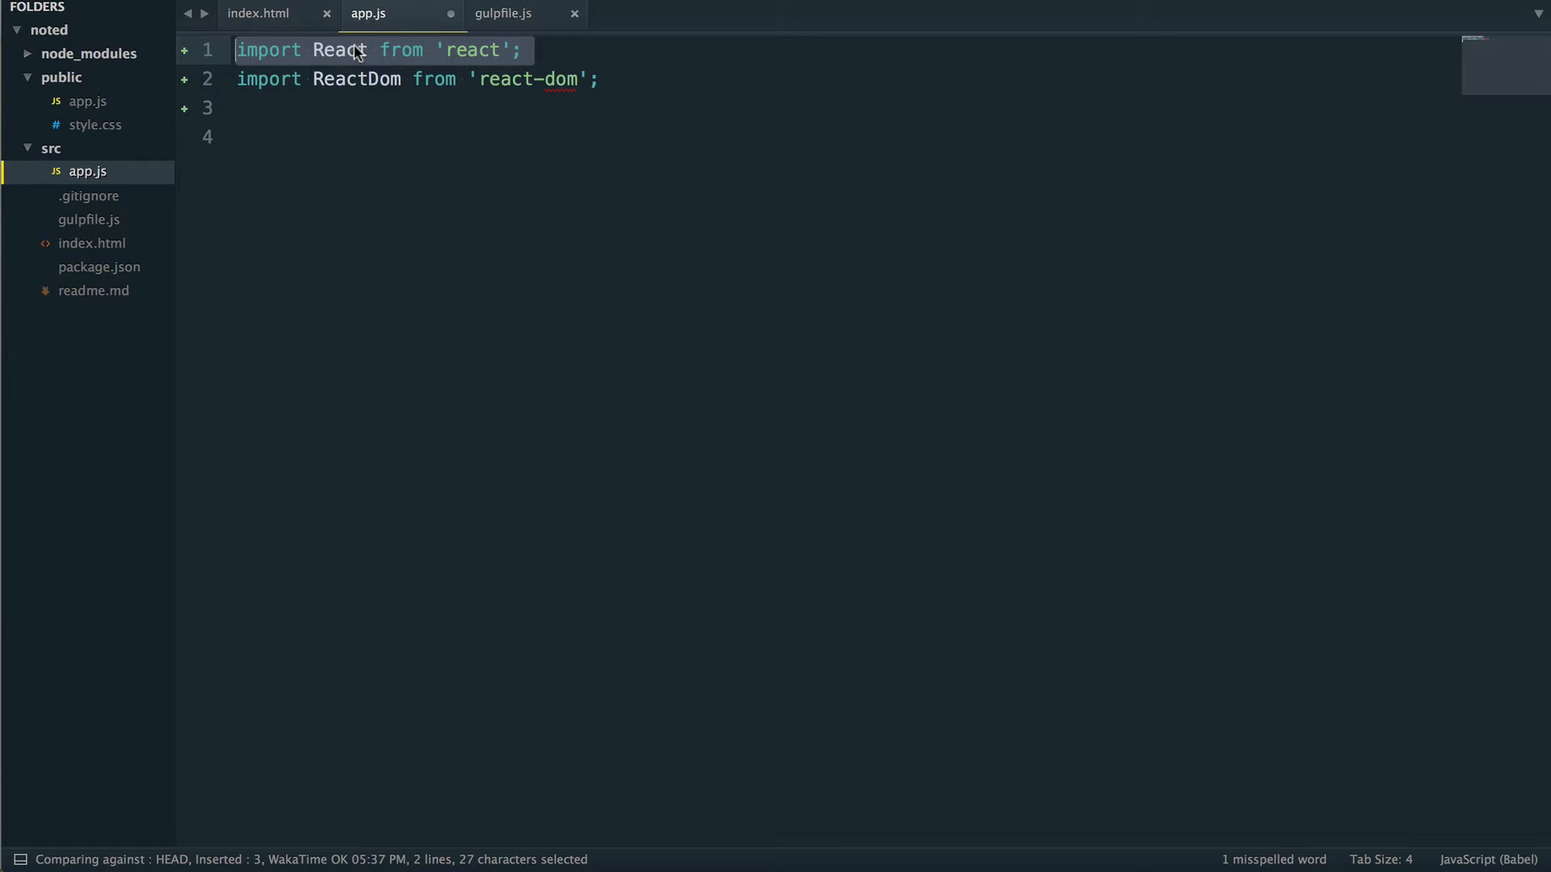
{"action": "double_click", "coordinate": [355, 79]}
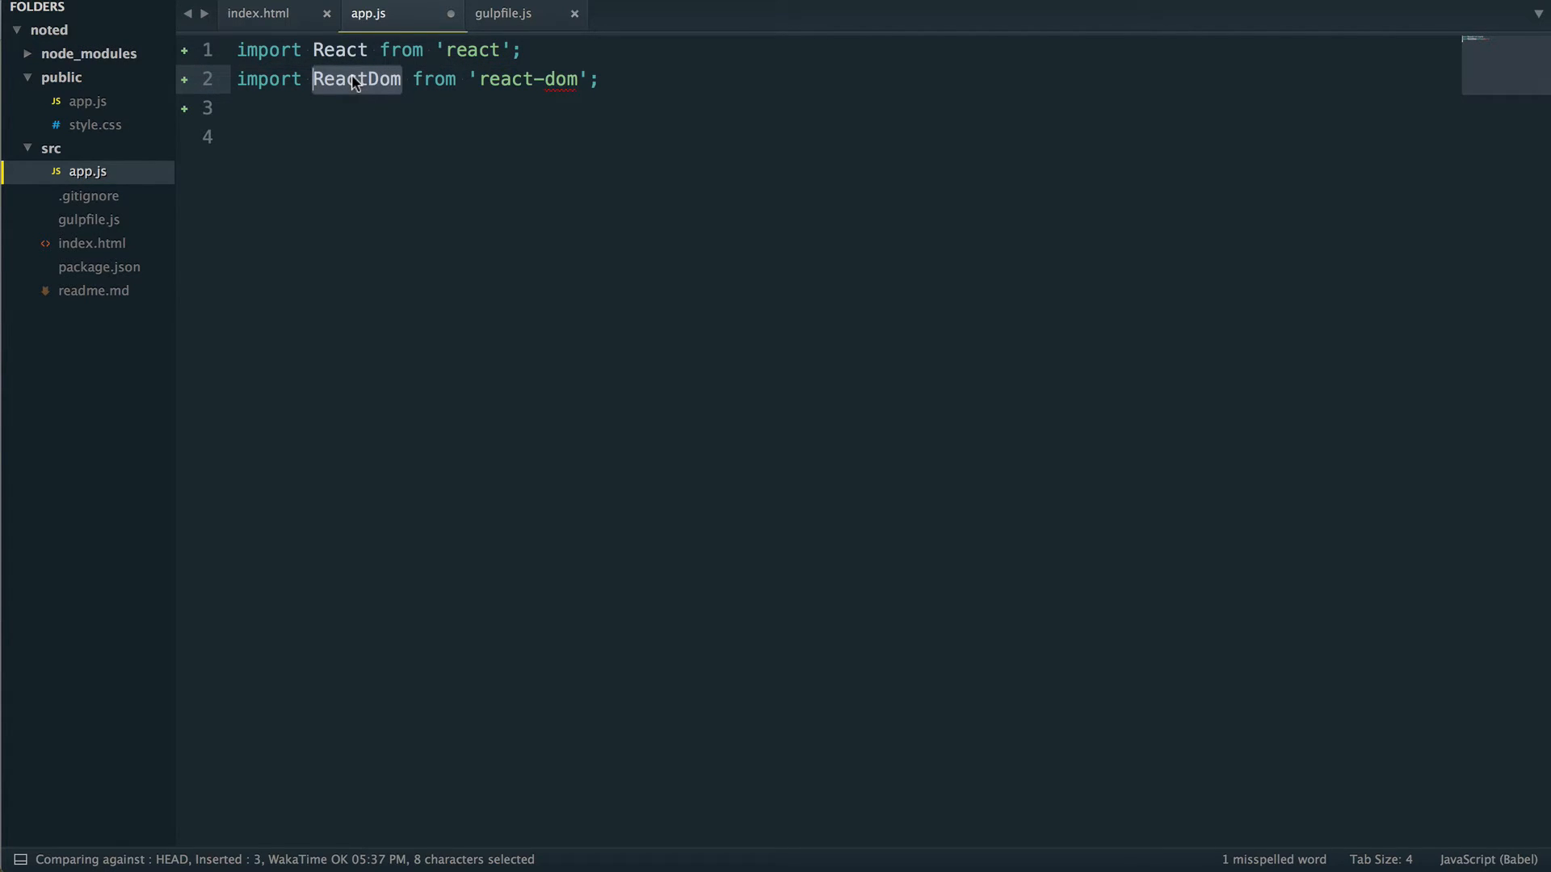
{"action": "mouse_move", "coordinate": [349, 102]}
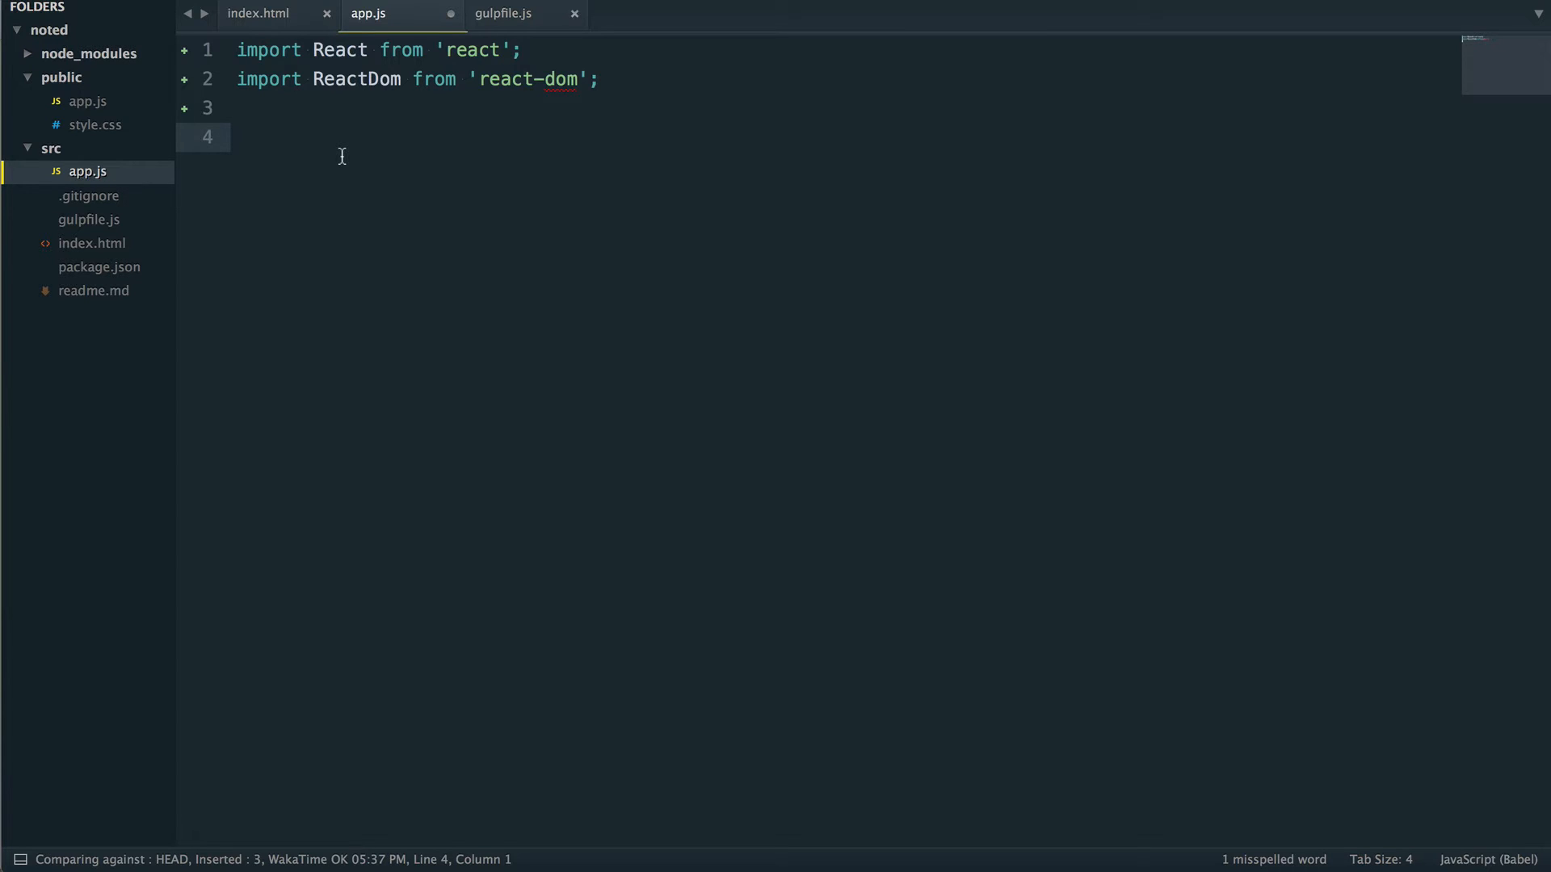
- Declare class App extends React.Component { below the imports
{"action": "type", "text": "class"}
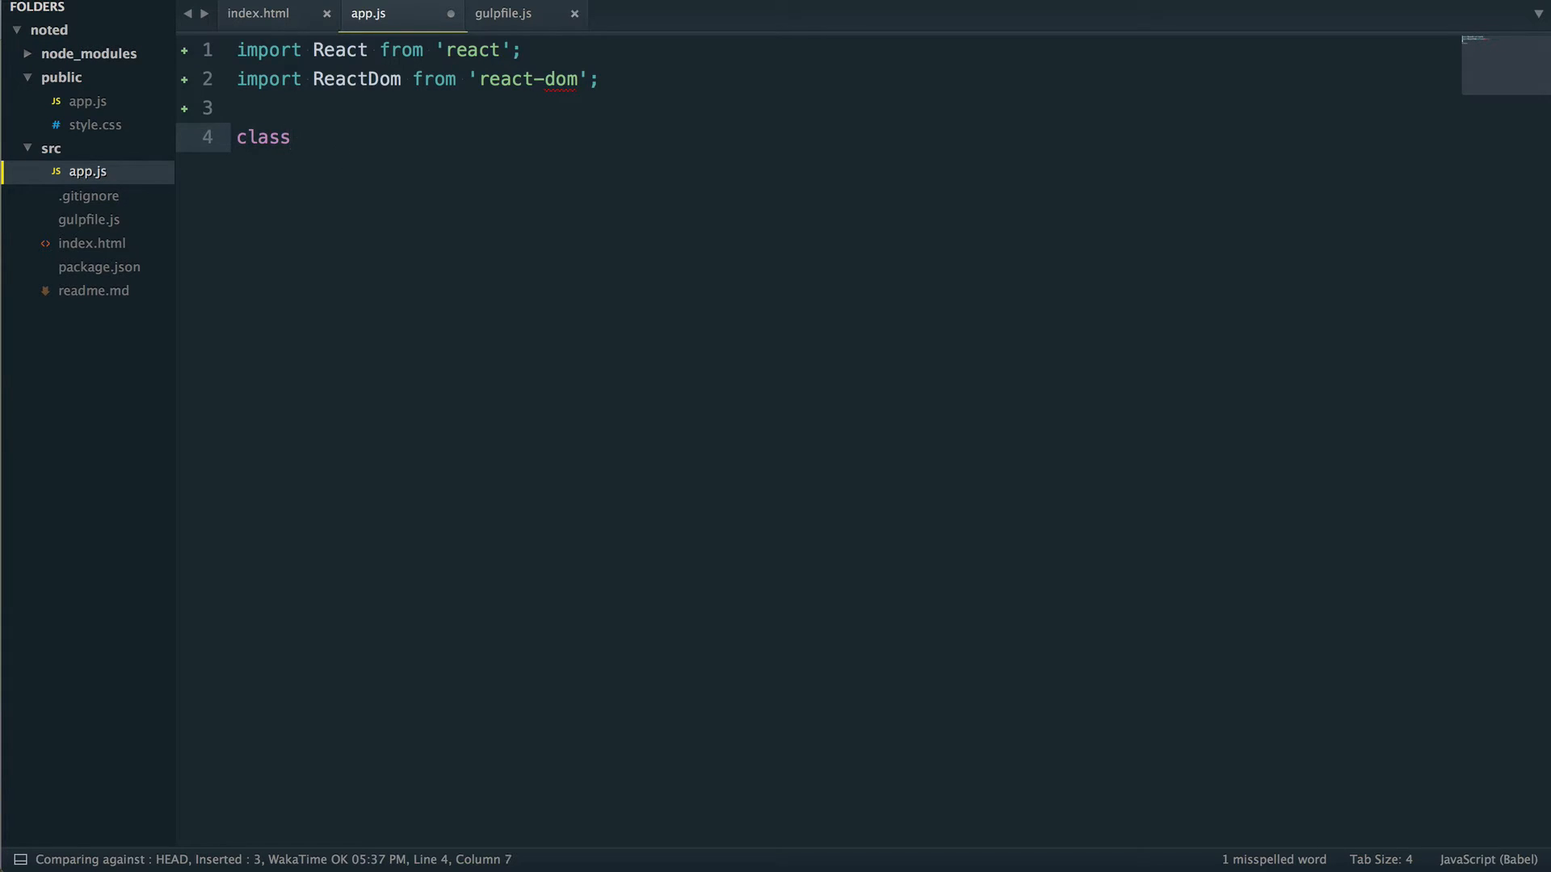
{"action": "type", "text": "App"}
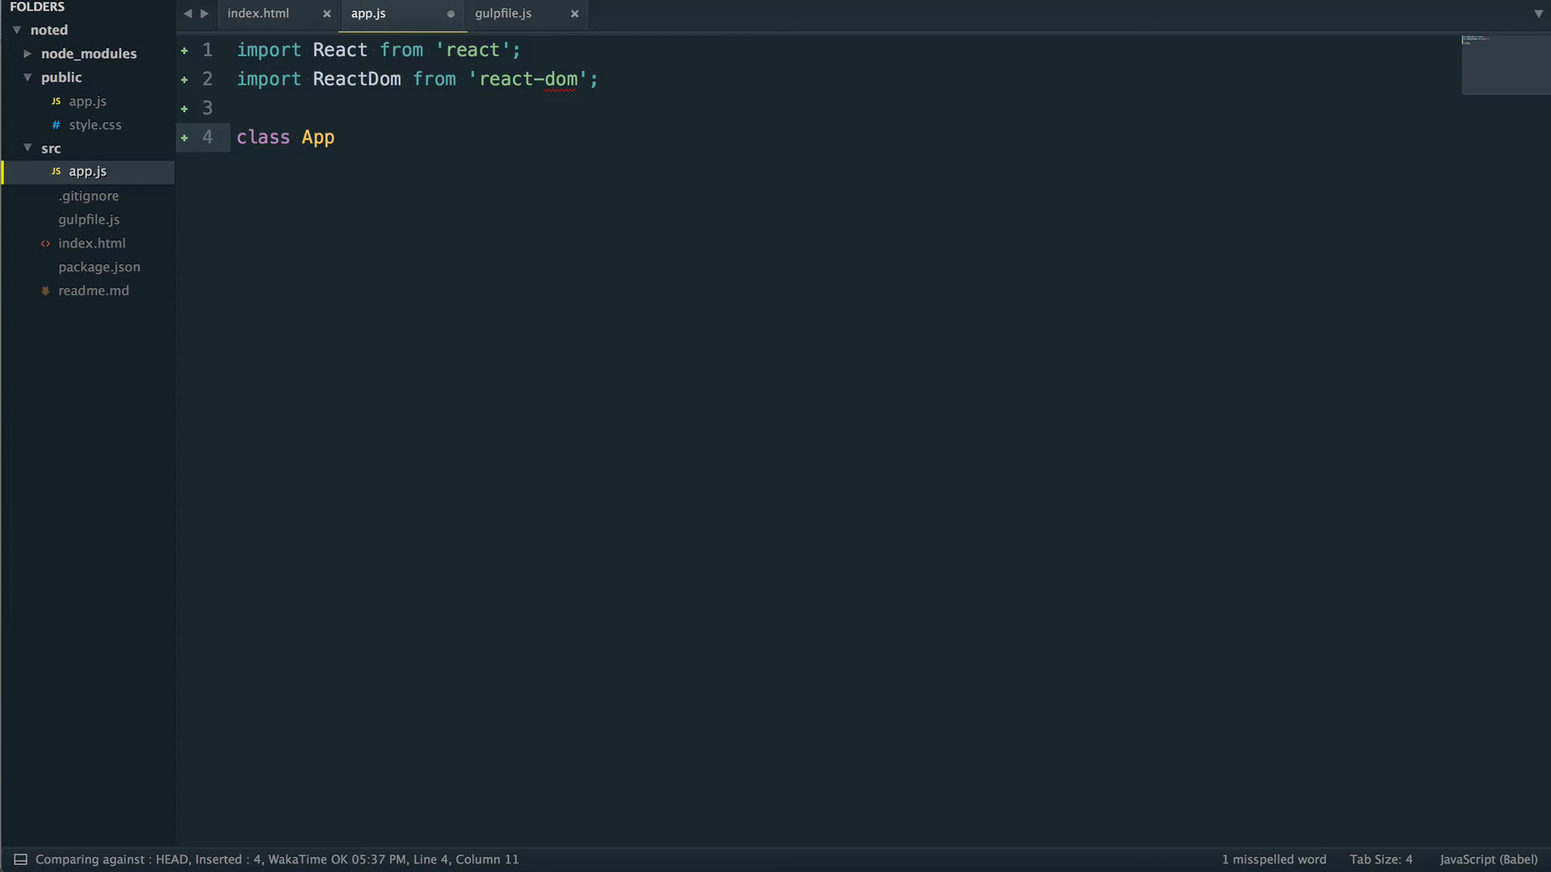
{"action": "type", "text": "extends"}
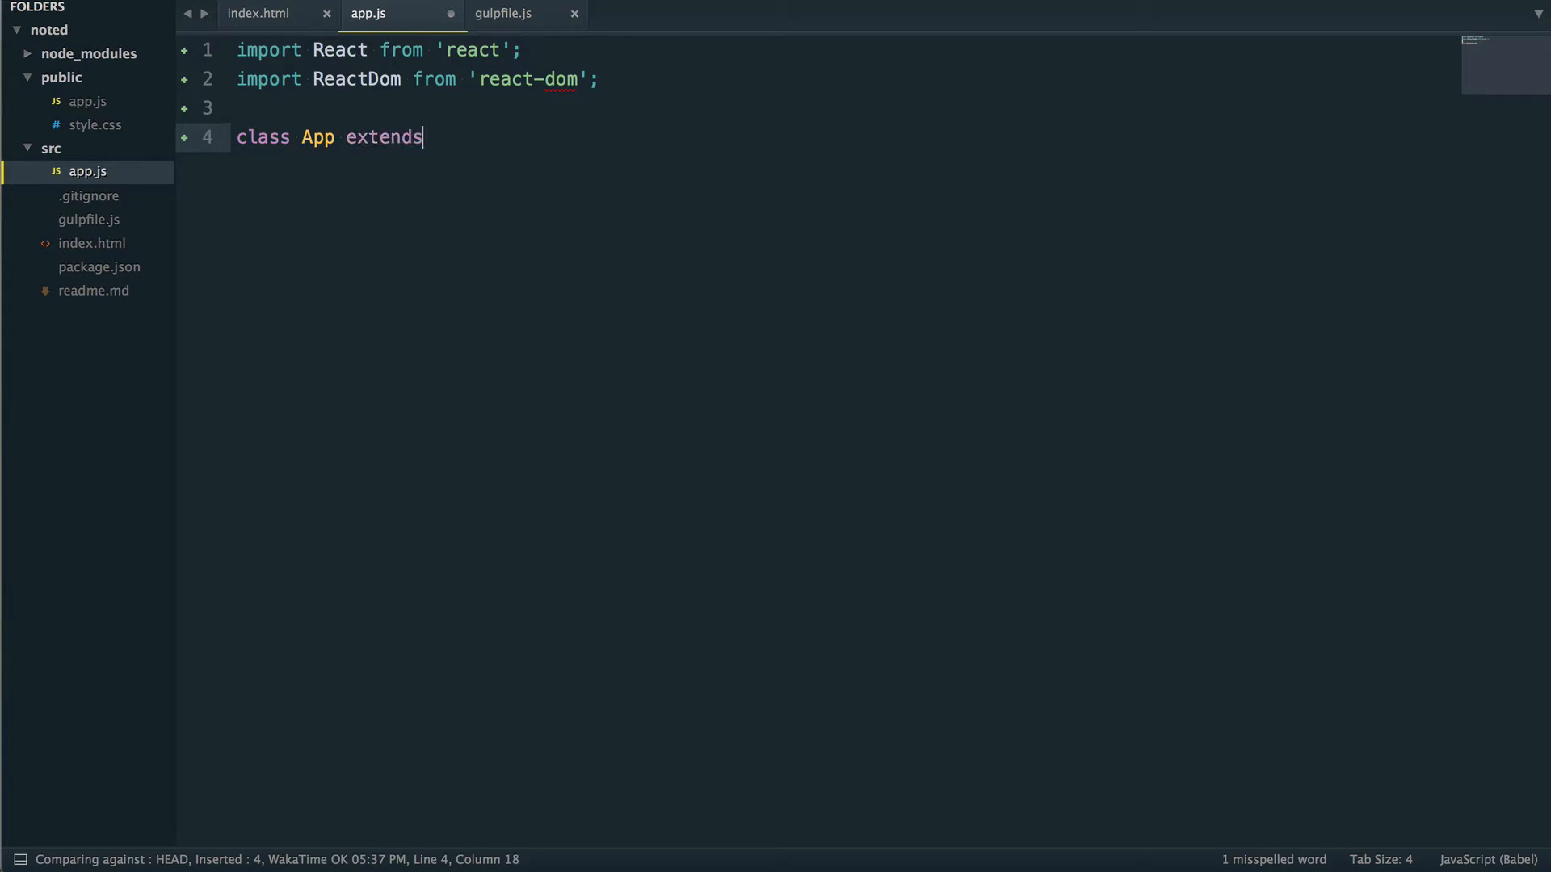
{"action": "type", "text": "React.Com"}
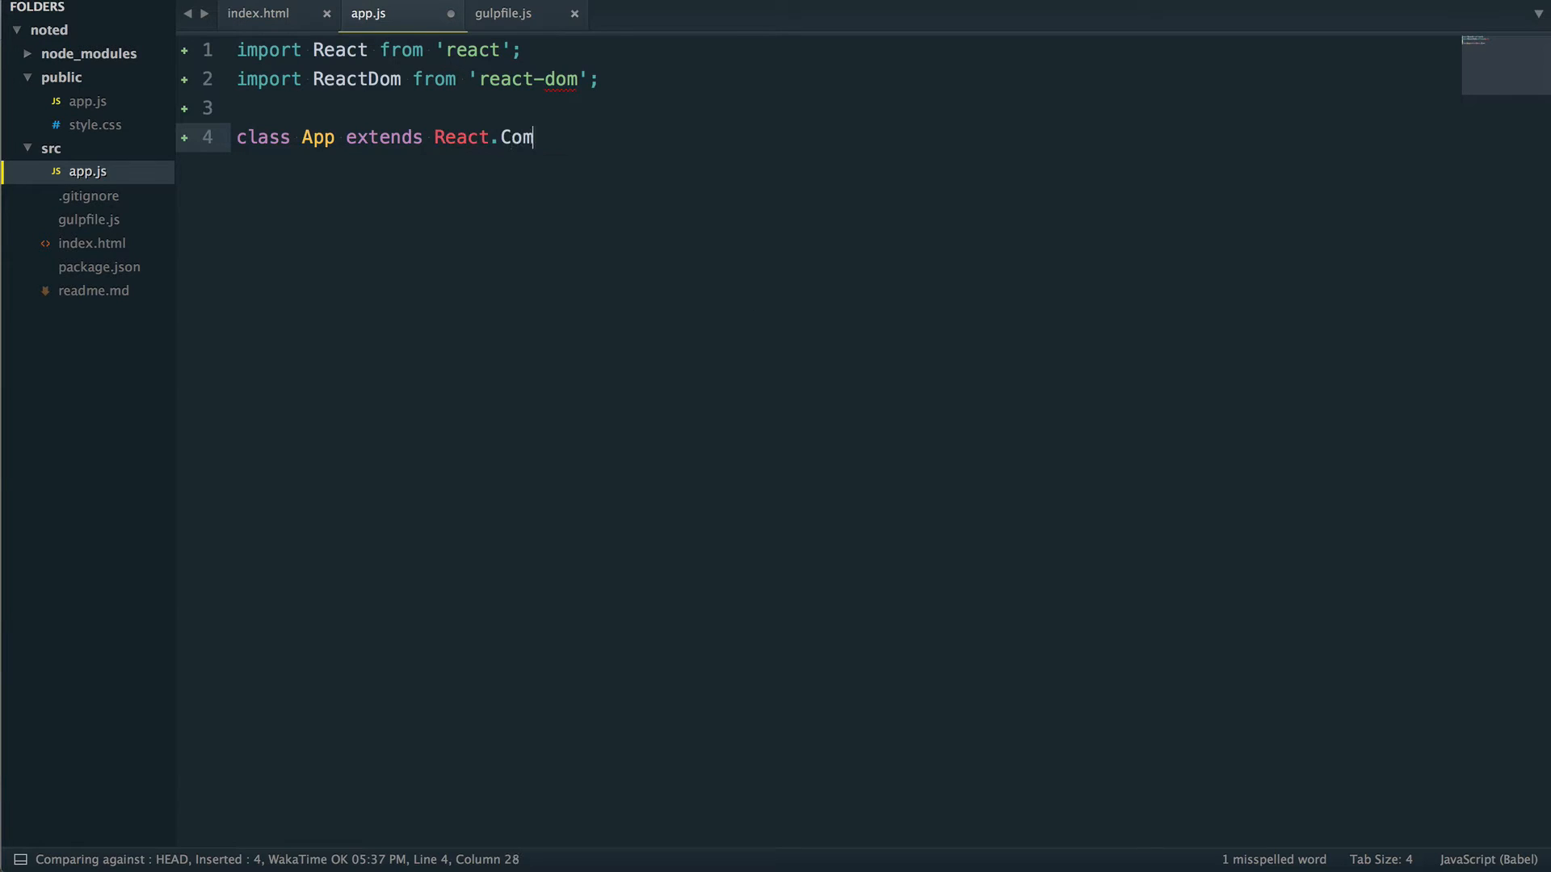
{"action": "type", "text": "ponent {"}
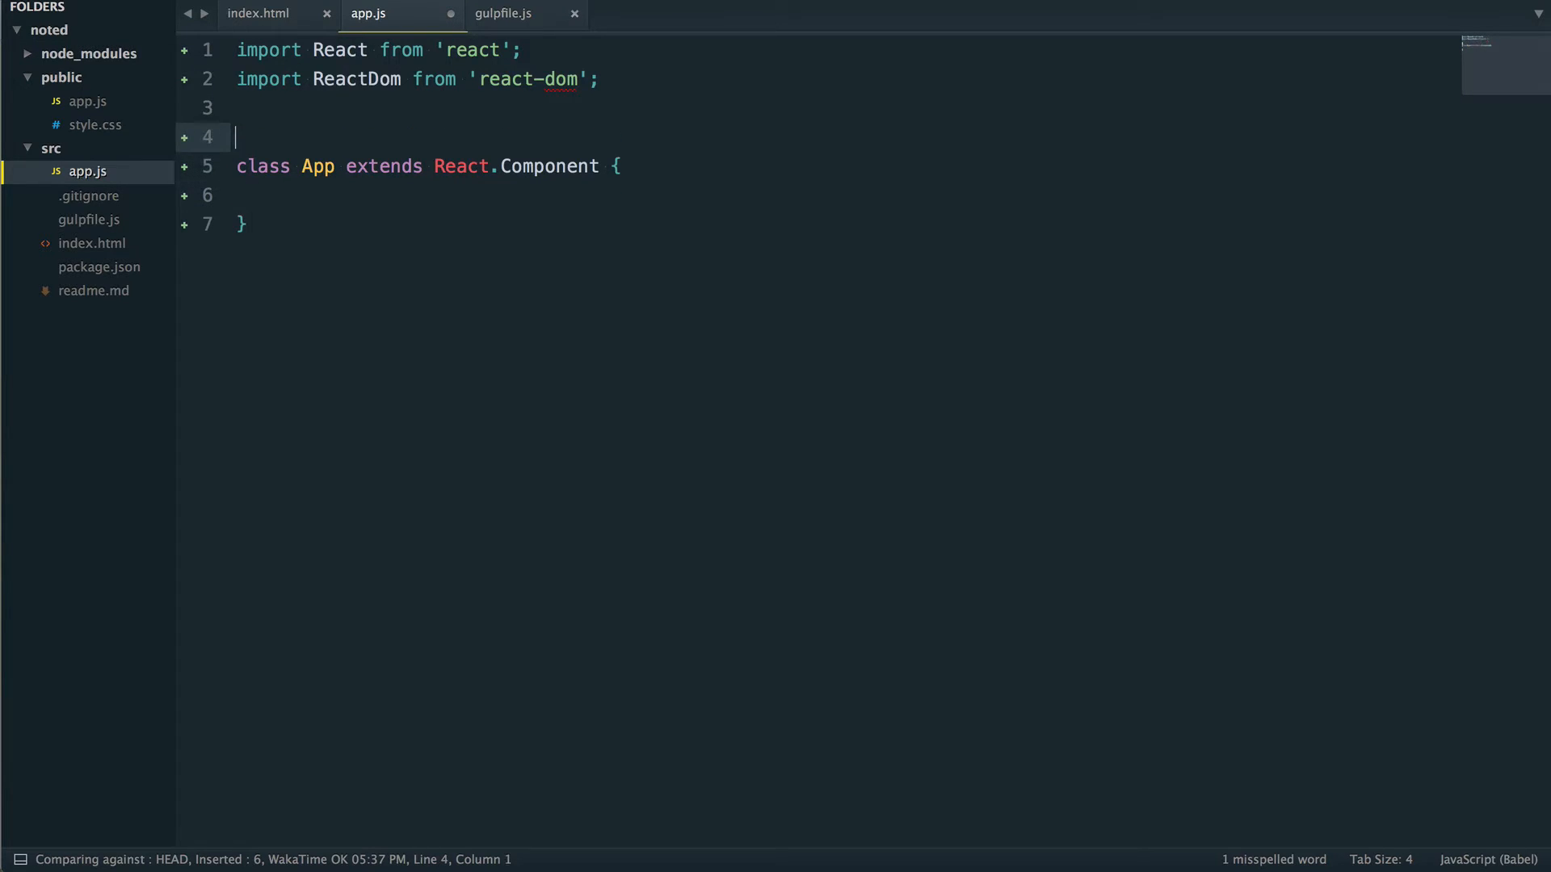
- Start a React.createClass({ line inside the class, later removed
{"action": "type", "text": "re"}
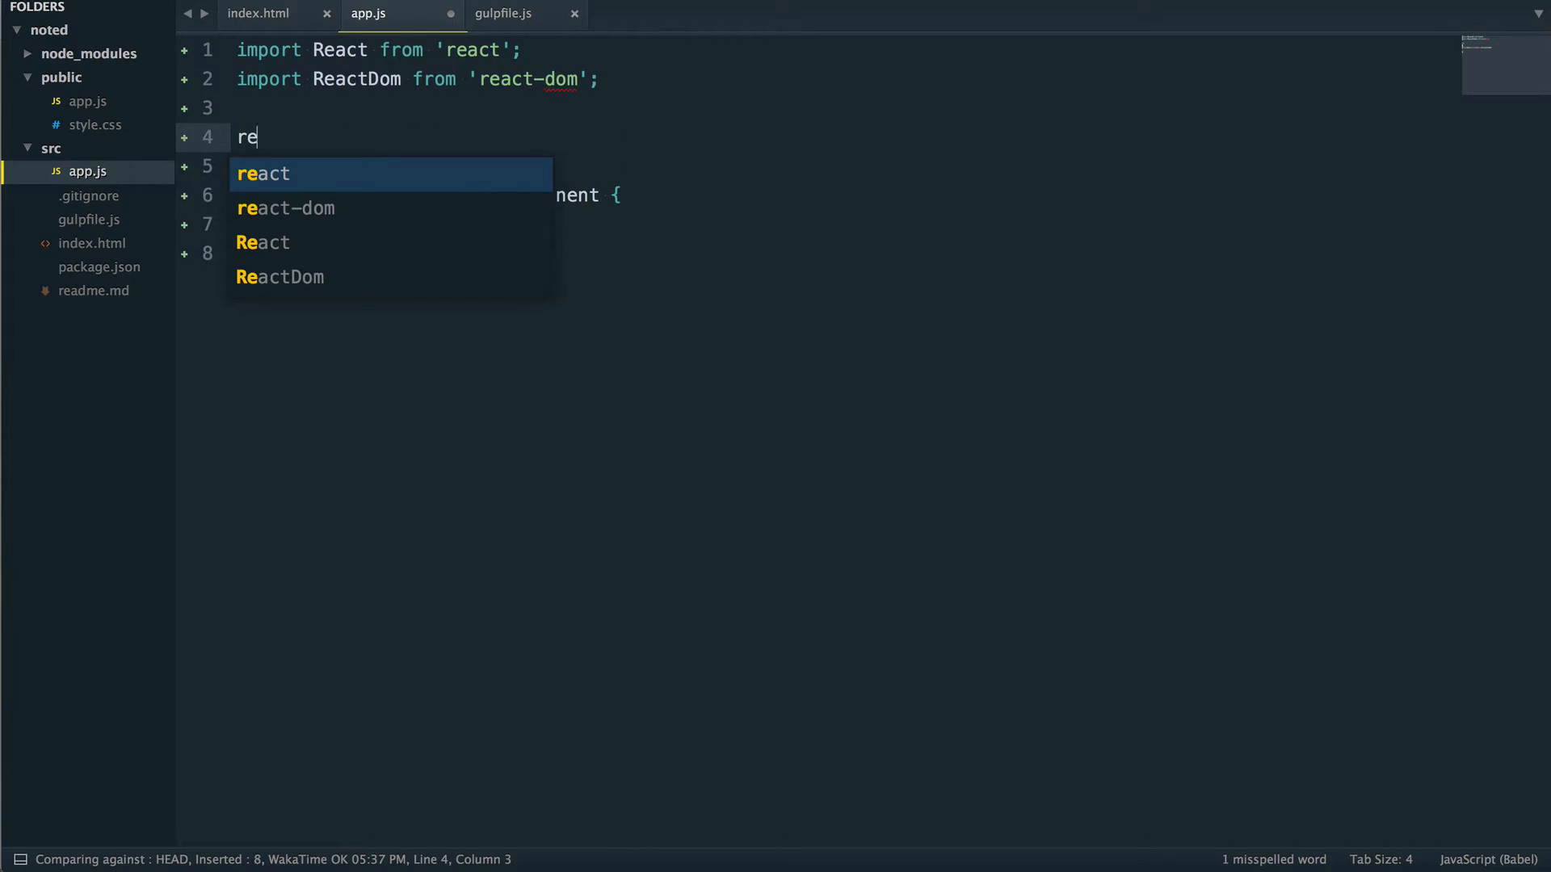
{"action": "type", "text": "React."}
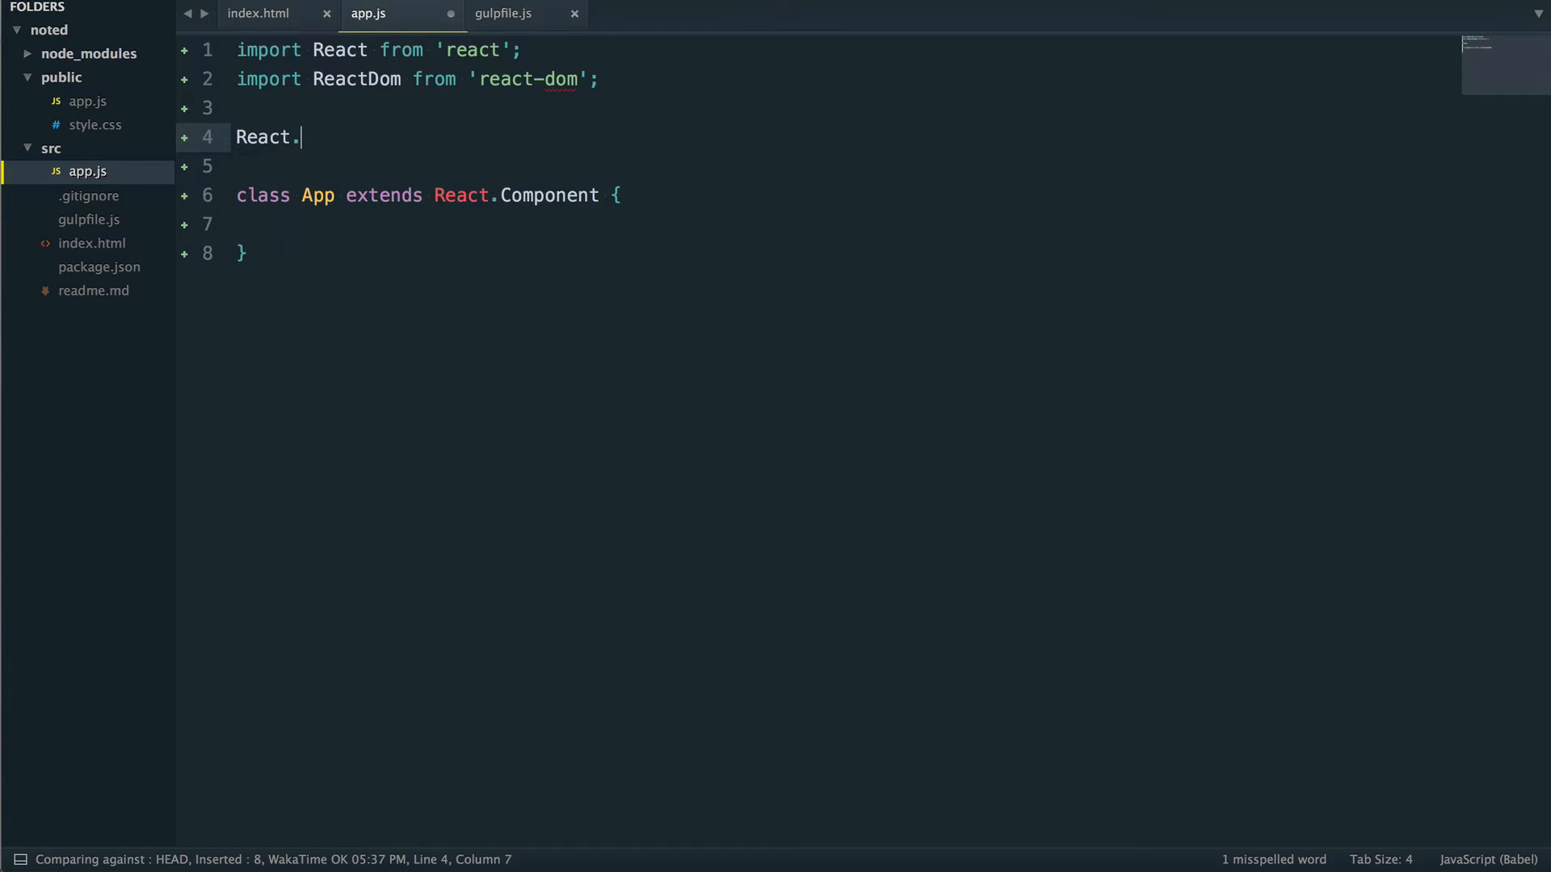
{"action": "type", "text": "Creact"}
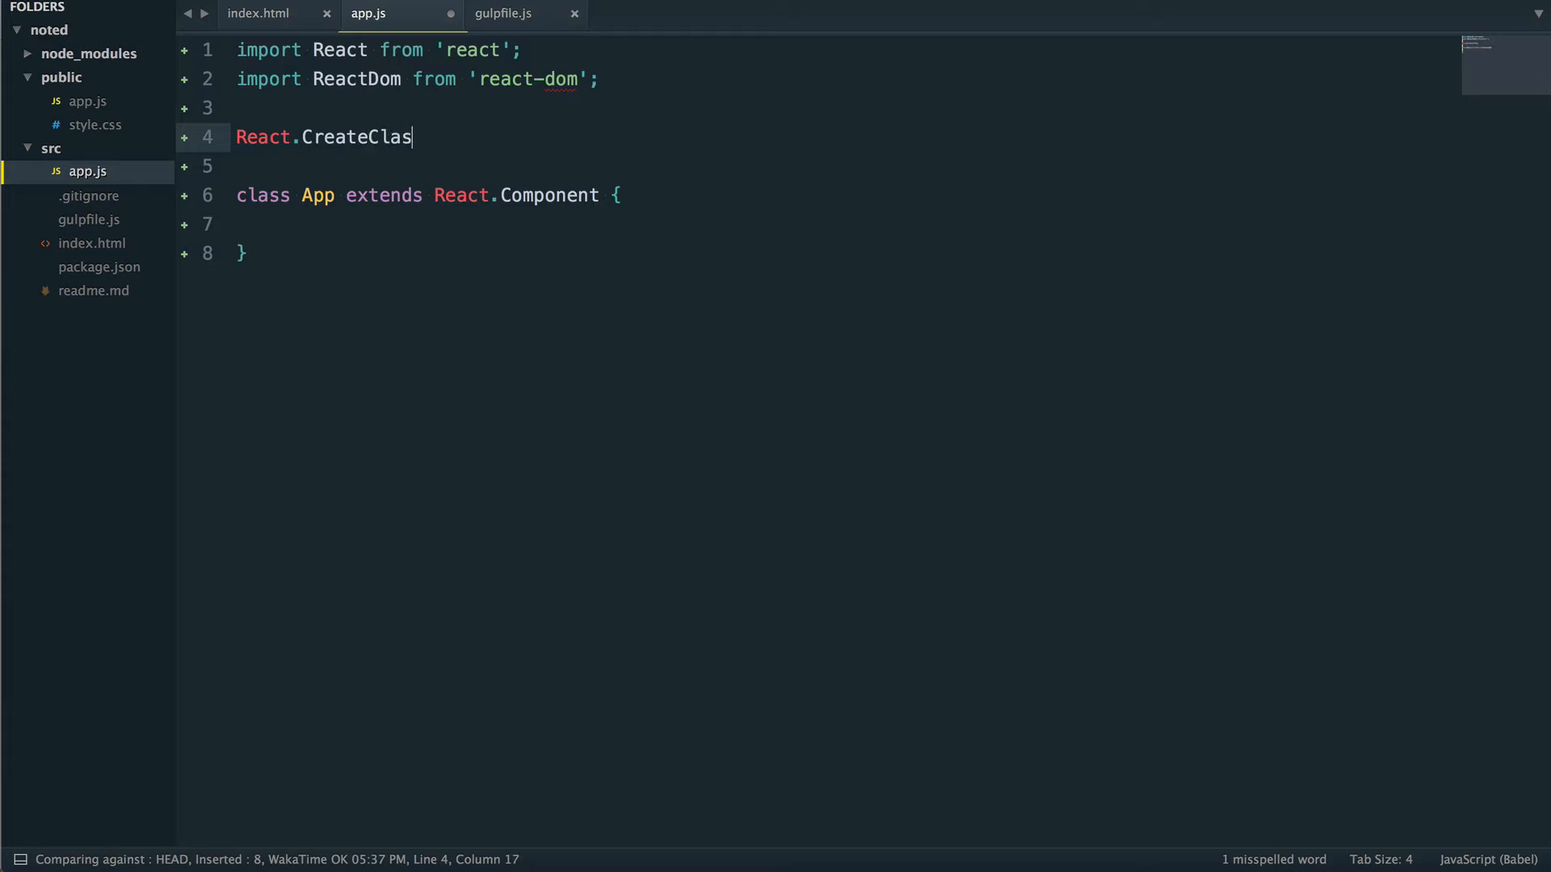
{"action": "type", "text": "s({"}
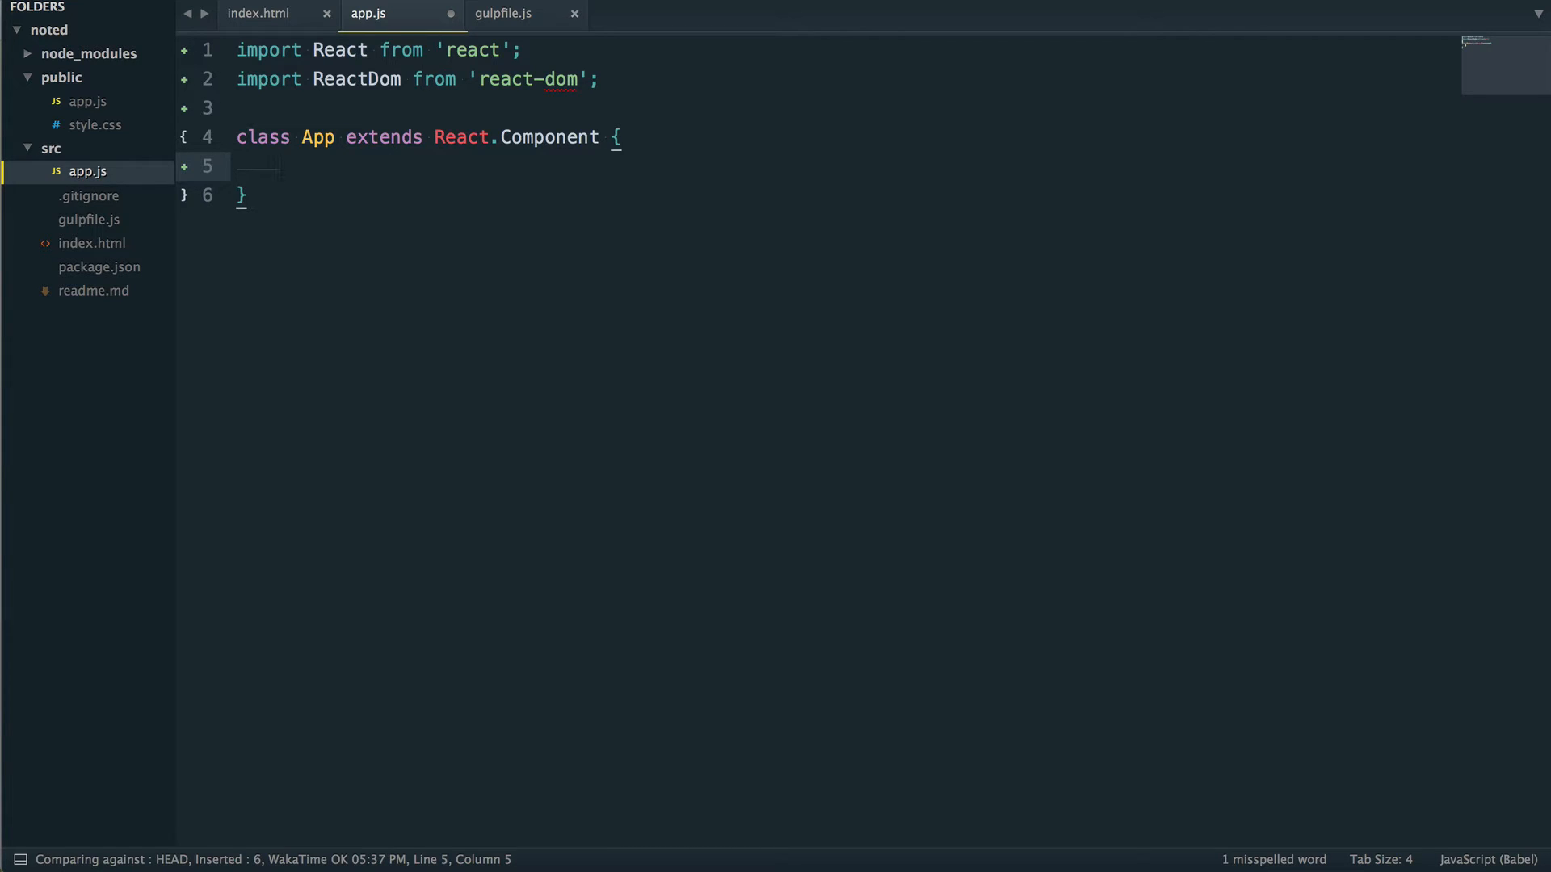
- Give App a render method returning <h1>Hello World!?</h1>
{"action": "type", "text": "redner"}
{"action": "type", "text": "return"}
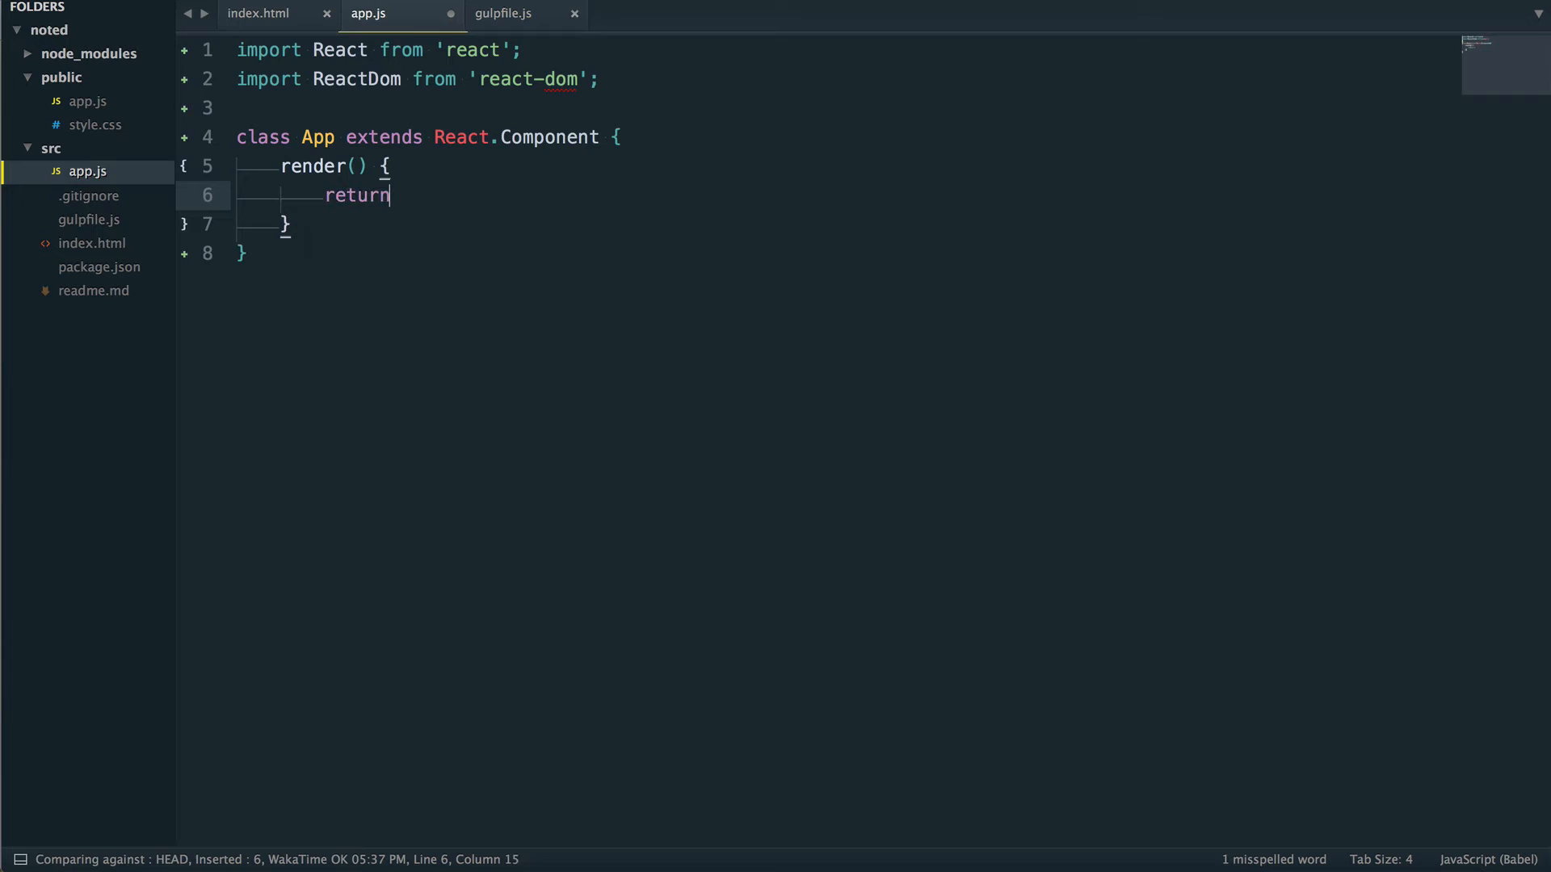
{"action": "type", "text": "("}
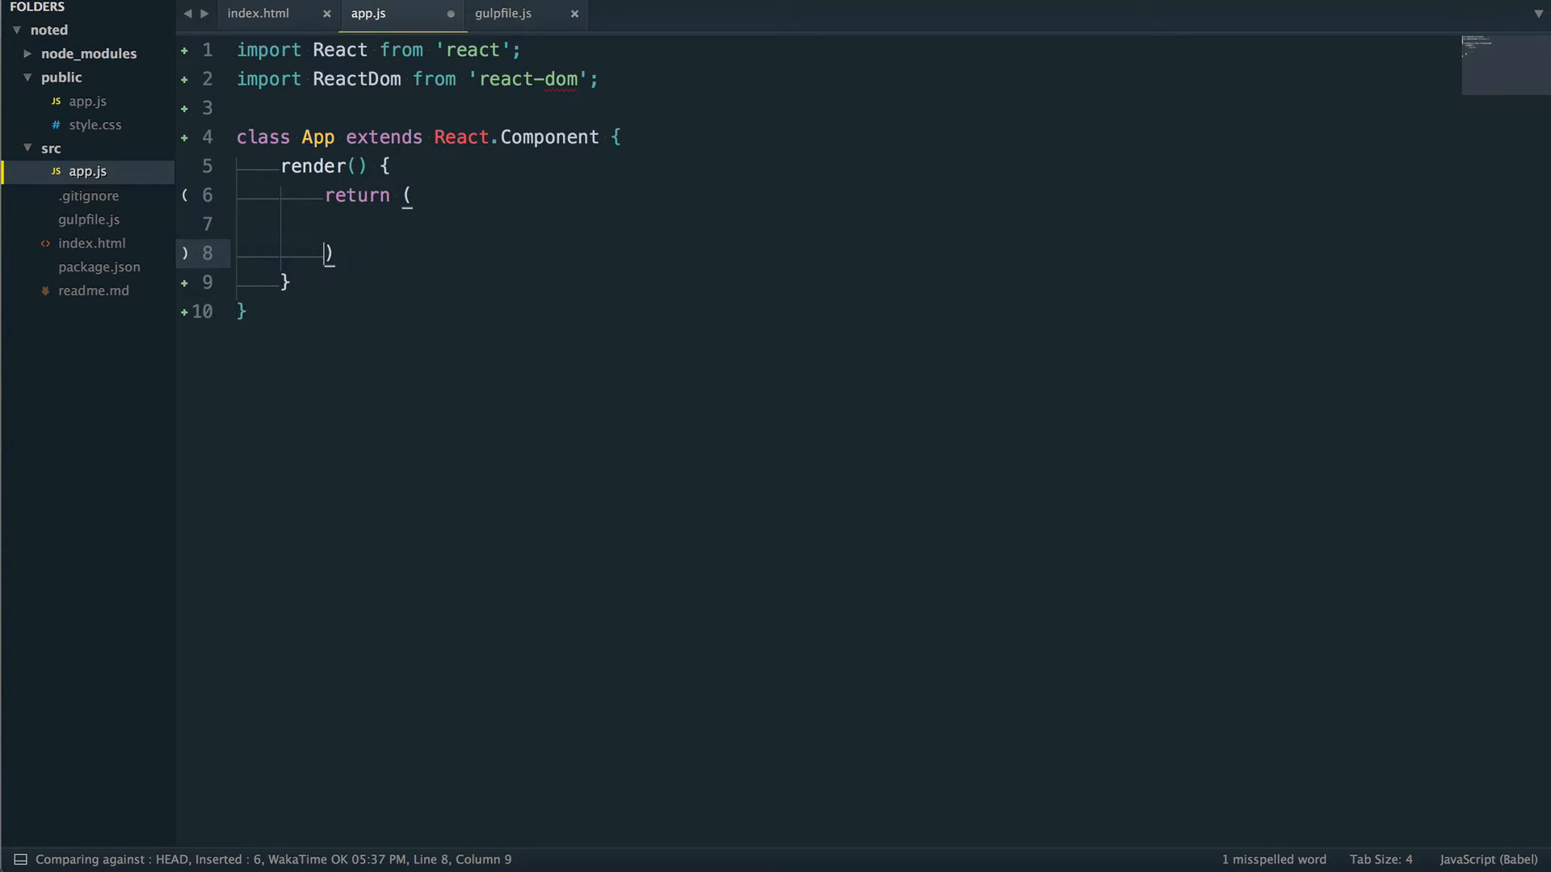
{"action": "type", "text": "<h"}
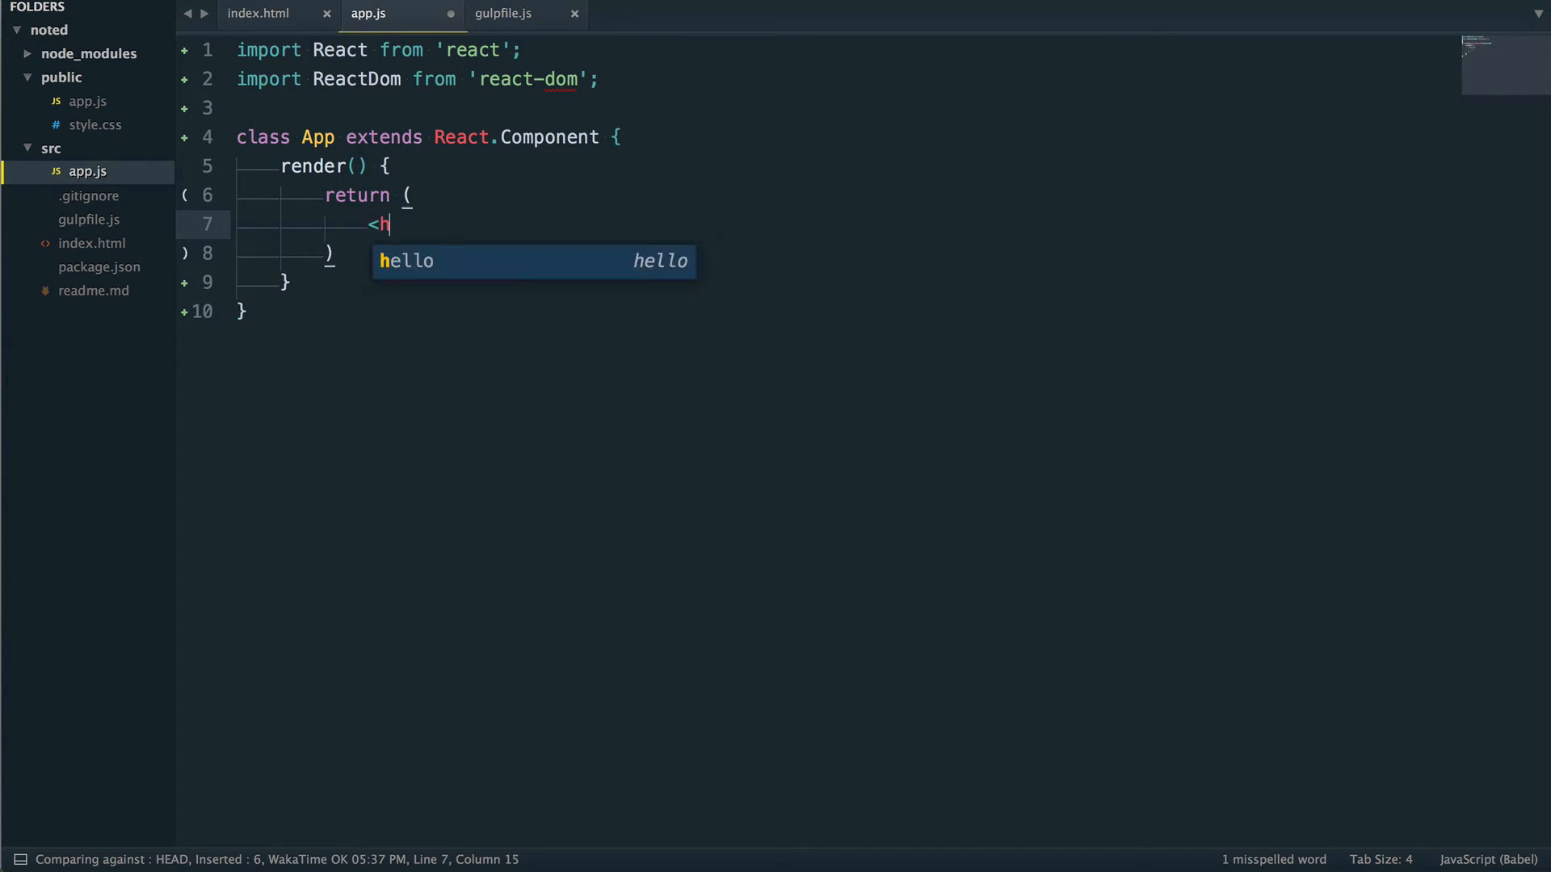
{"action": "type", "text": "1></"}
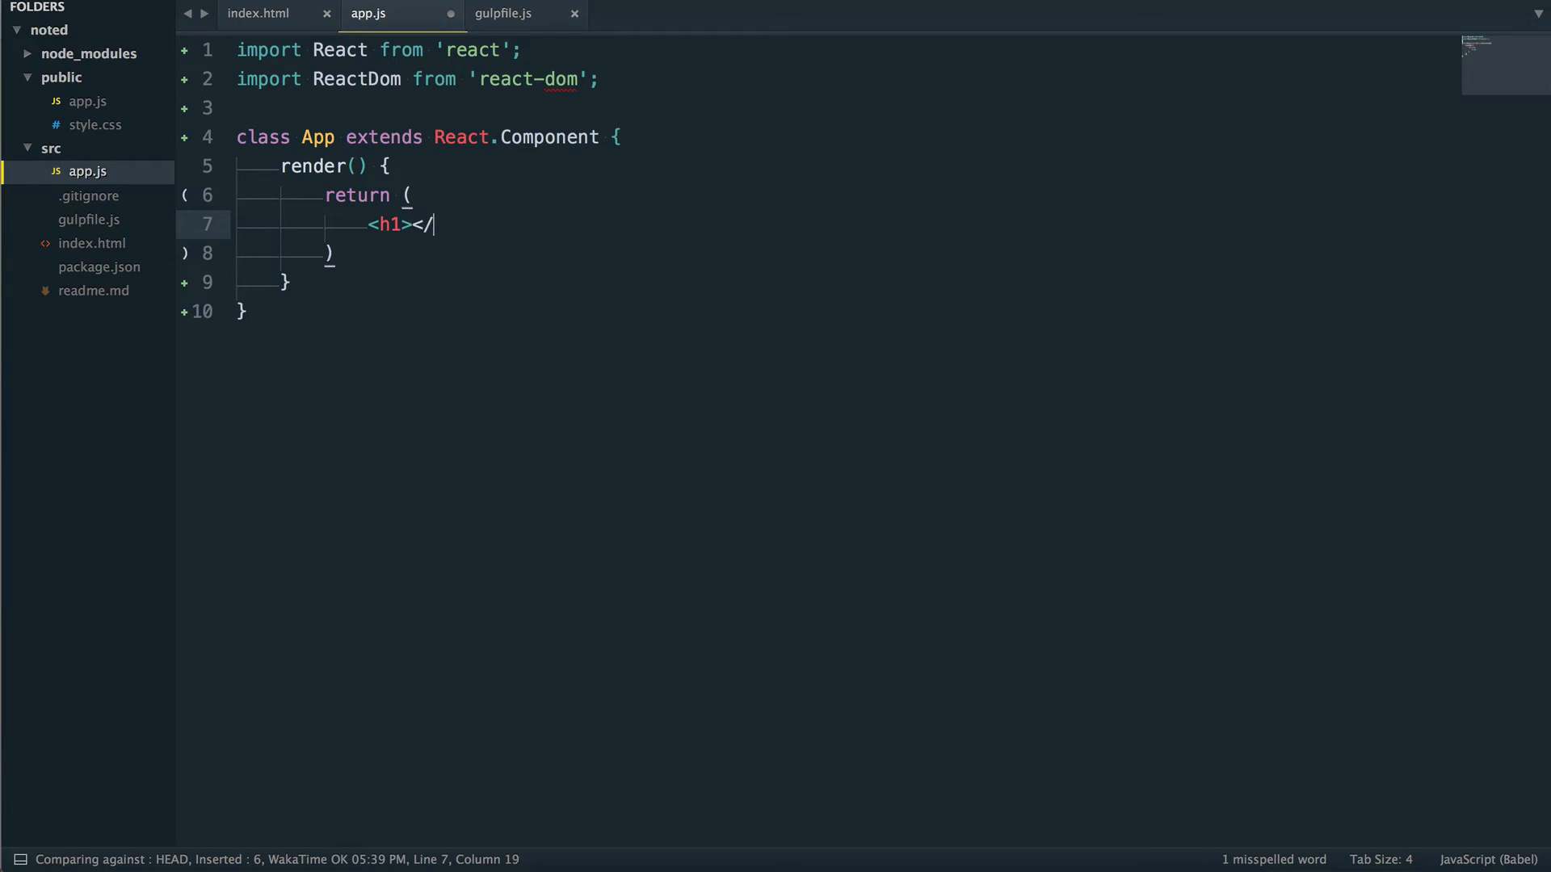
{"action": "type", "text": "h1>"}
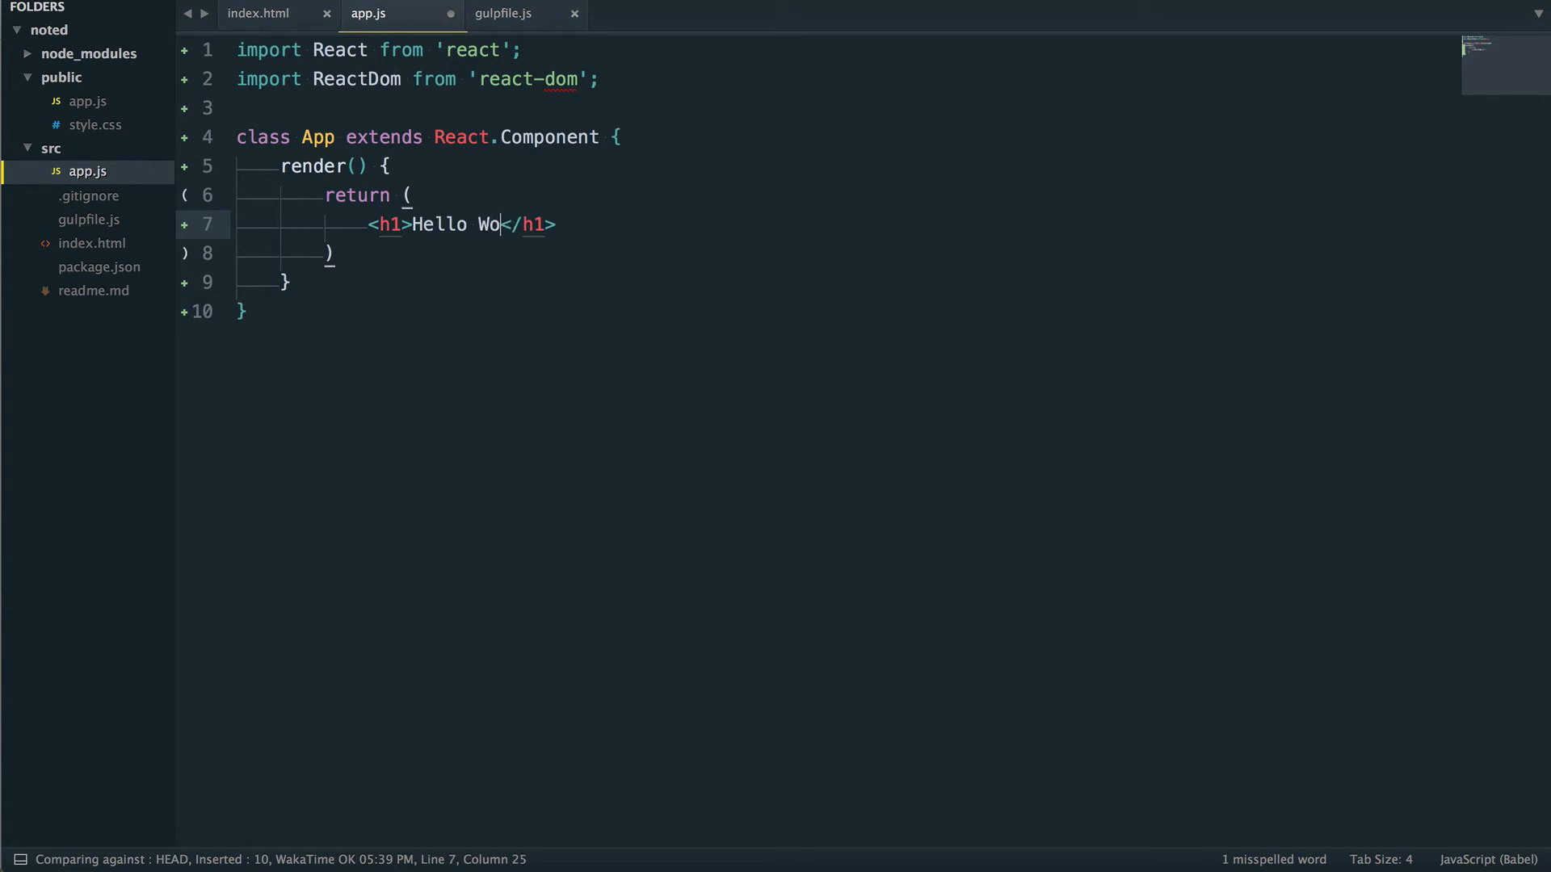
{"action": "type", "text": "rld!?"}
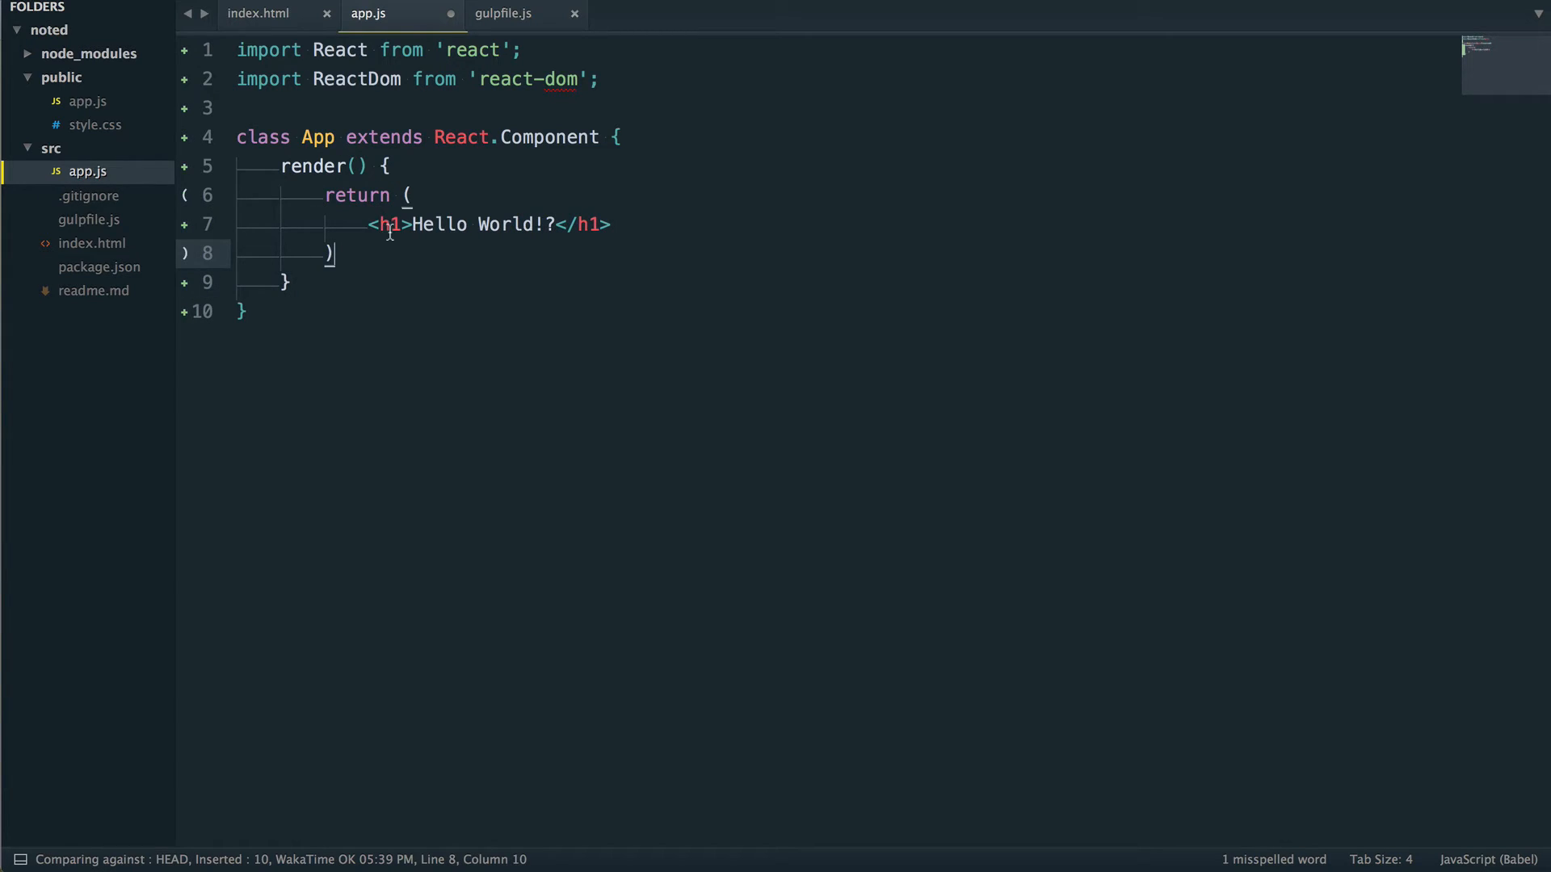
{"action": "double_click", "coordinate": [389, 224]}
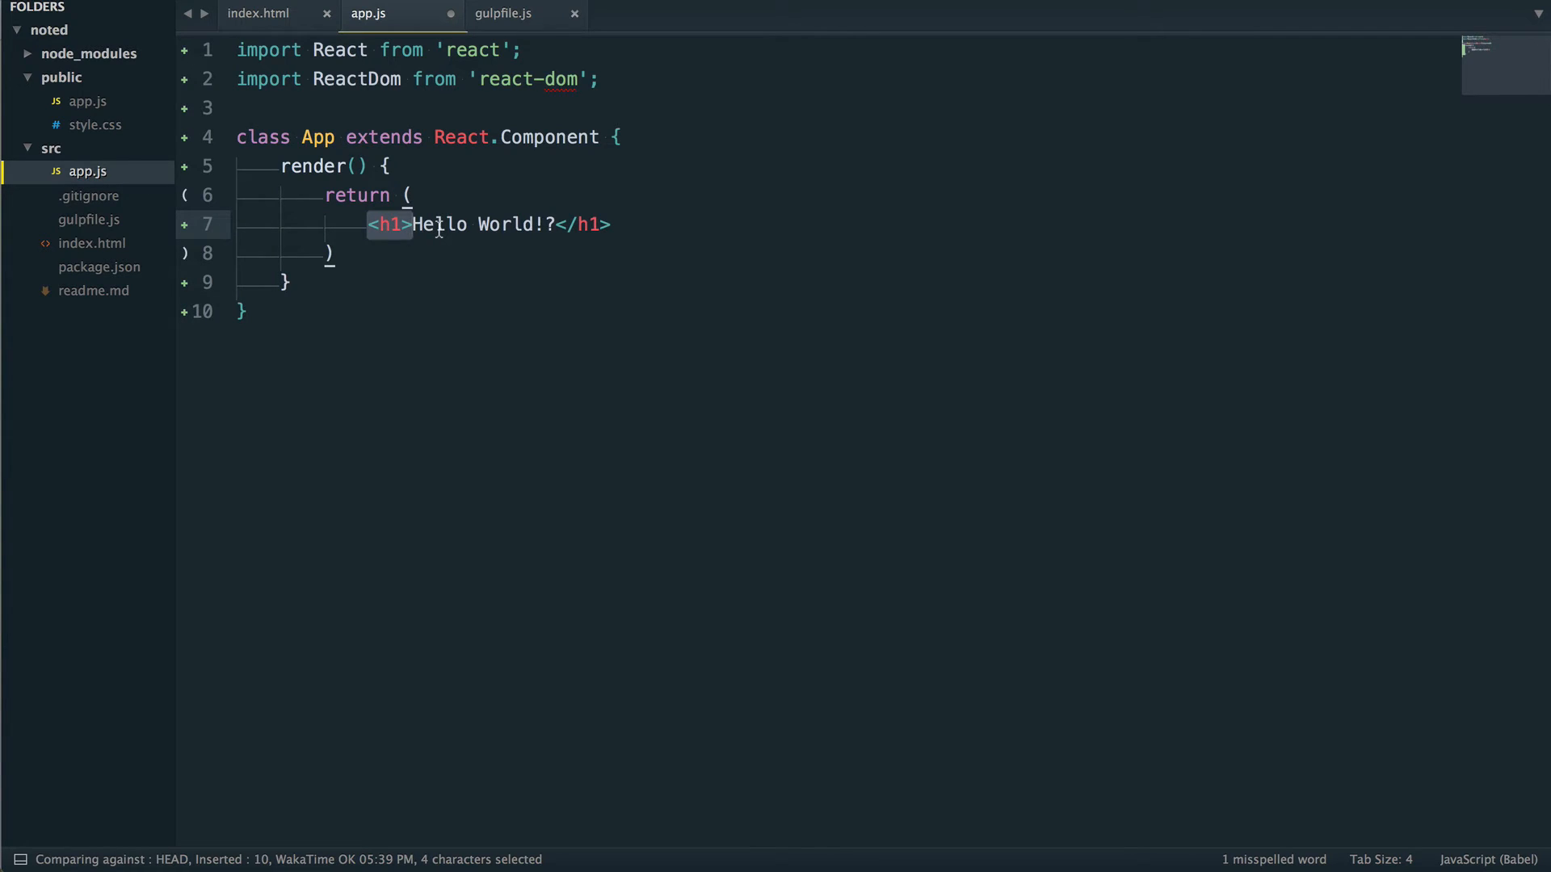
{"action": "left_click", "coordinate": [427, 225]}
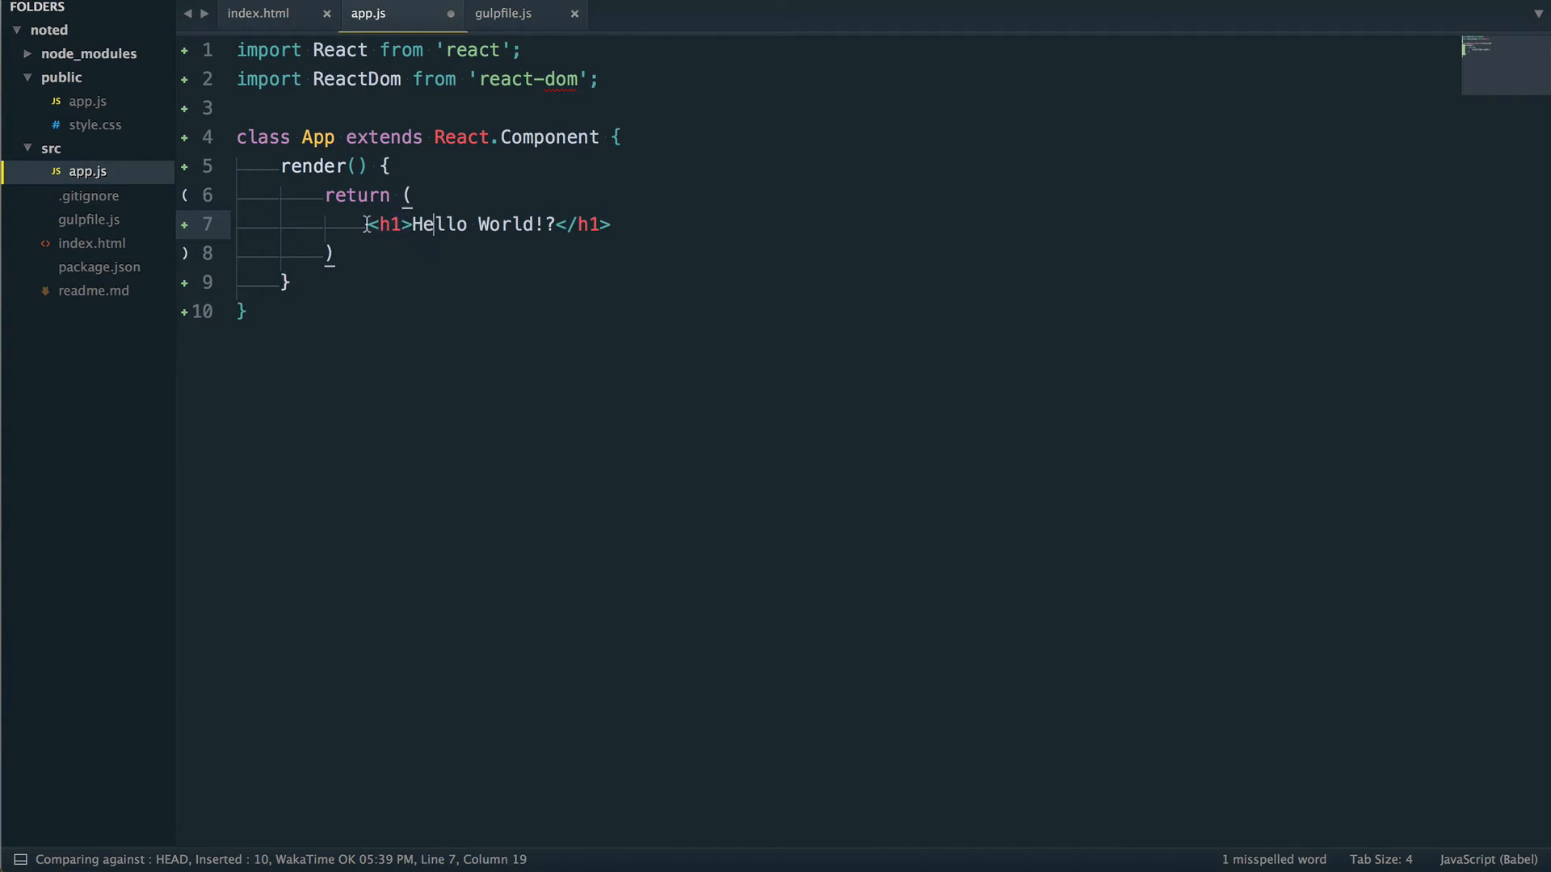
{"action": "triple_click", "coordinate": [485, 223]}
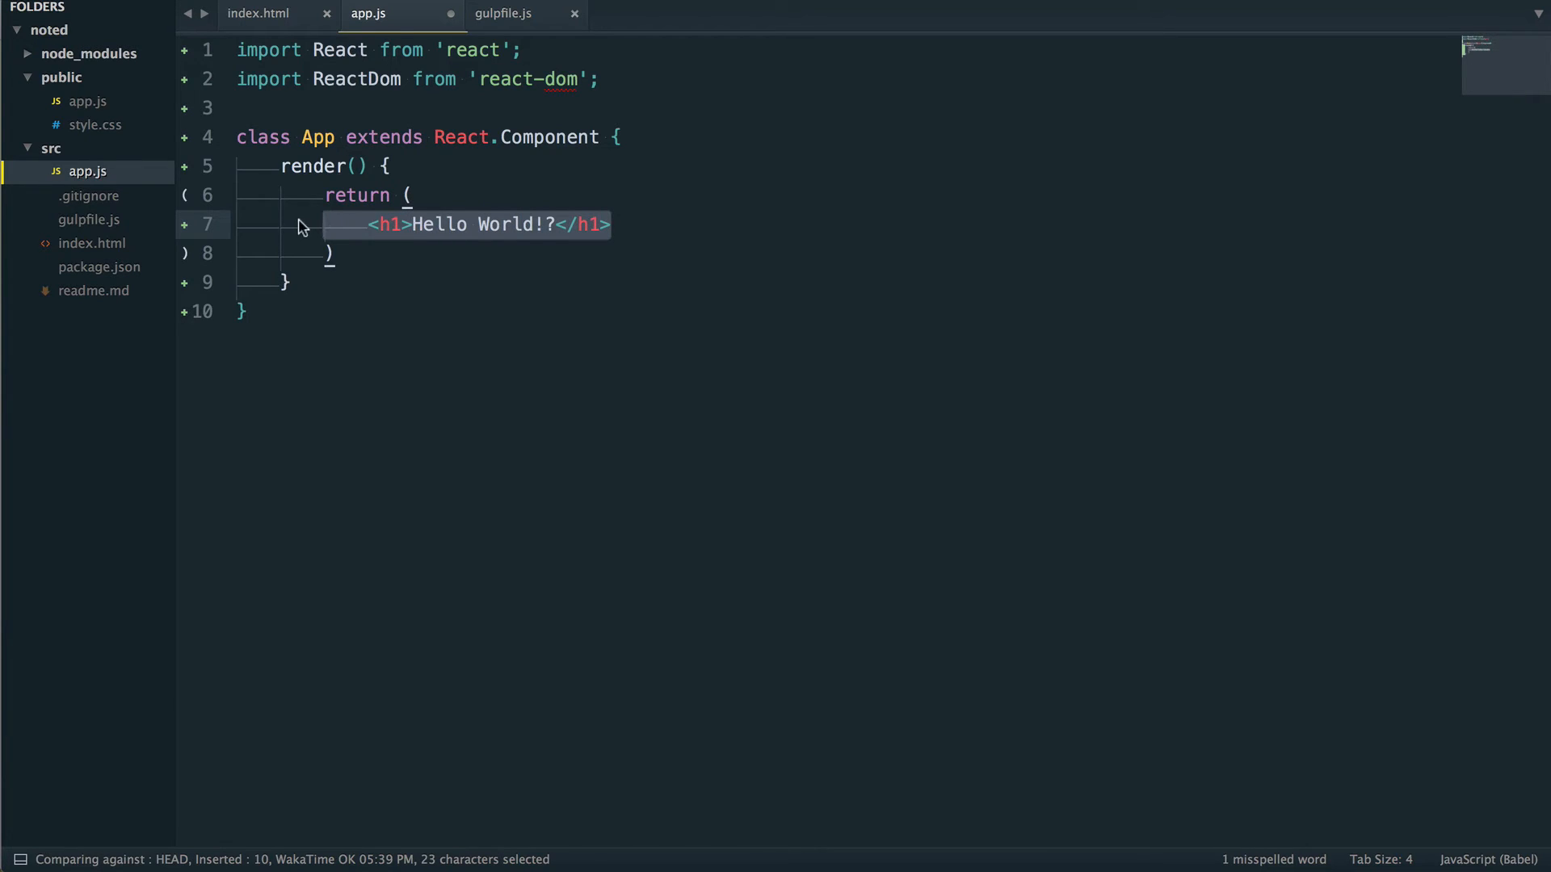
{"action": "left_click", "coordinate": [729, 237]}
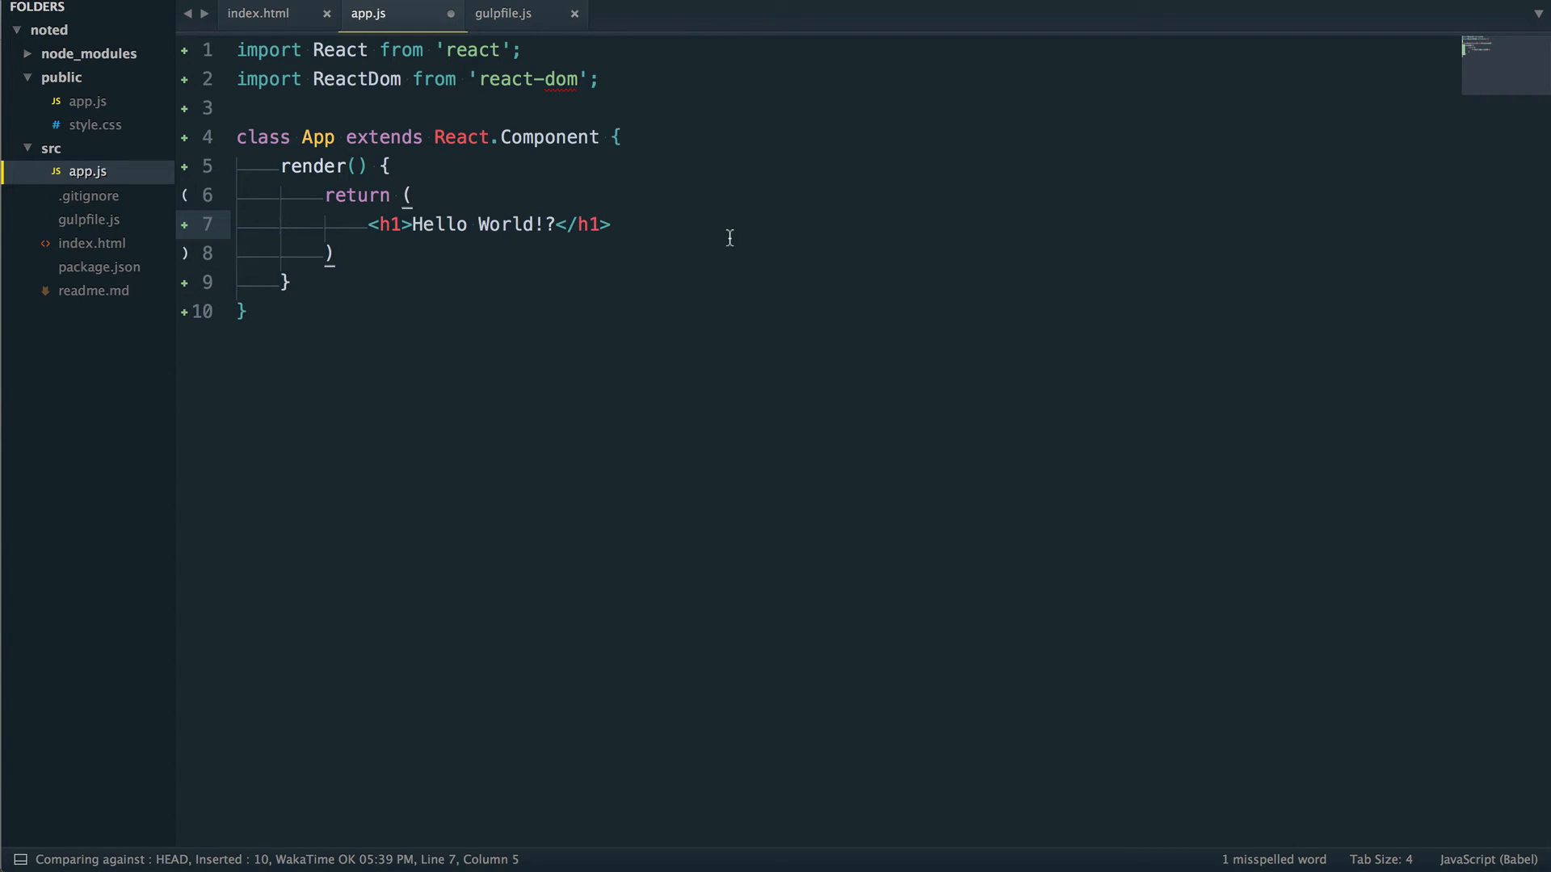
{"action": "left_click_drag", "start_coordinate": [368, 225], "coordinate": [611, 224]}
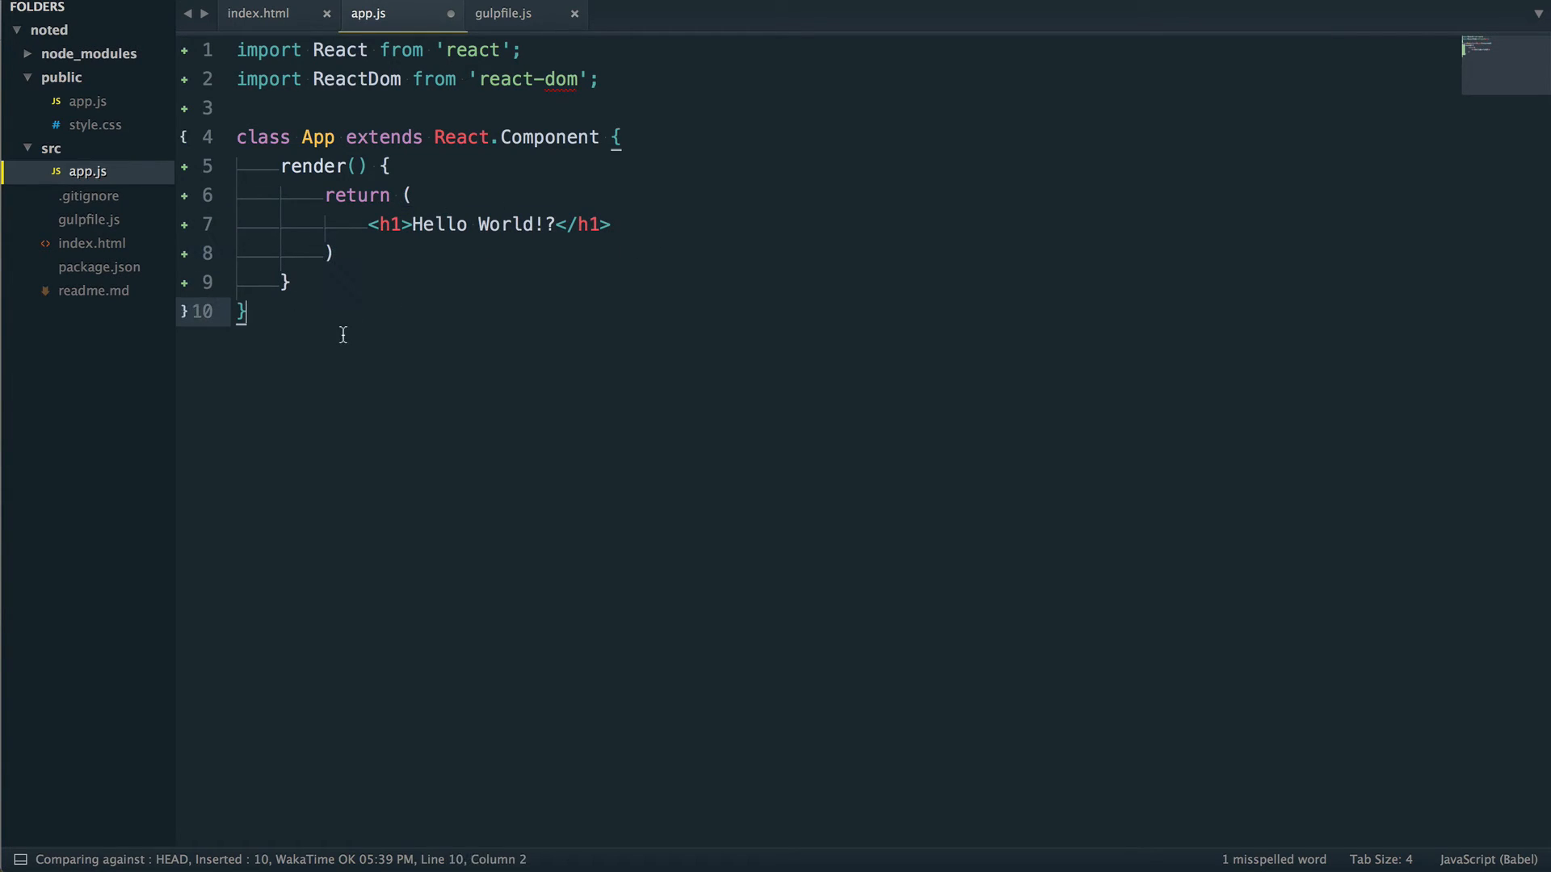
- Begin ReactDom.render(<App/>, on a new line below the App class
{"action": "key", "text": "enter"}
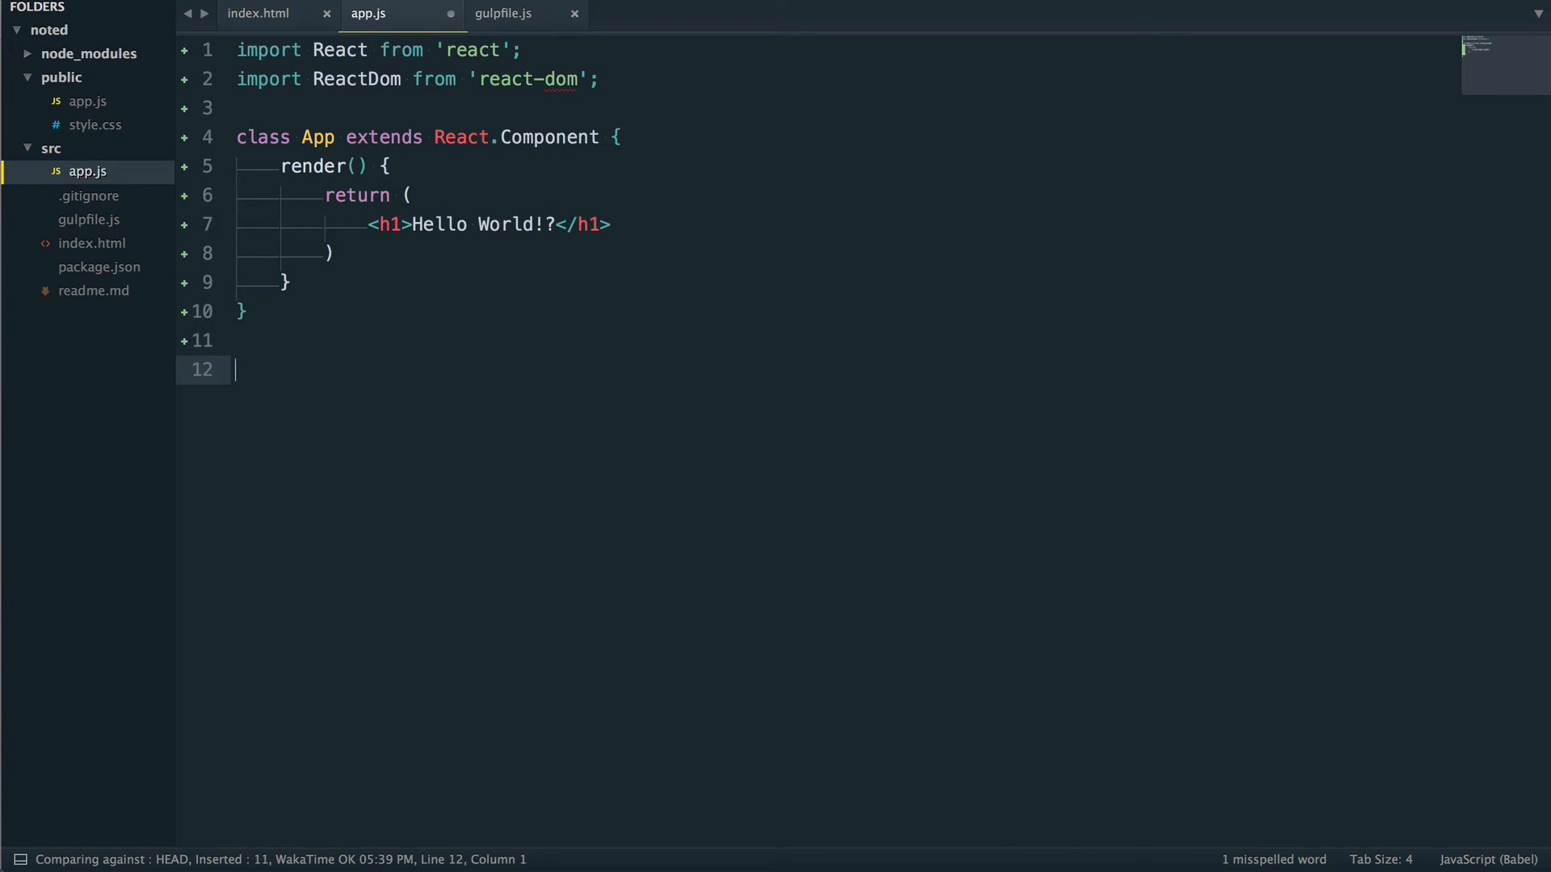
{"action": "type", "text": "ReactDom"}
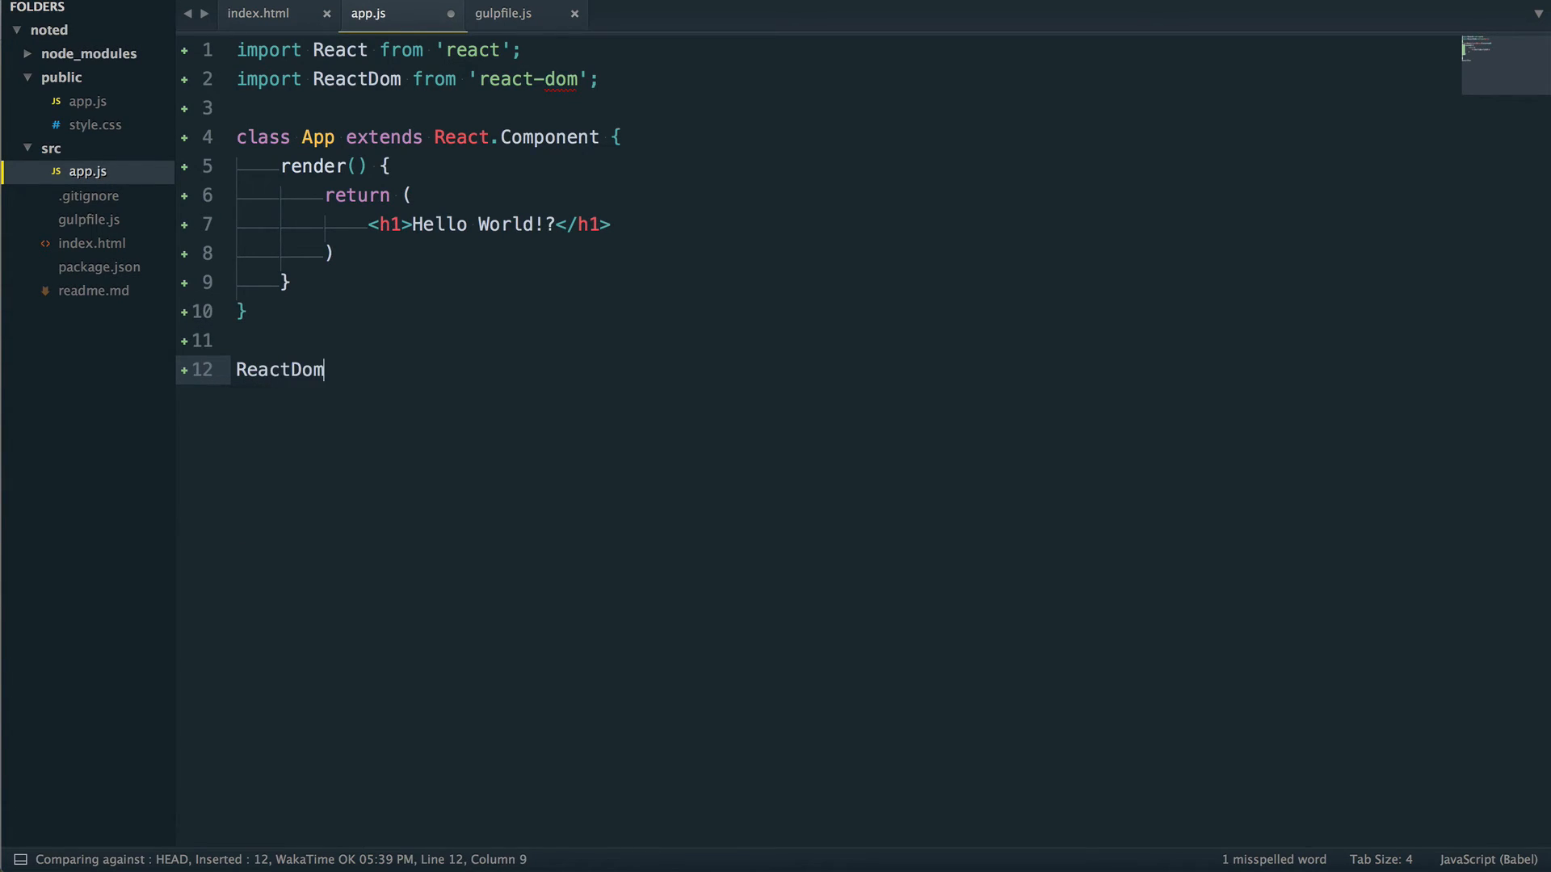
{"action": "type", "text": ".render("}
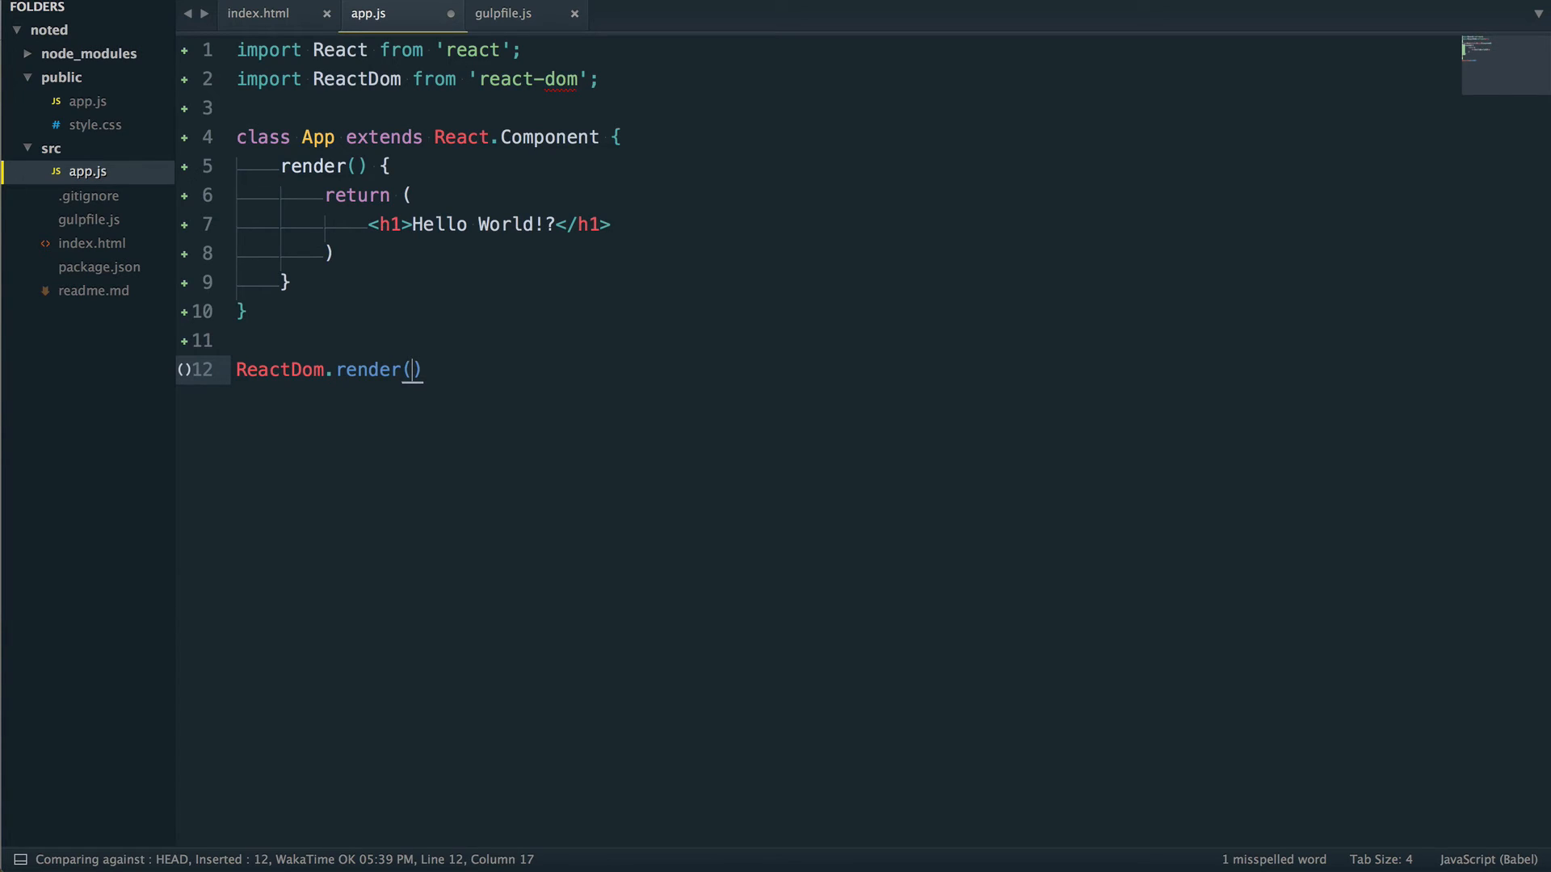
{"action": "type", "text": "<App"}
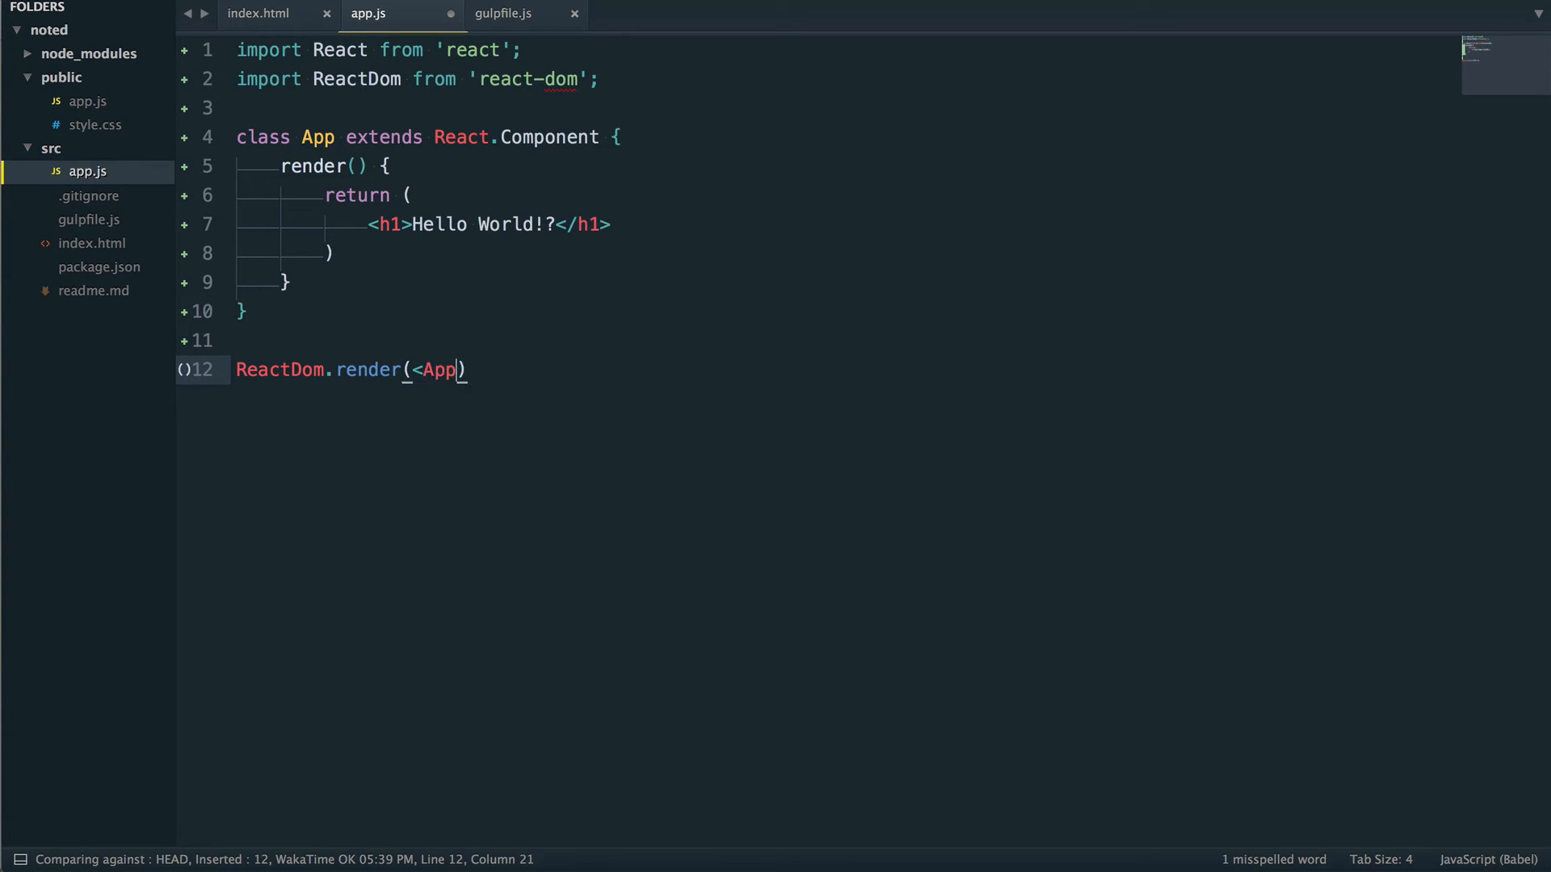
{"action": "type", "text": "/>"}
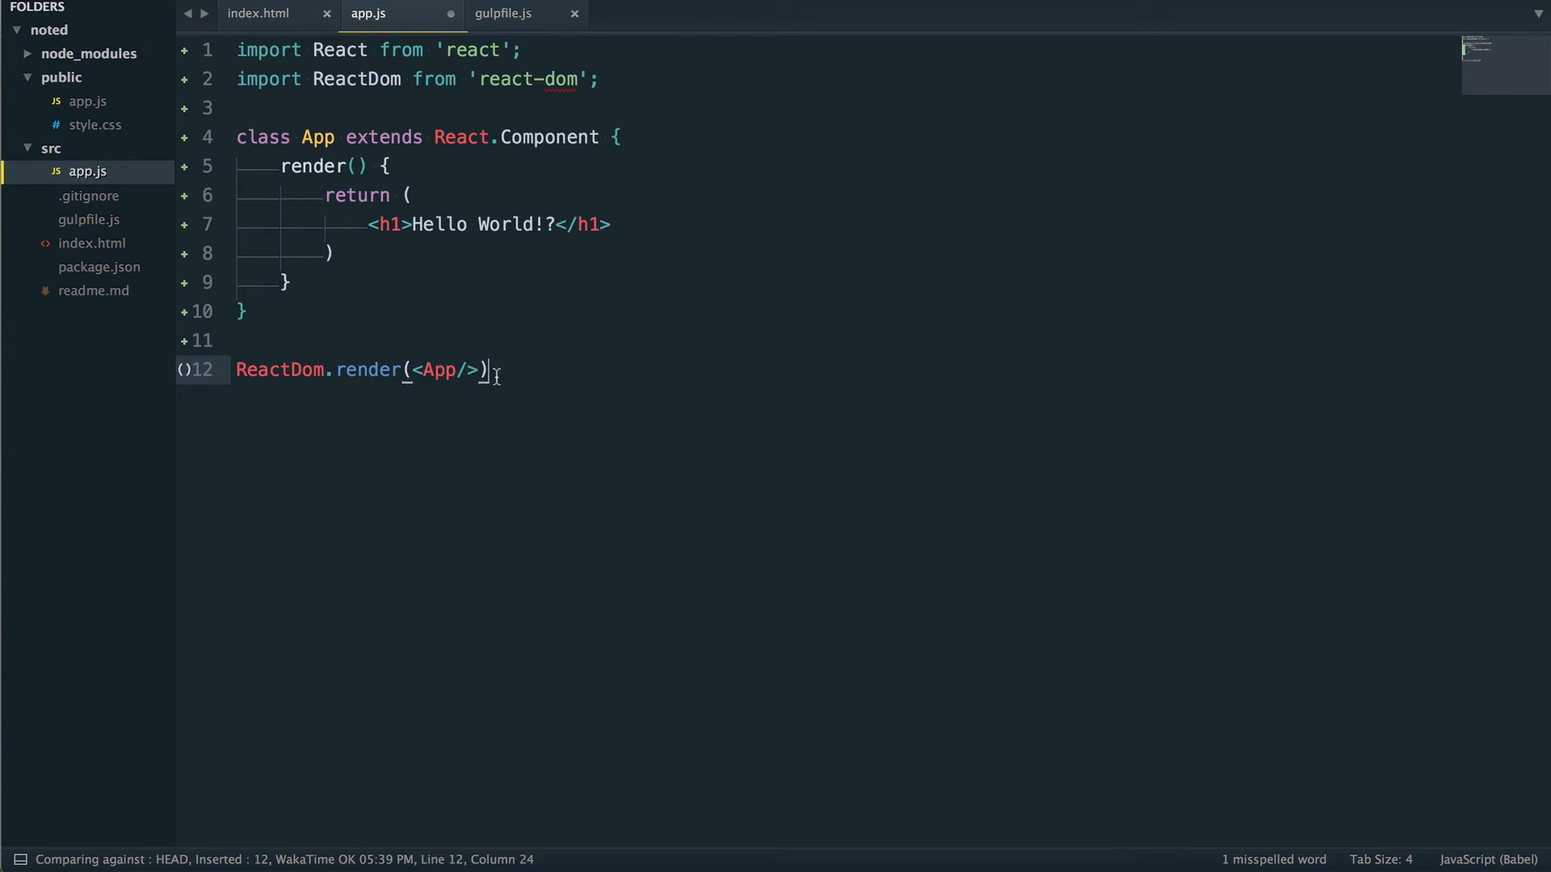
{"action": "type", "text": ","}
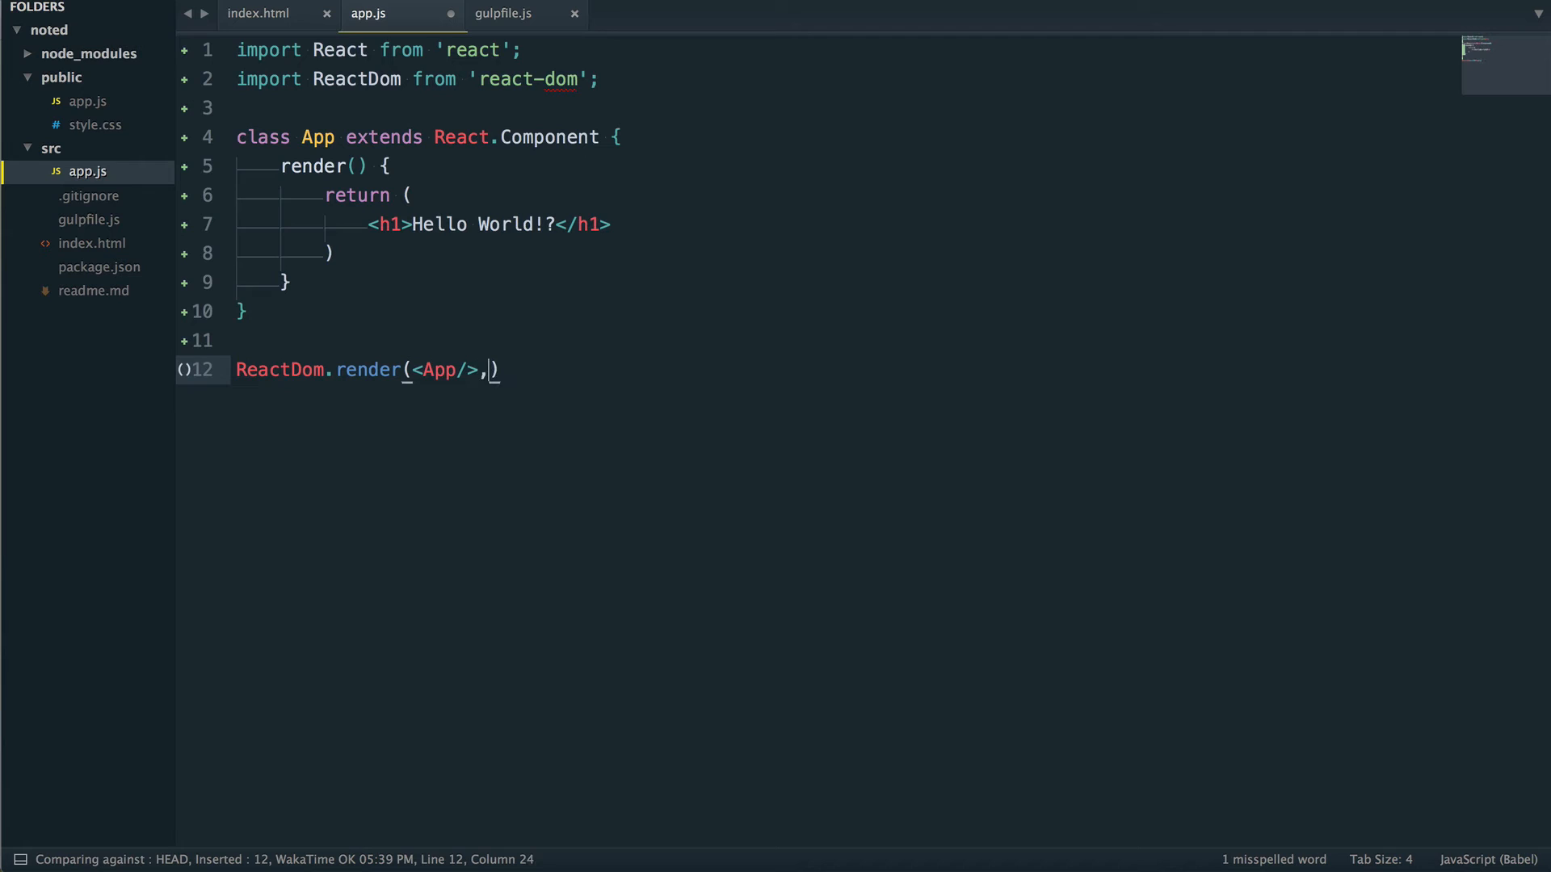
- Complete the call with document.getElementById('app')); after confirming the id in index.html, and save
{"action": "type", "text": "document."}
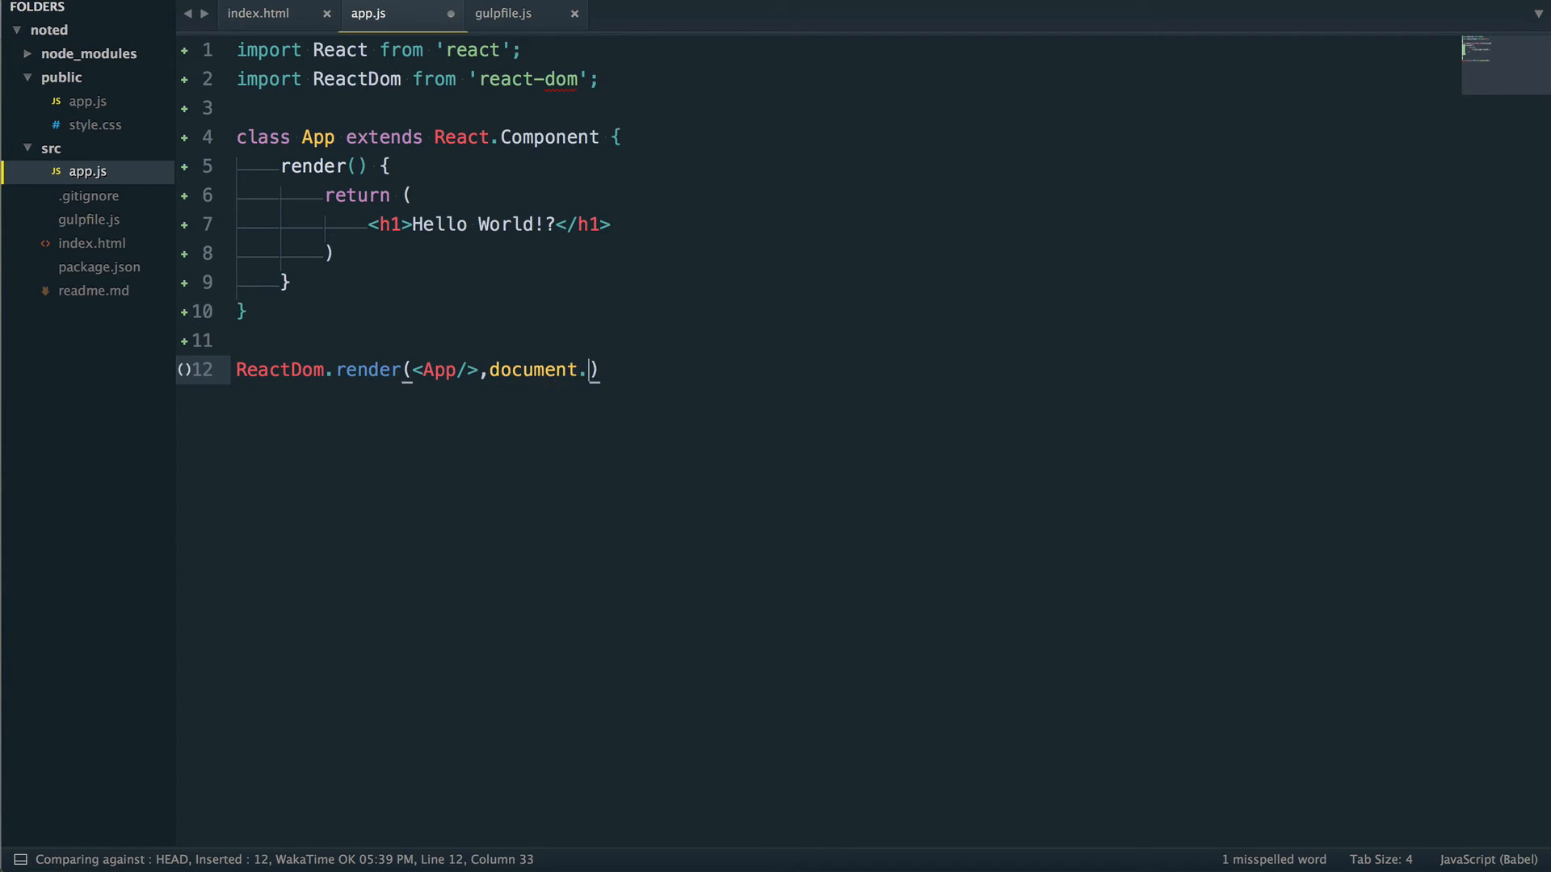
{"action": "type", "text": "getElem"}
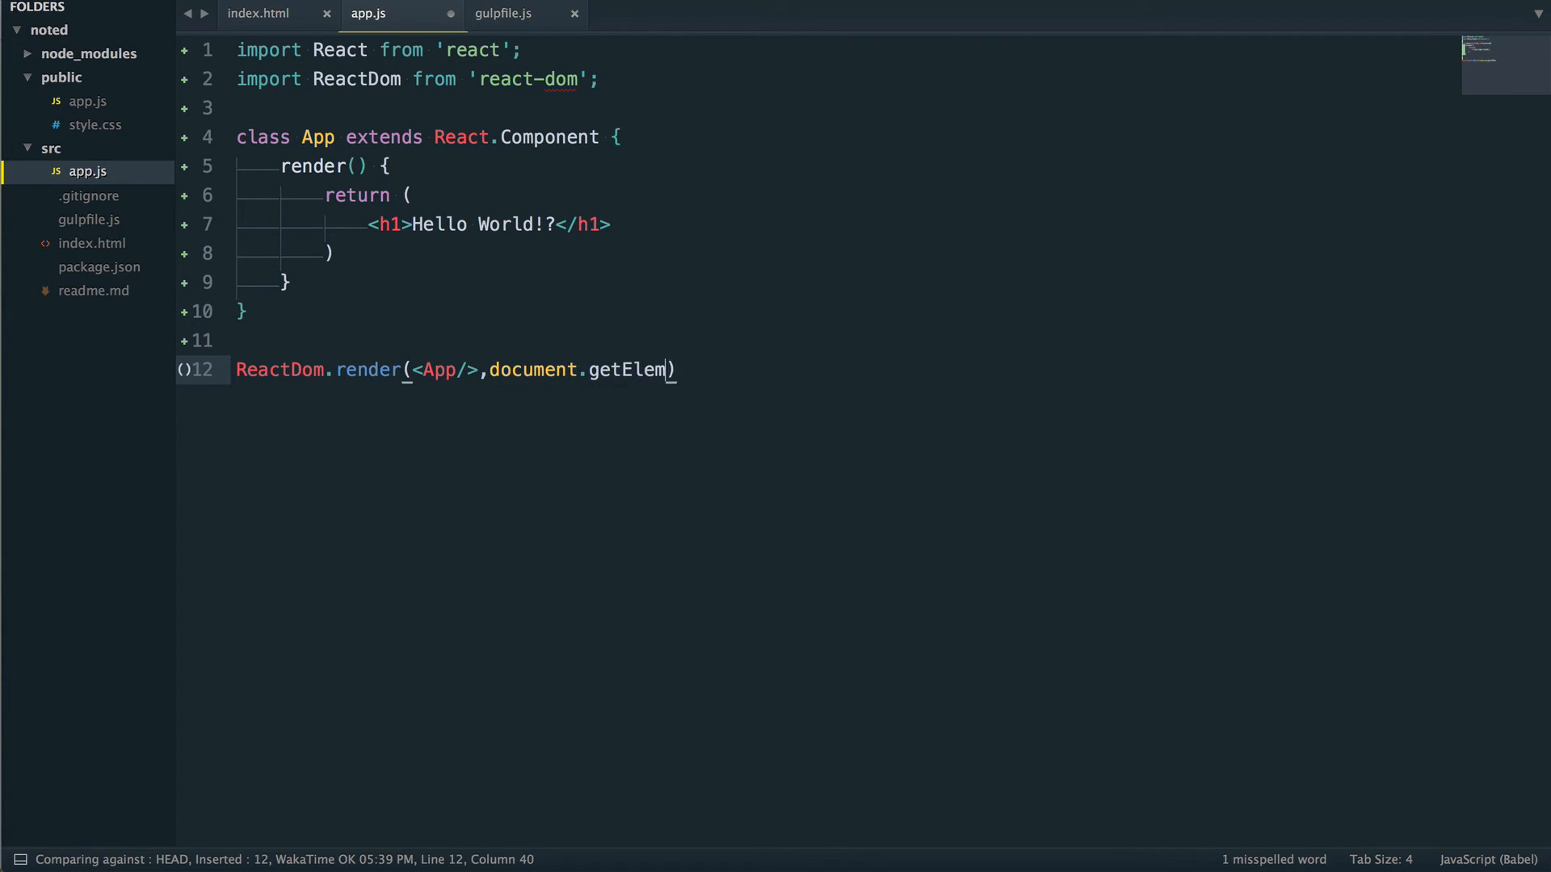
{"action": "type", "text": "entById"}
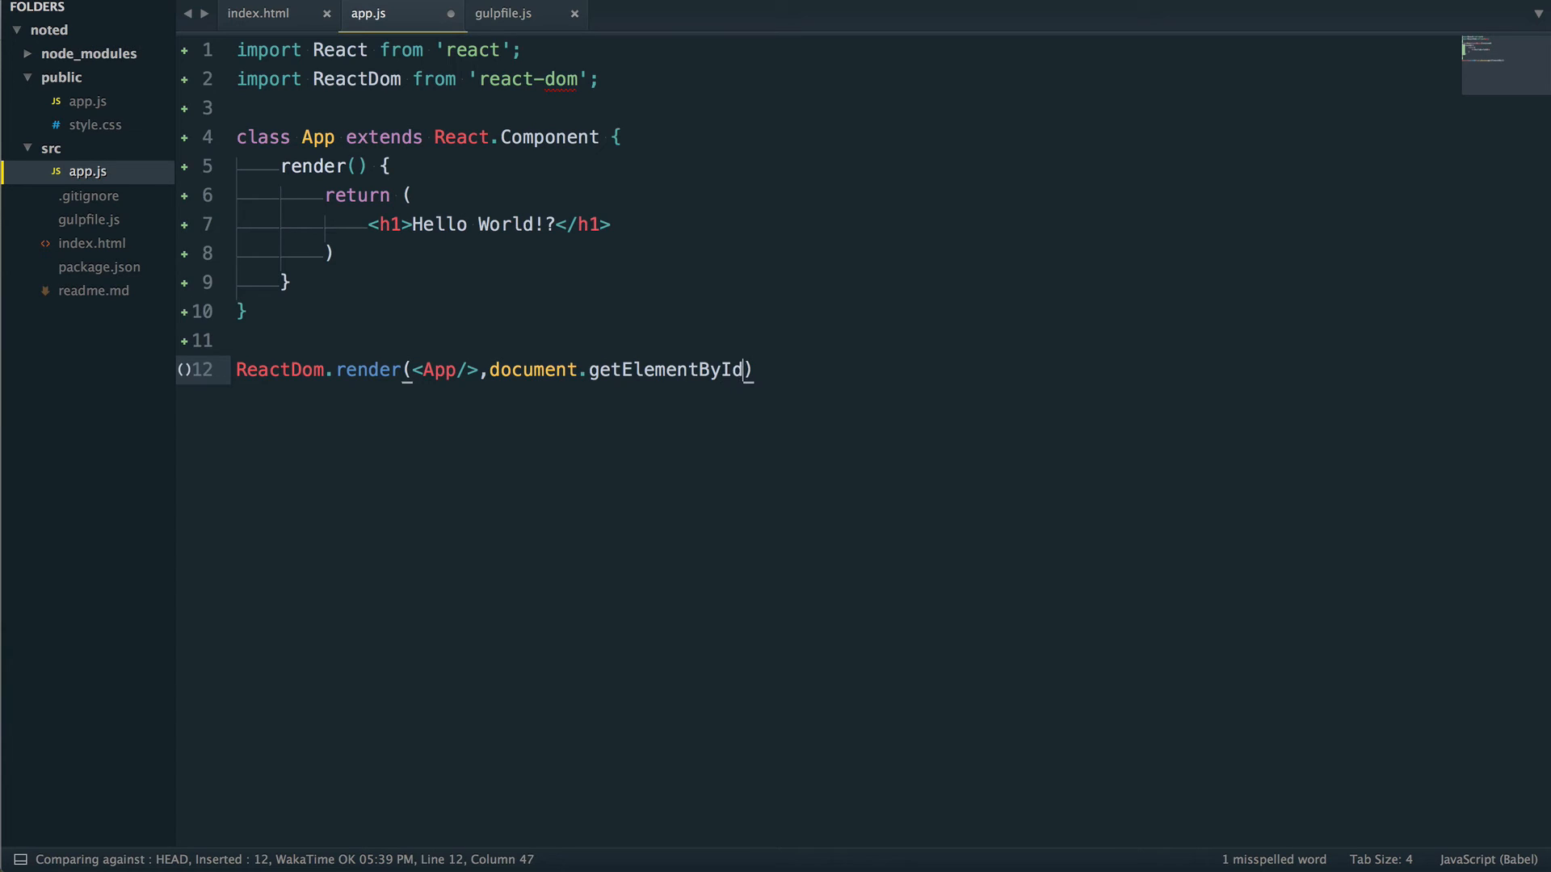
{"action": "type", "text": "("}
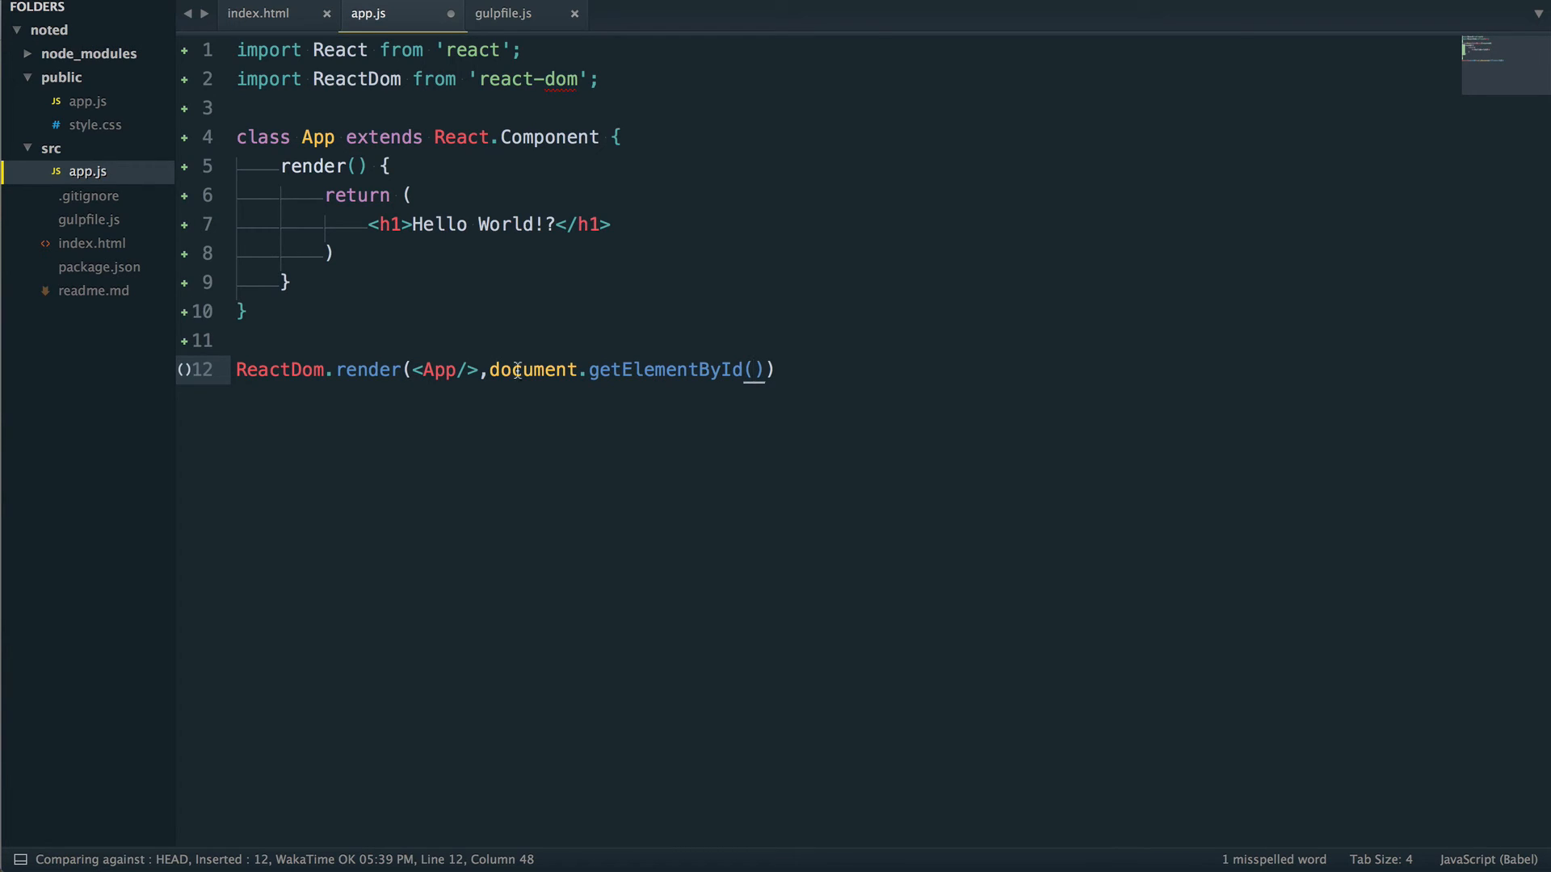
{"action": "left_click", "coordinate": [258, 13]}
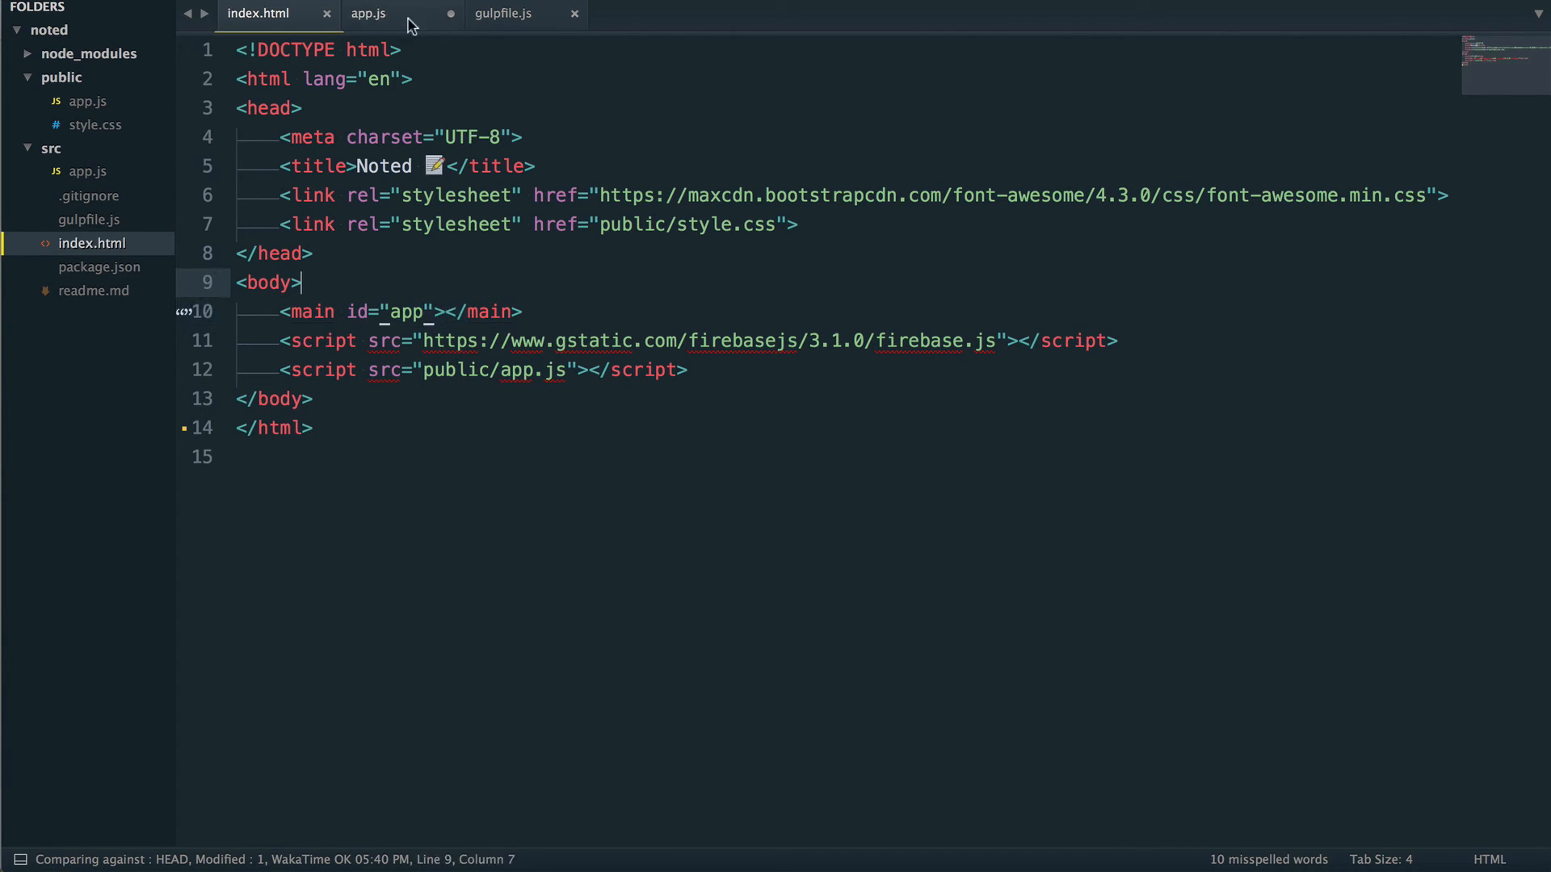
{"action": "left_click", "coordinate": [368, 15]}
{"action": "type", "text": "ReactDom.render(<App/>,document.getElementById('ap"}
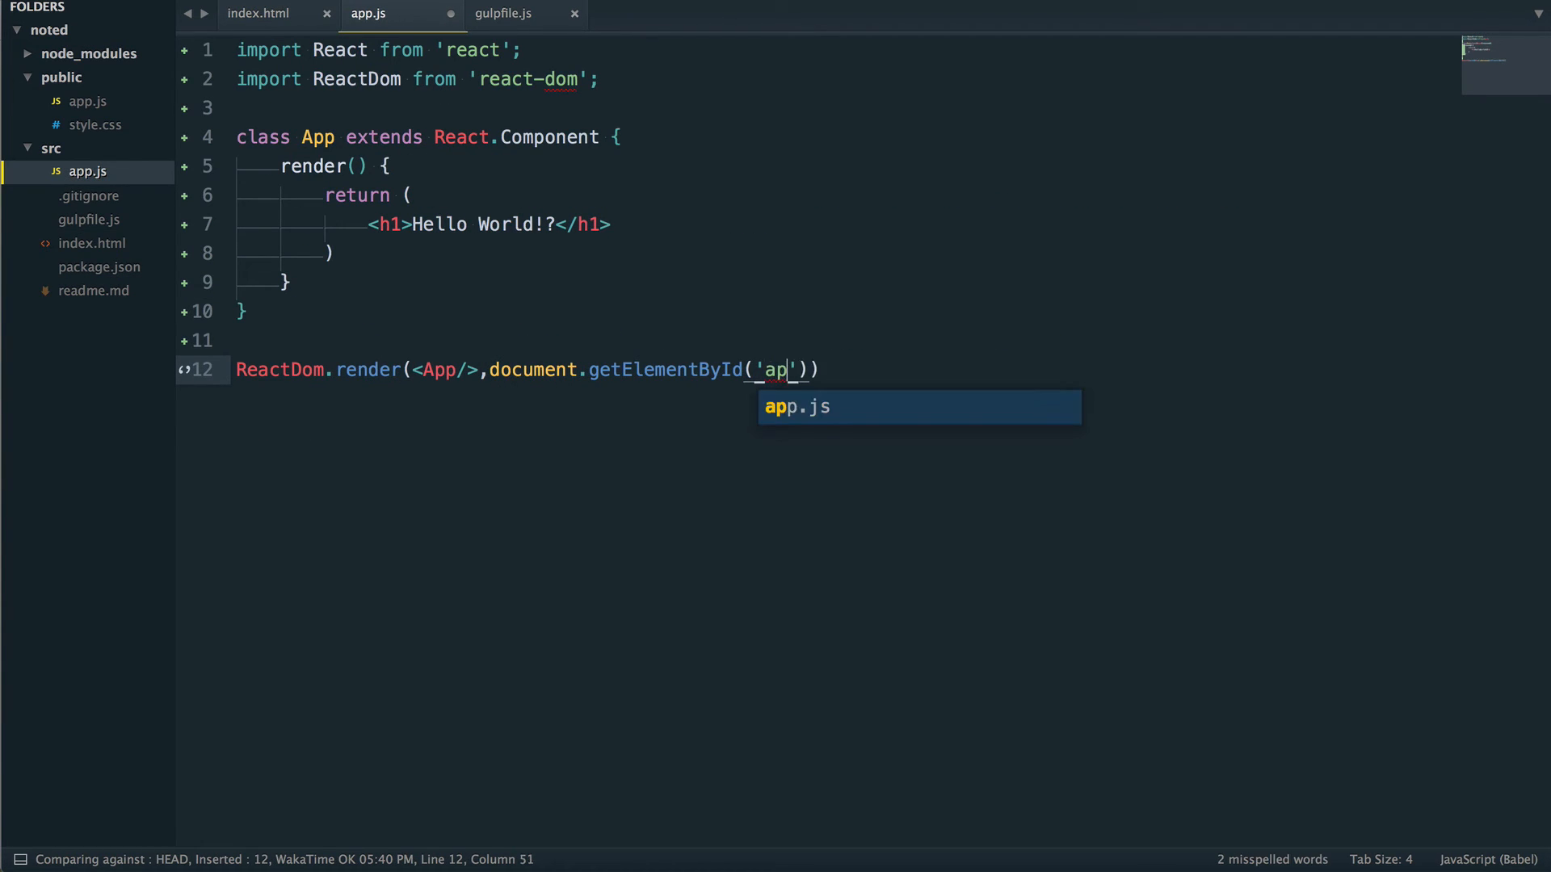
{"action": "type", "text": "p');"}
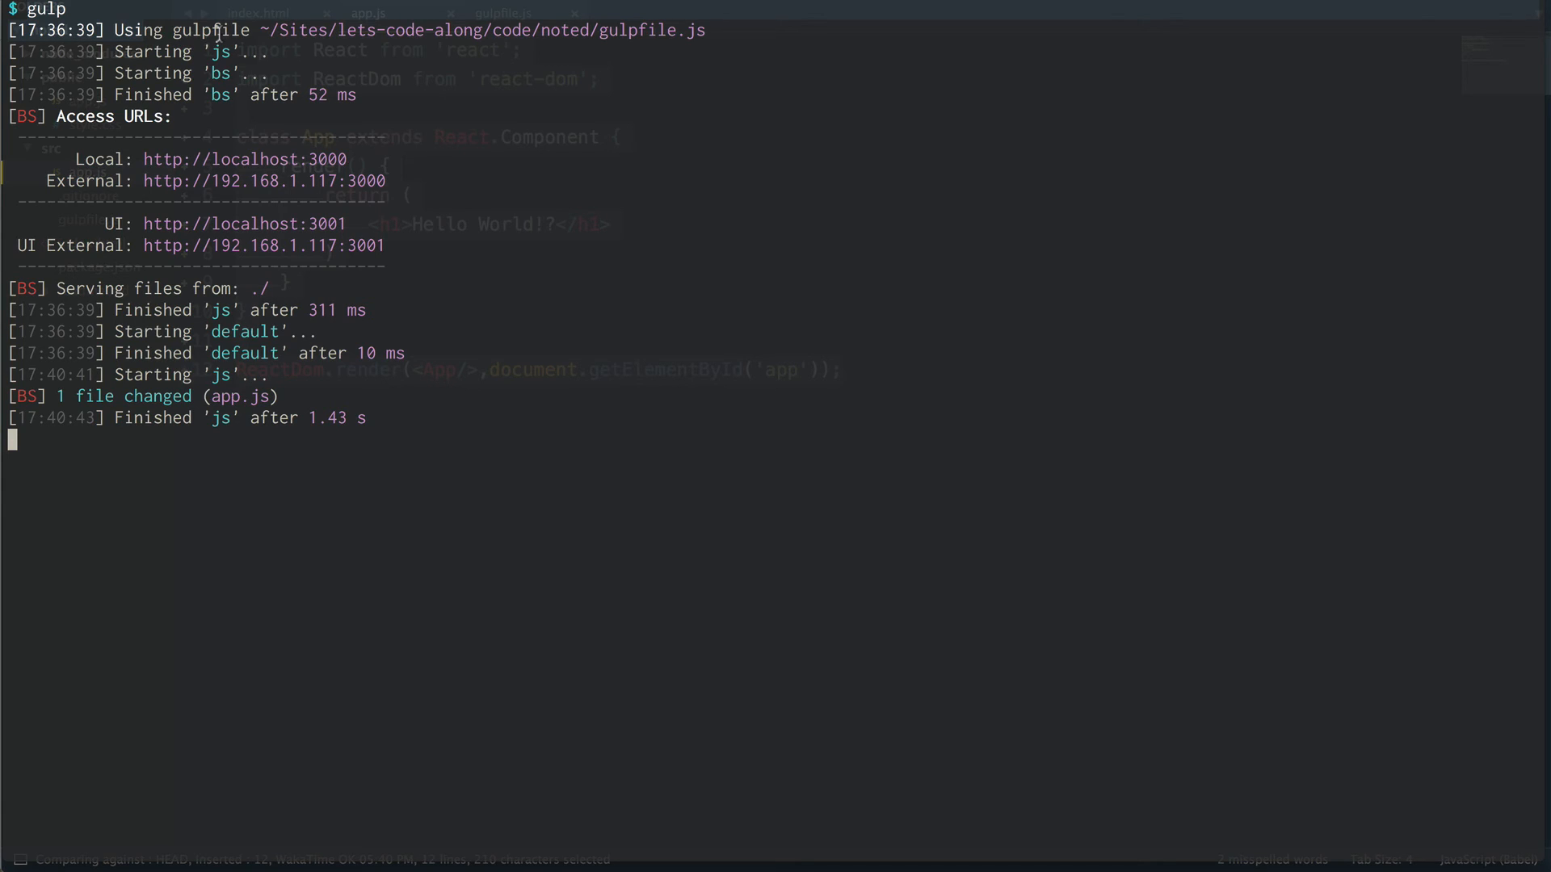
- Stop the running gulp build, discard a half-typed npm install, and rerun gulp
{"action": "key", "text": "ctrl+c"}
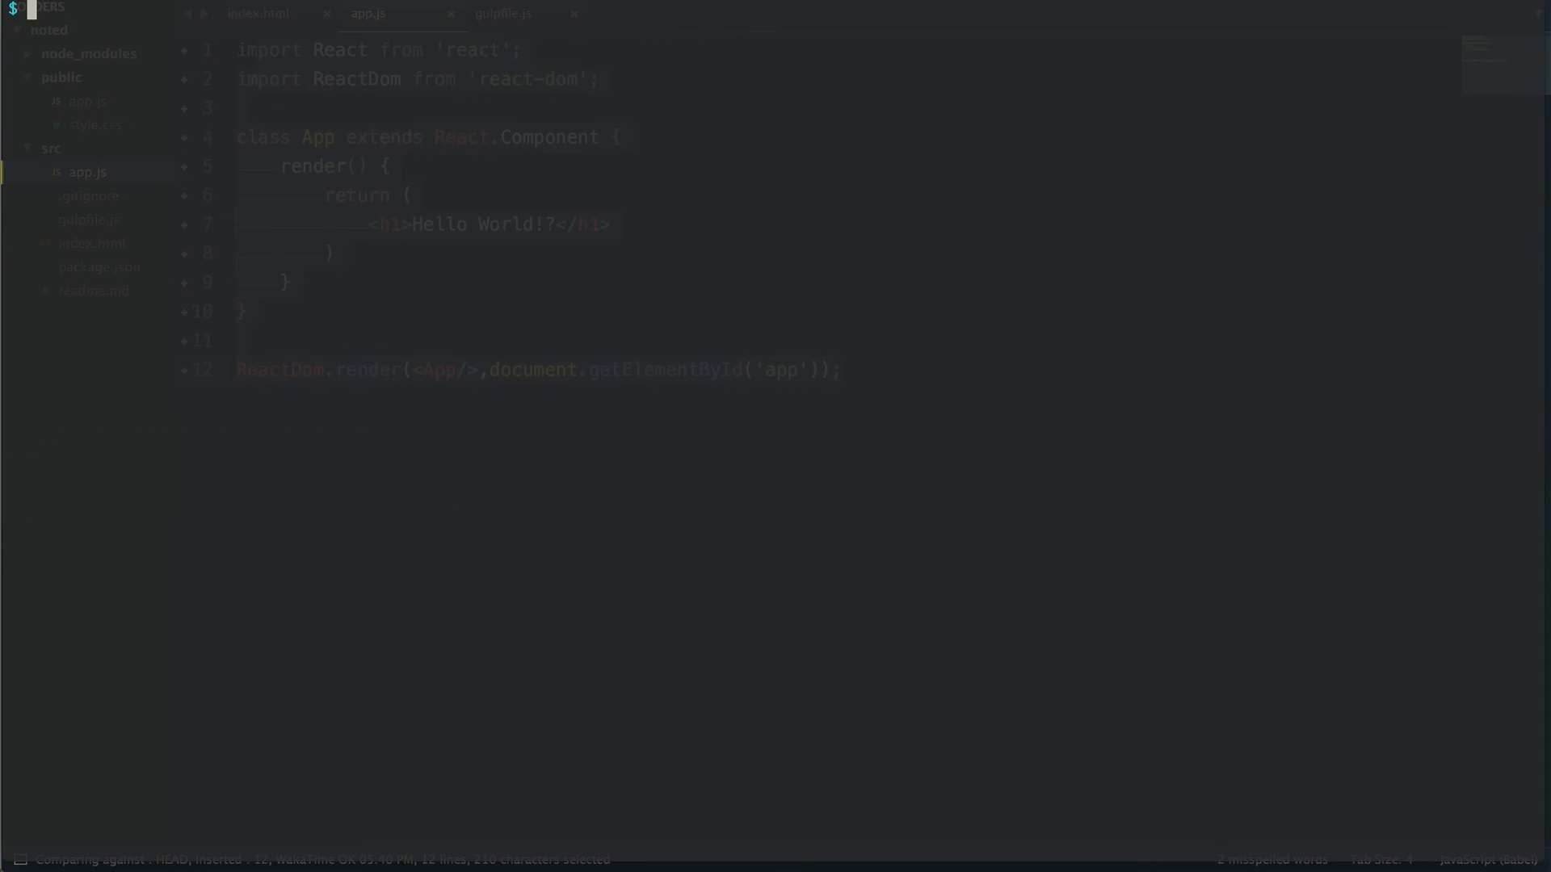
{"action": "type", "text": "npm install"}
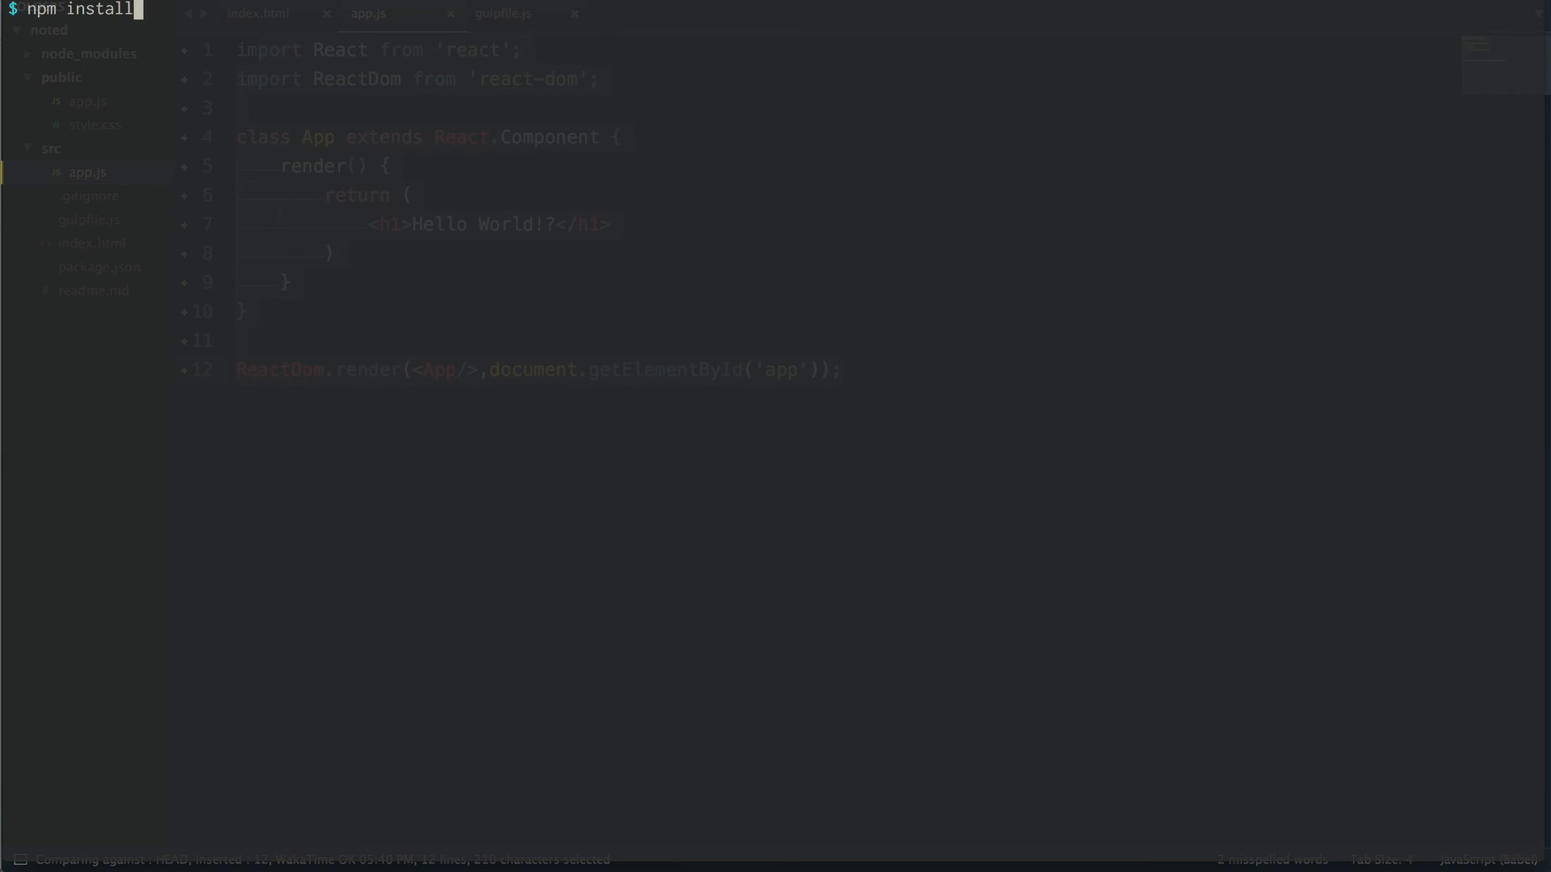
{"action": "key", "text": "BackSpace"}
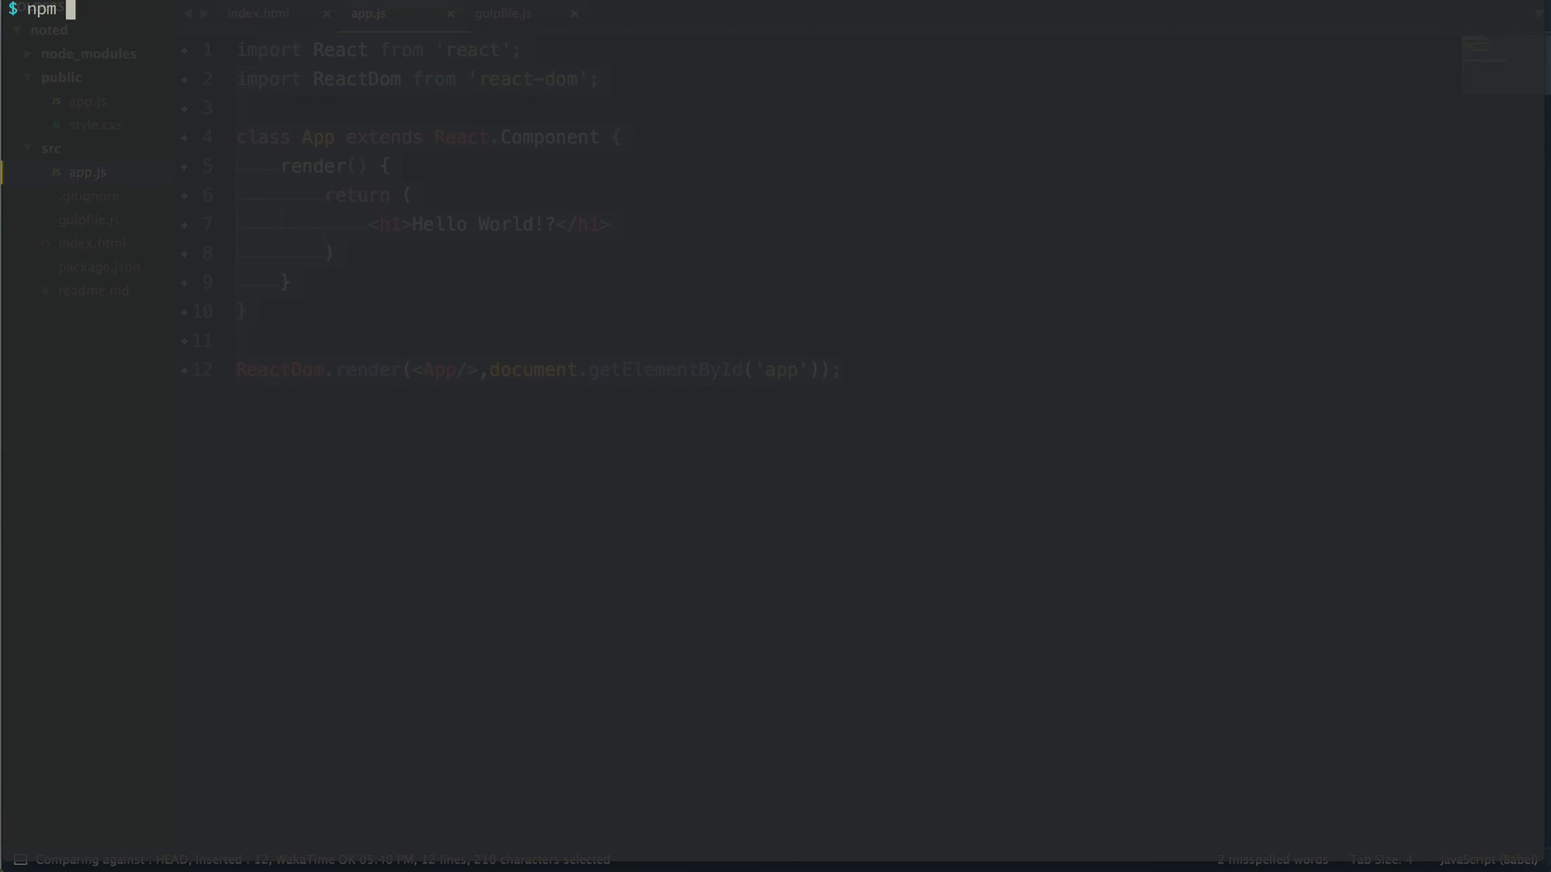
{"action": "type", "text": "gulp"}
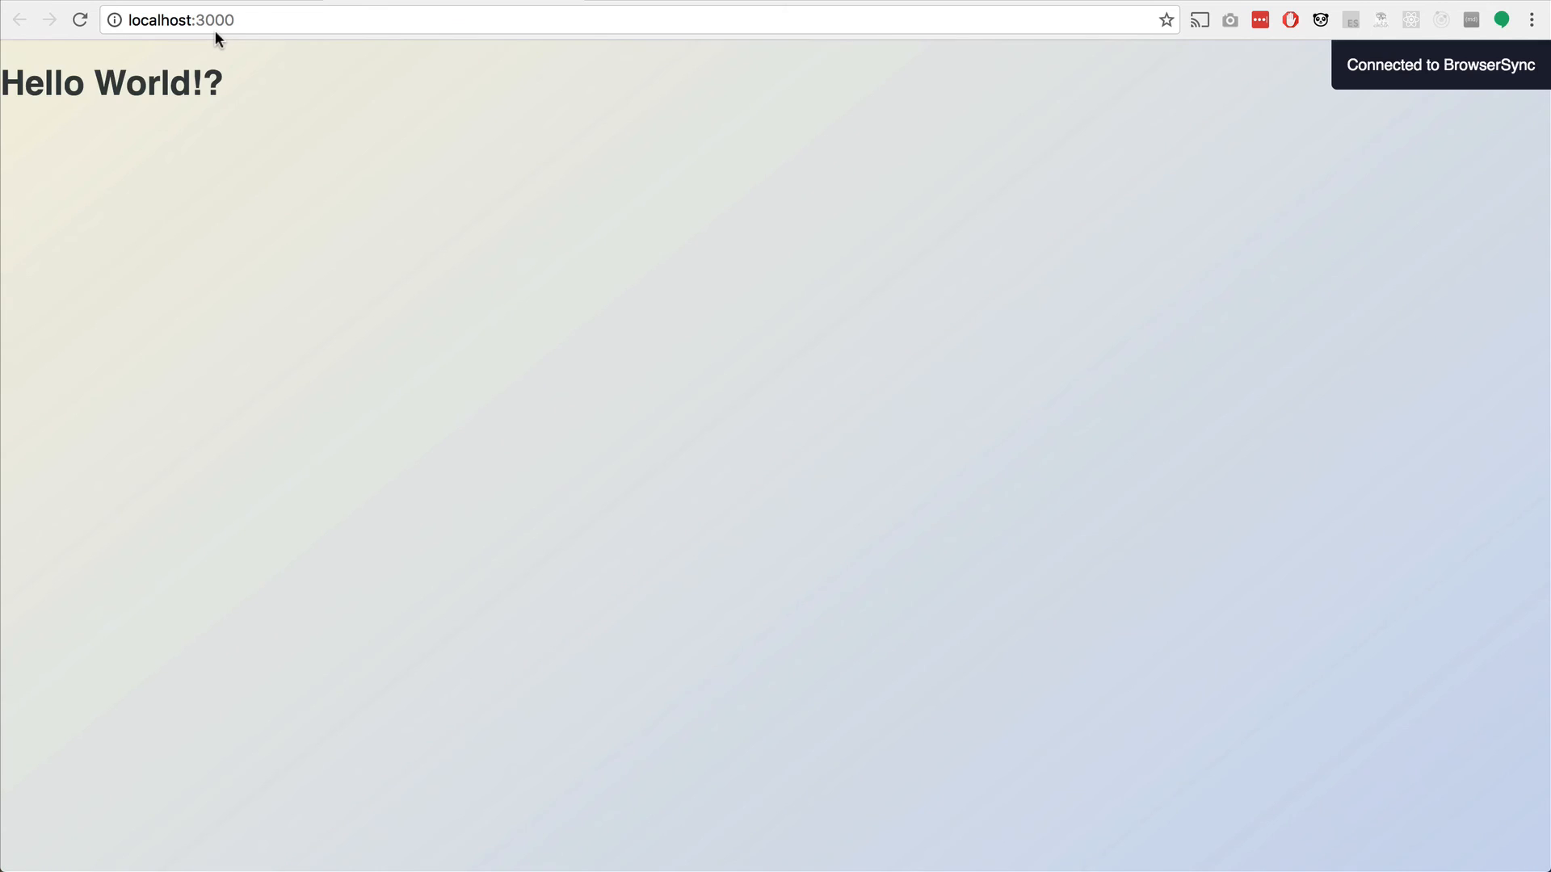
{"action": "mouse_move", "coordinate": [300, 107]}
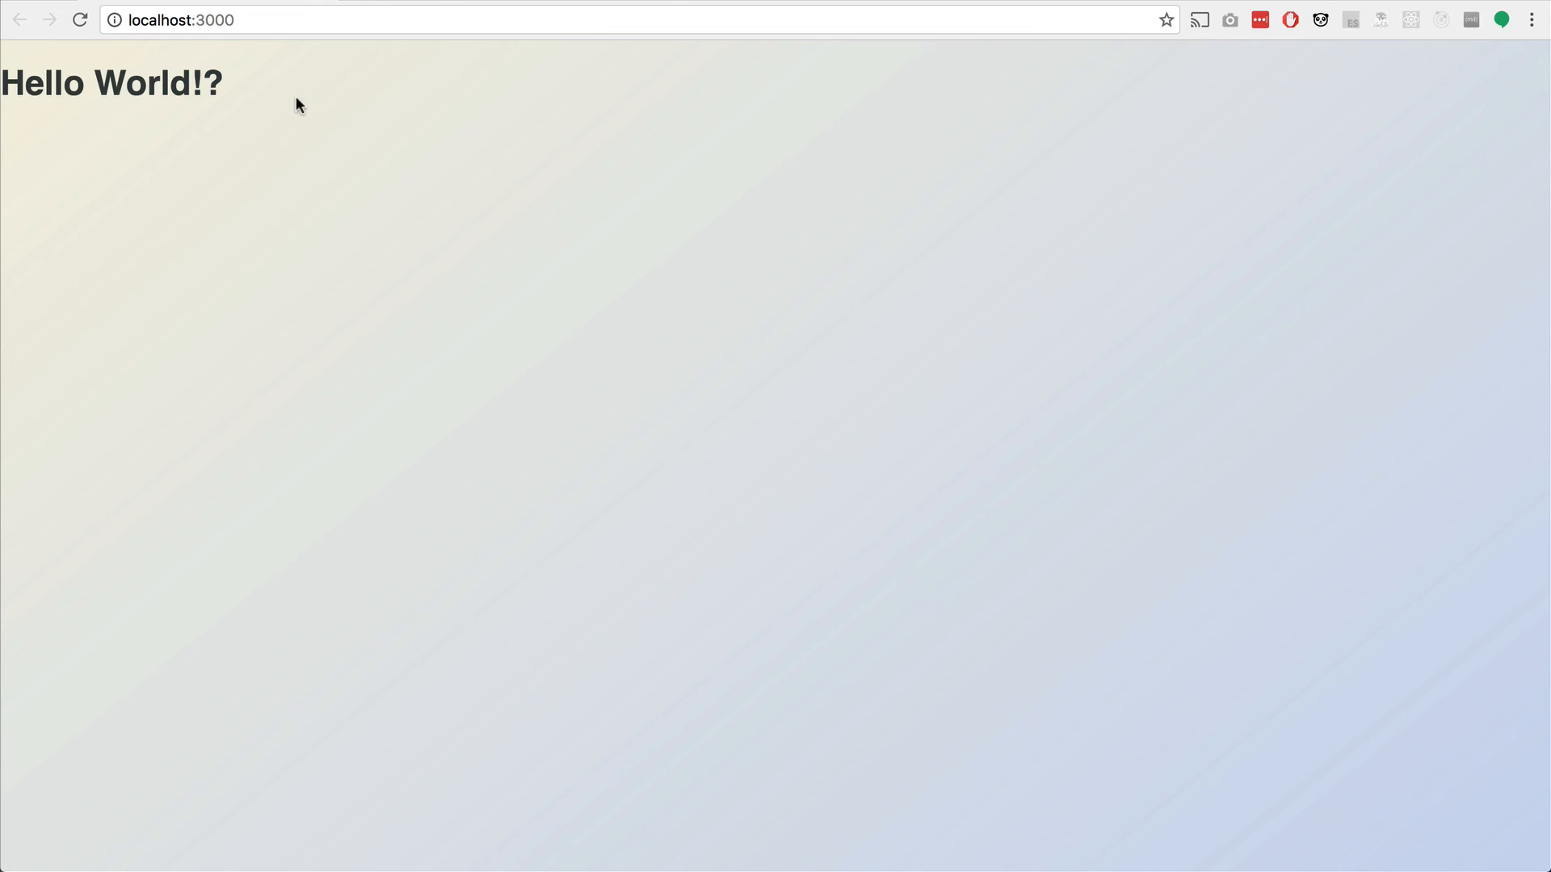
{"action": "mouse_move", "coordinate": [917, 321]}
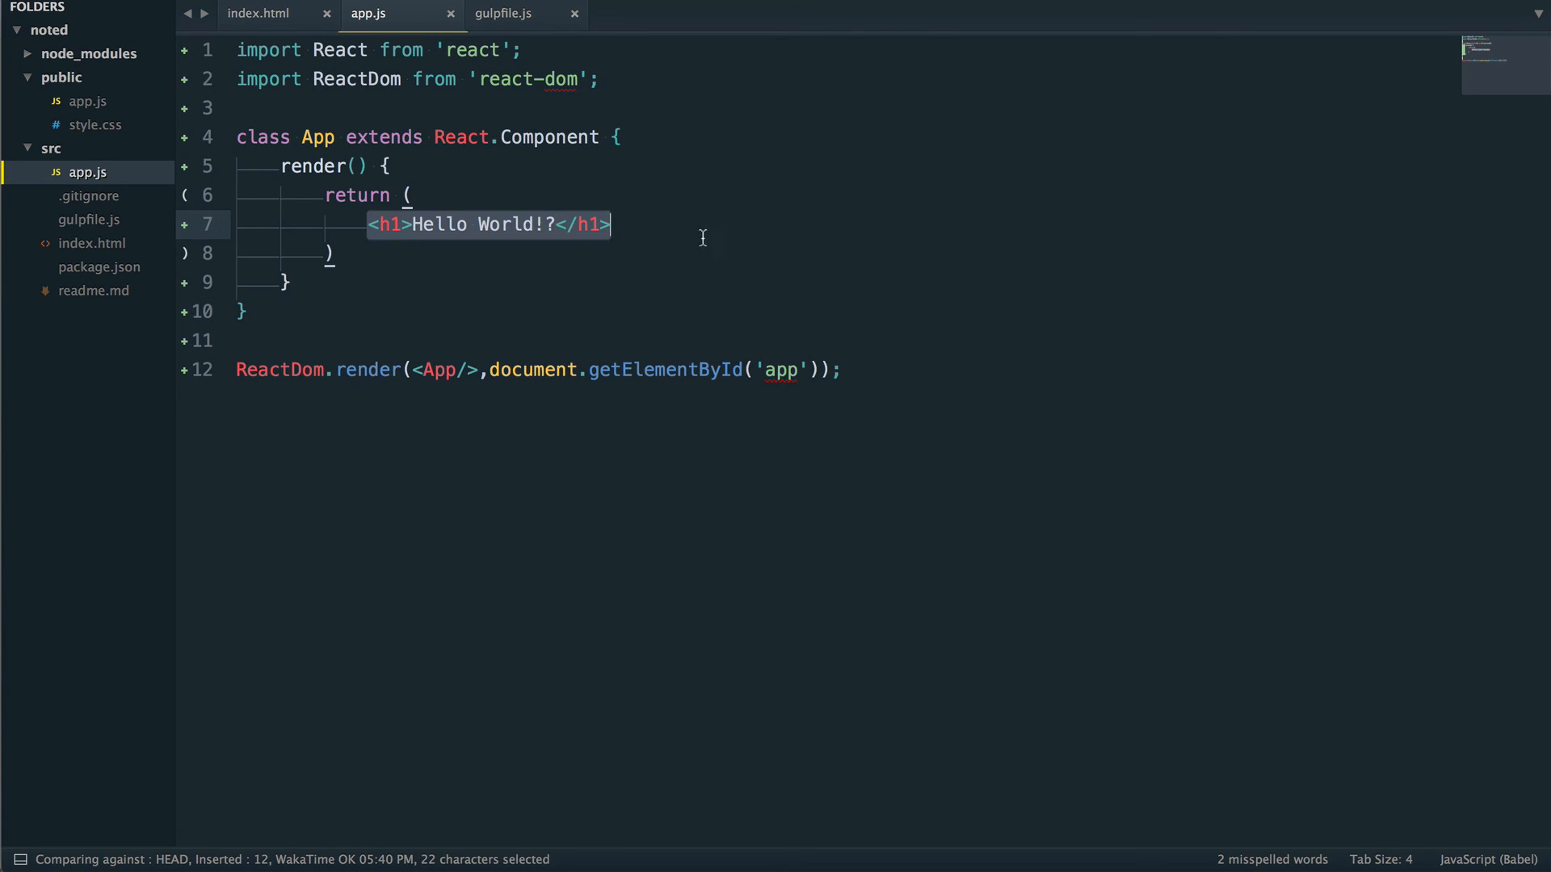
{"action": "mouse_move", "coordinate": [591, 156]}
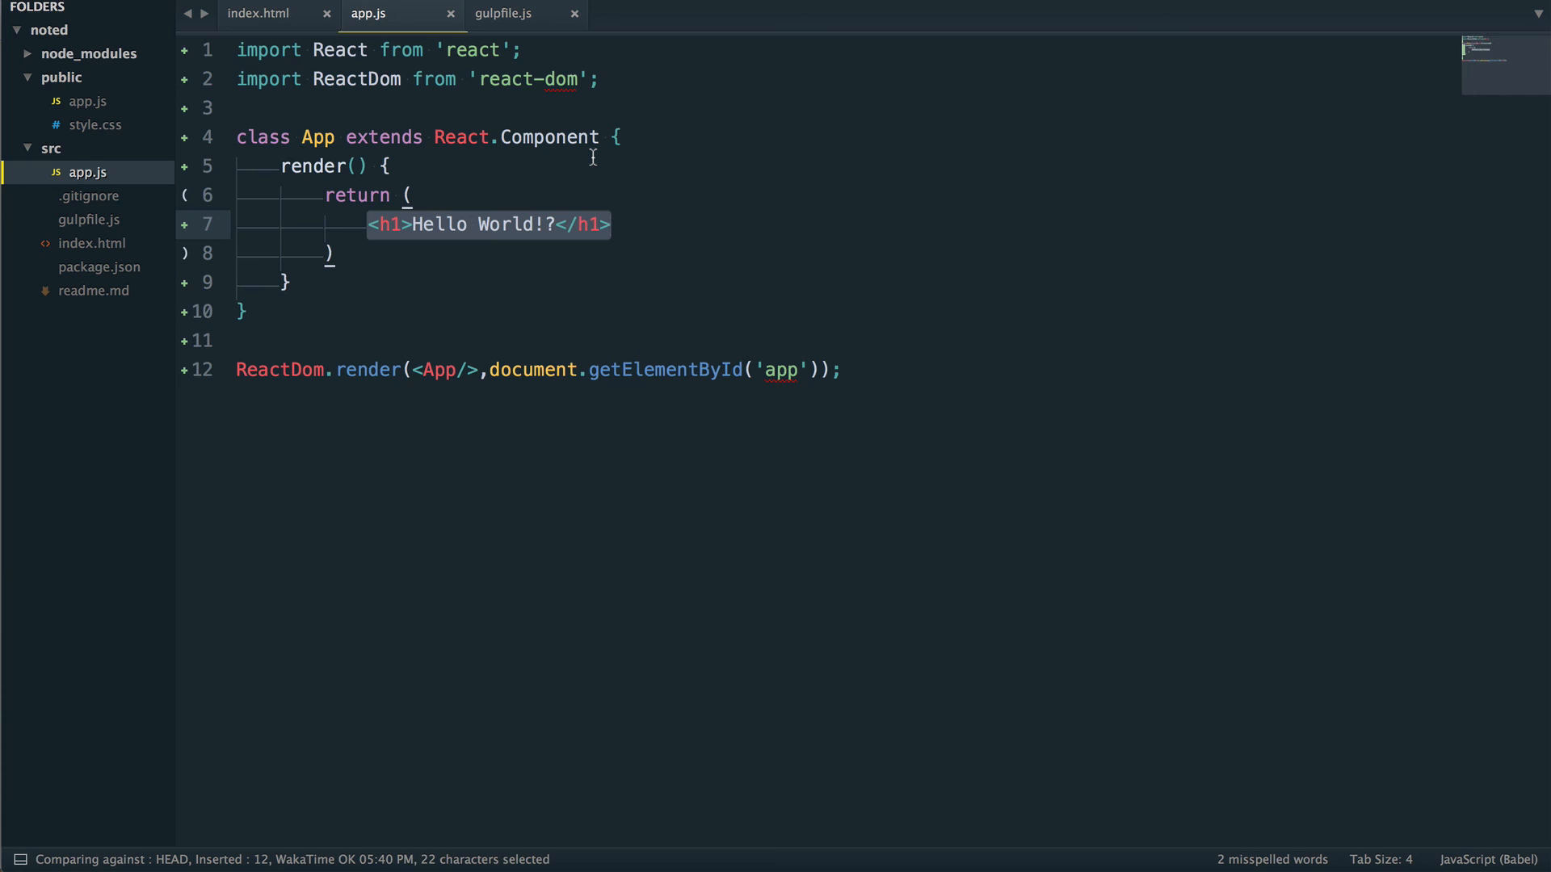